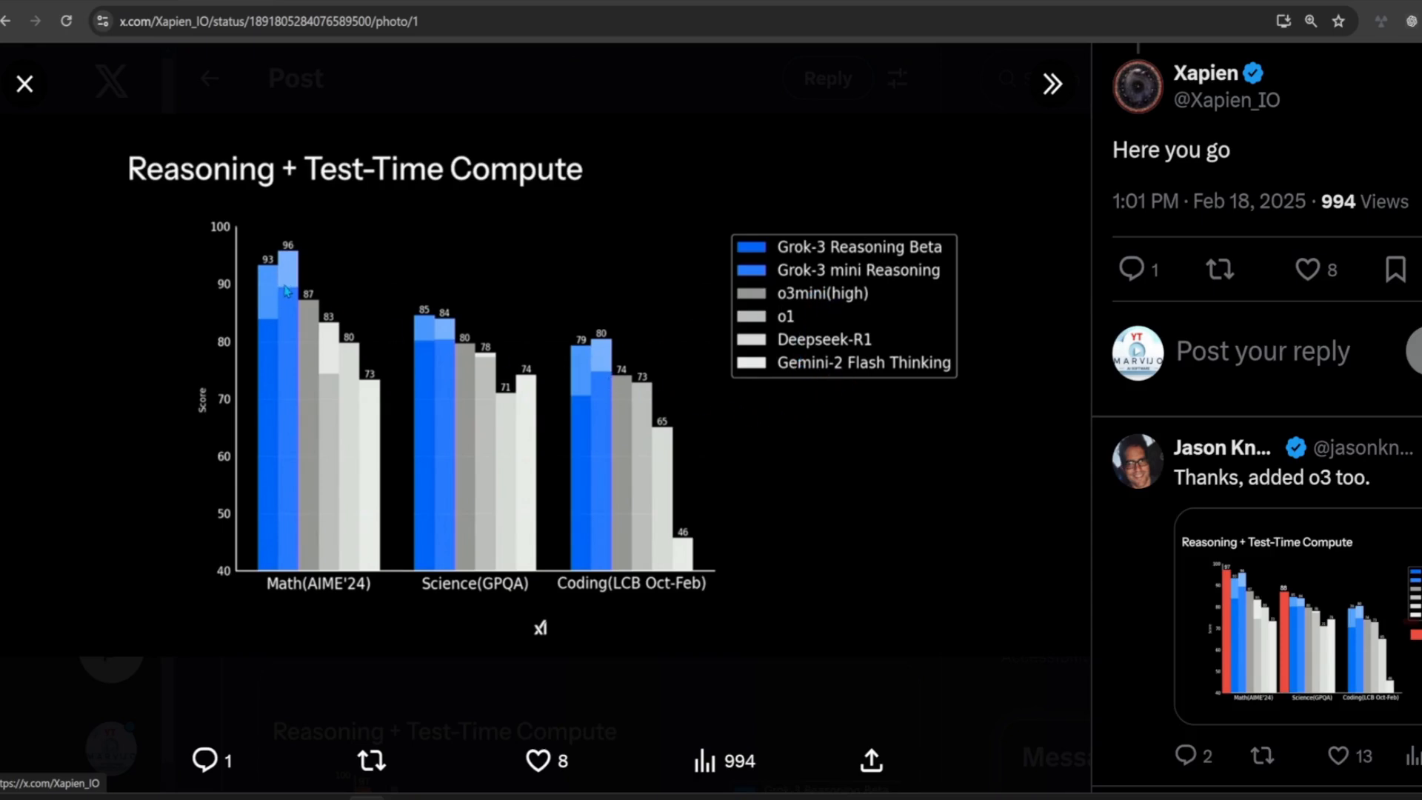
mouse_move(295, 301)
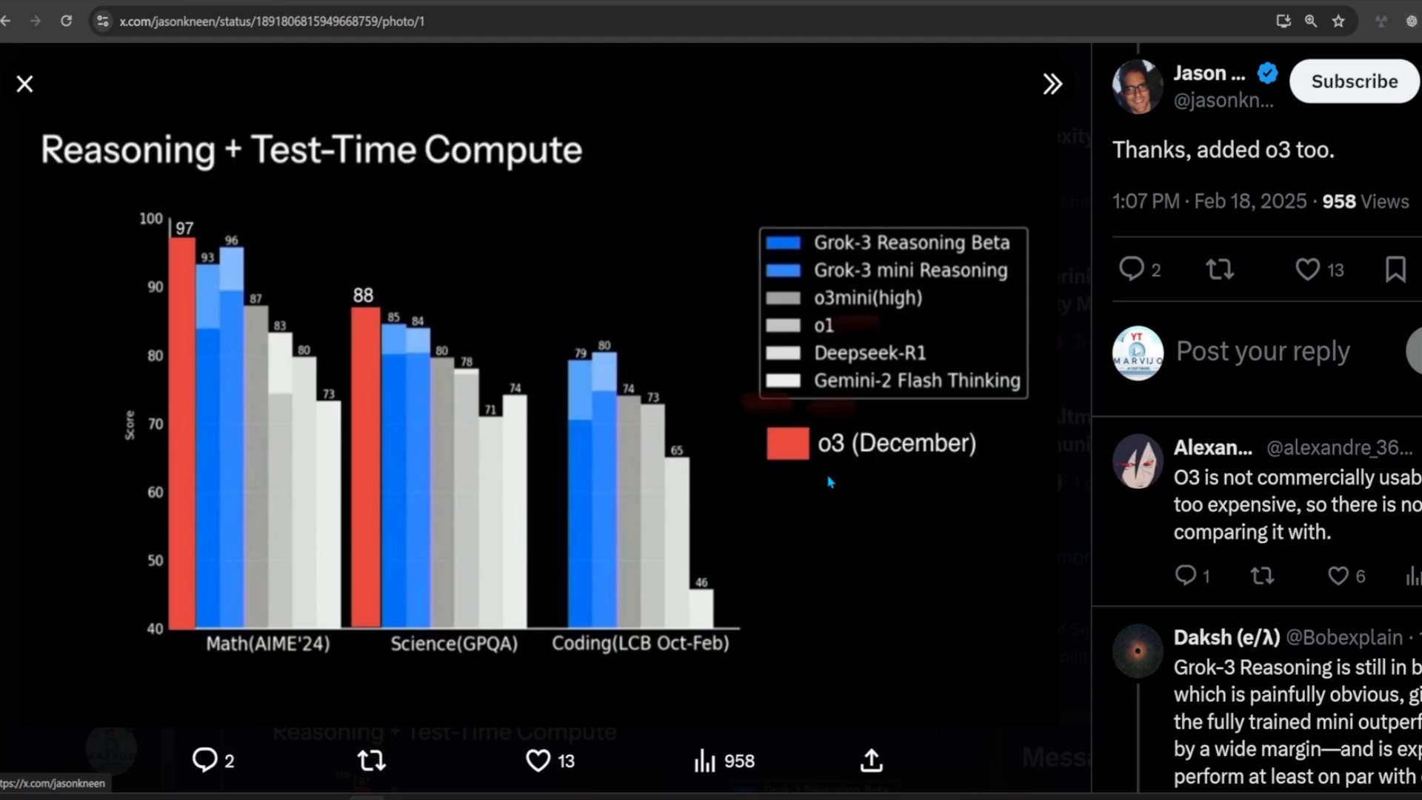
mouse_move(838, 491)
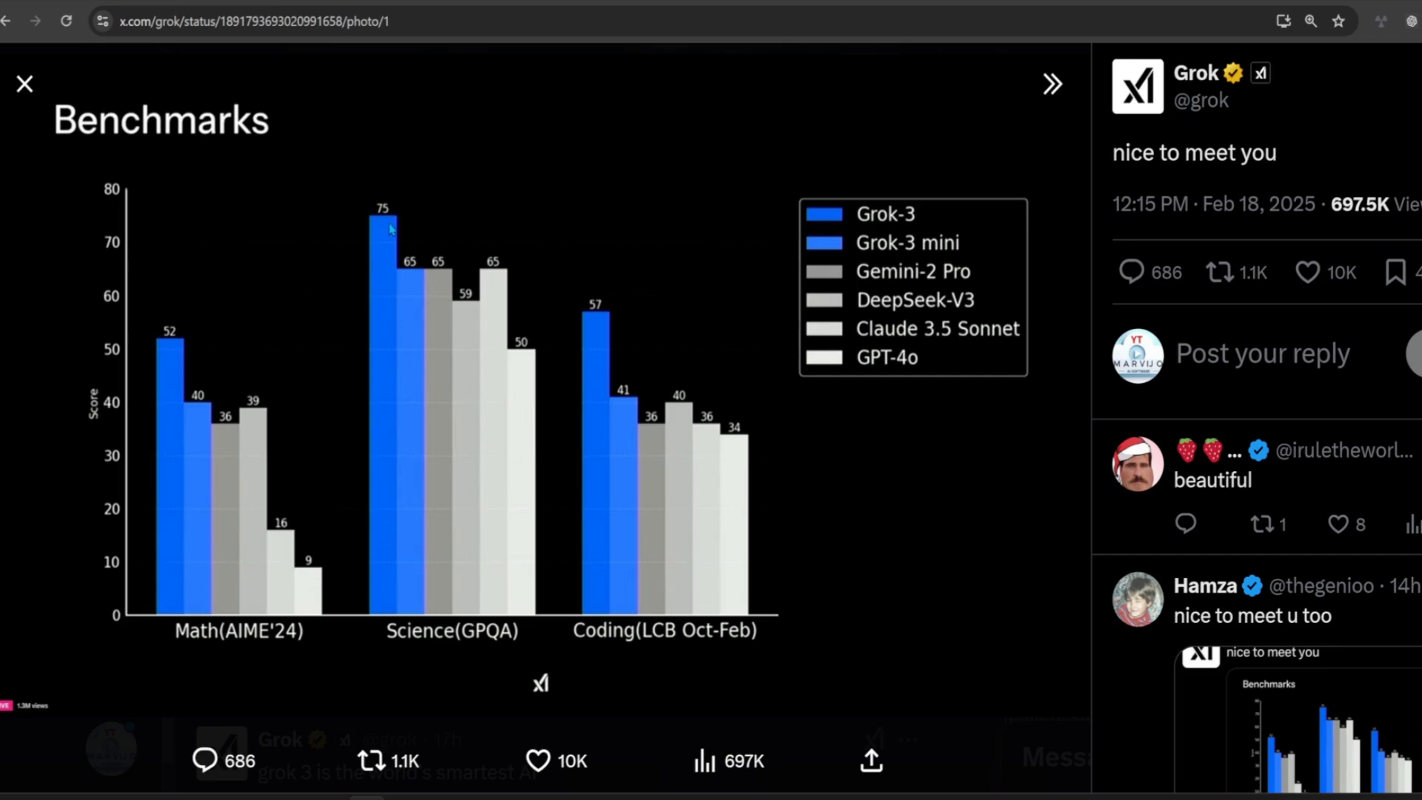
mouse_move(496, 277)
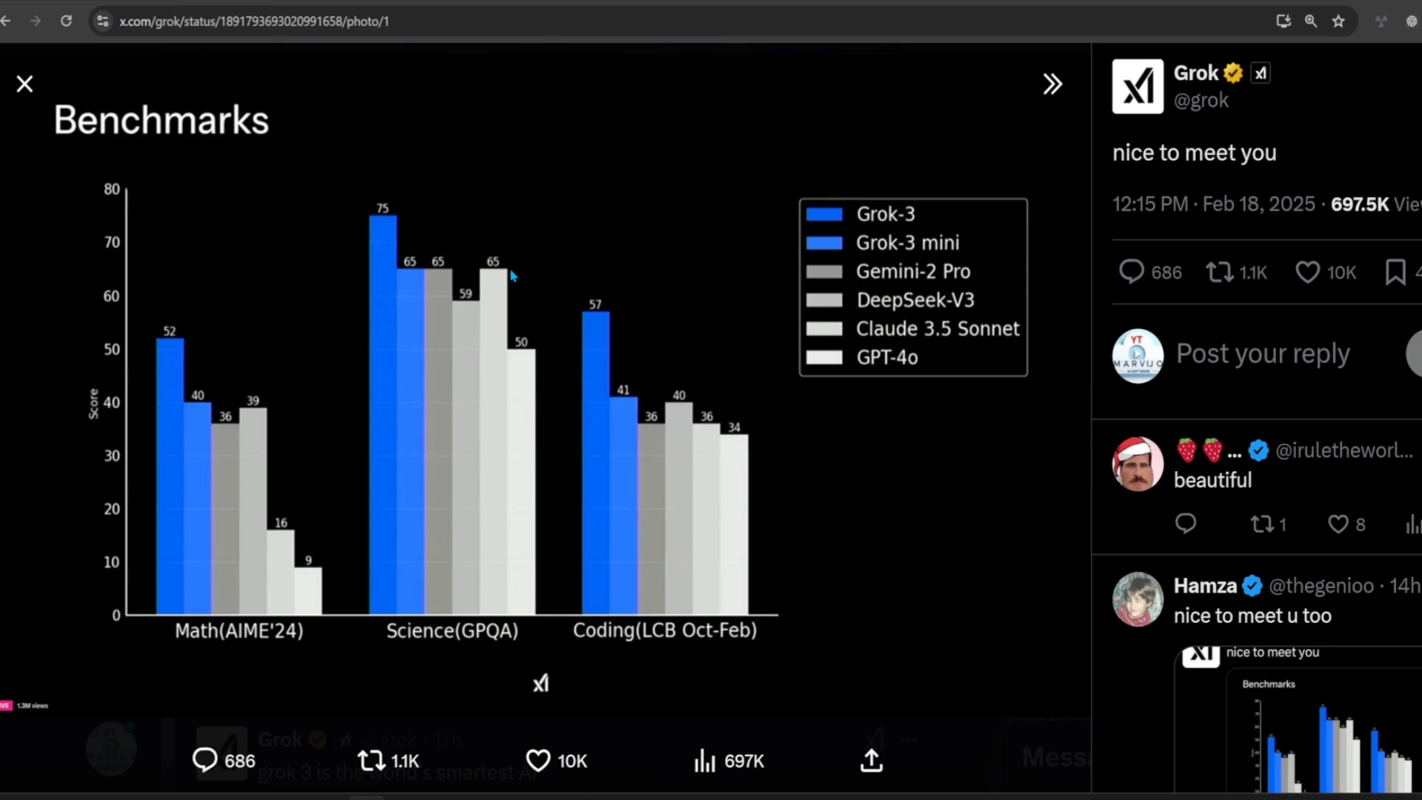
mouse_move(980, 299)
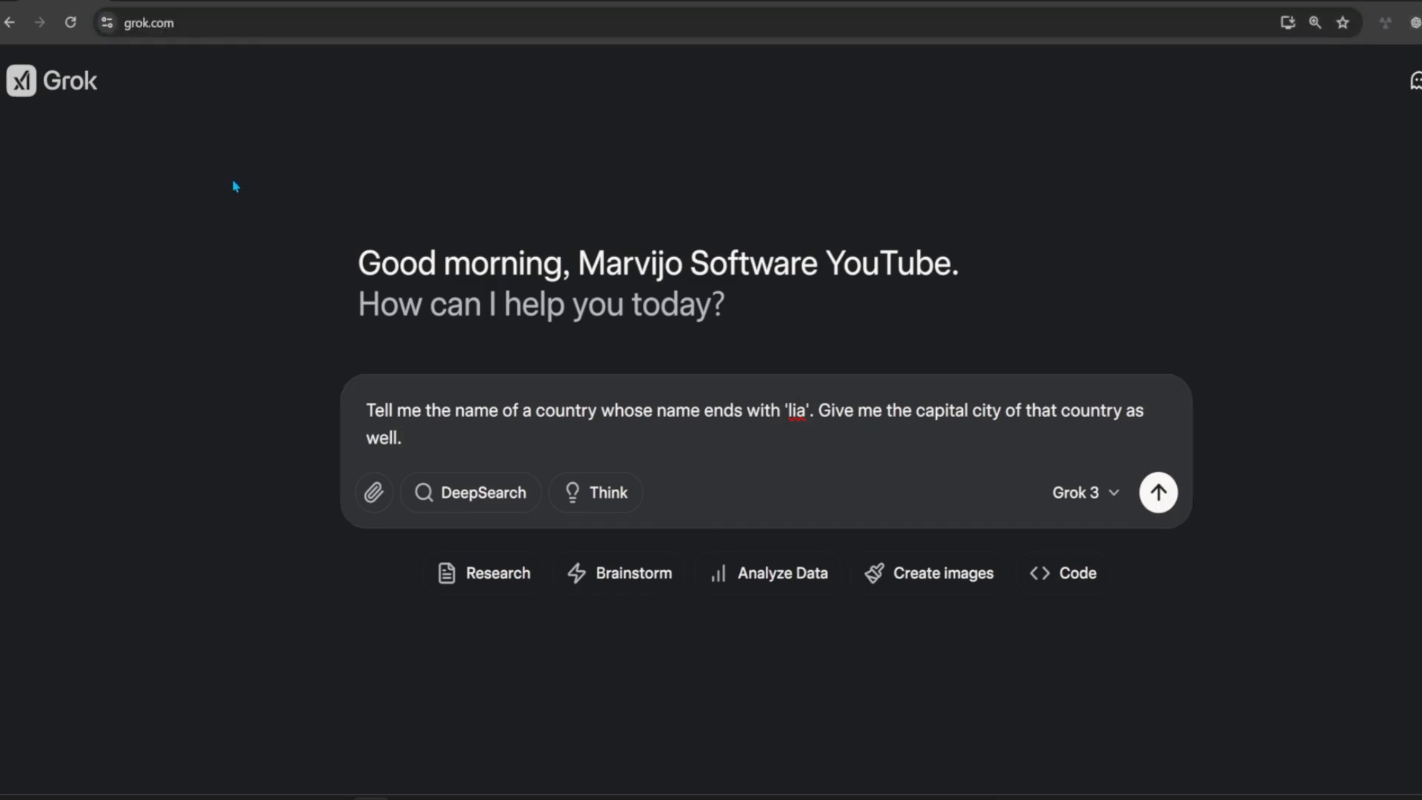
mouse_move(1169, 663)
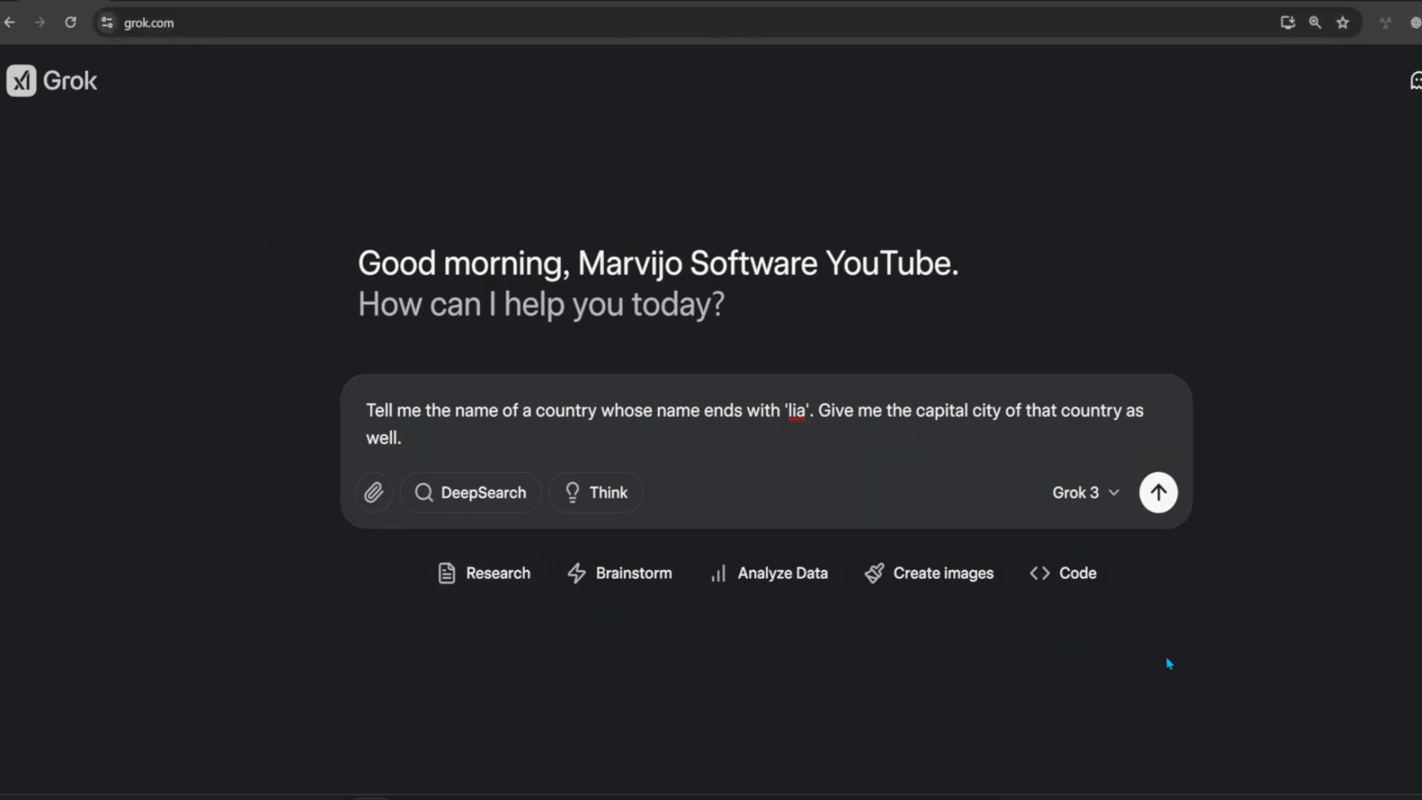
Step: Ask the 'lia' country question in Grok 3 and again in Think mode, getting Australia/Canberra, and record PASS
click(1158, 491)
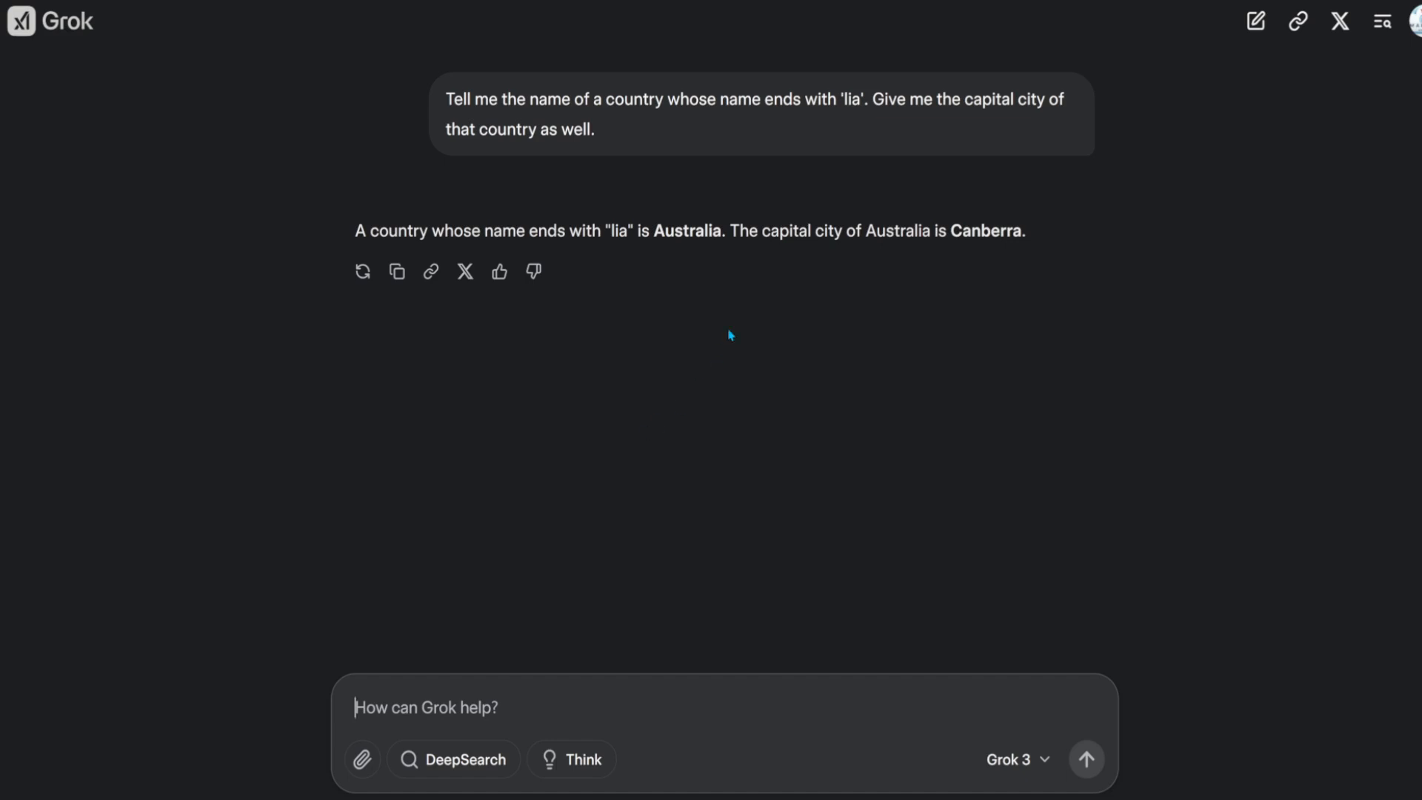
mouse_move(782, 228)
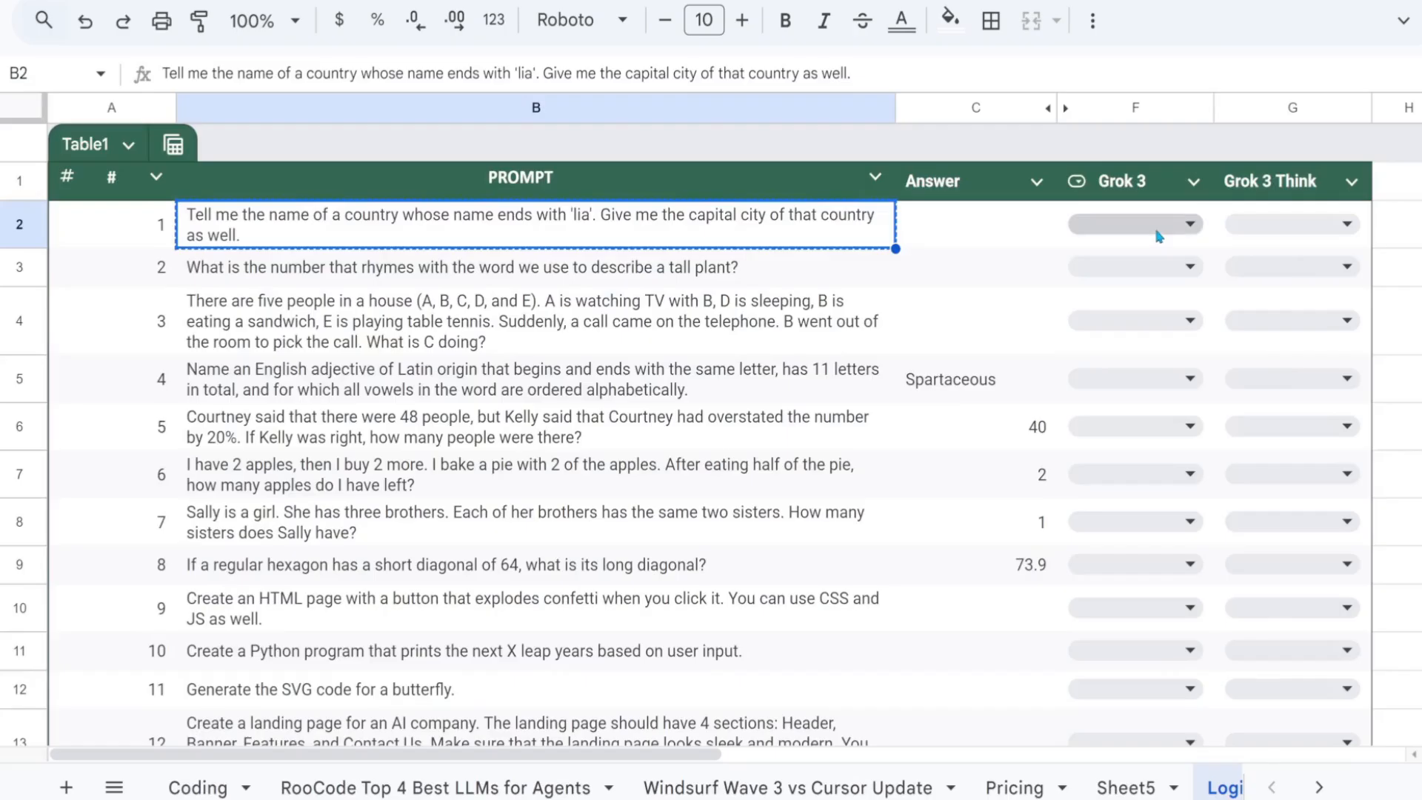
click(1133, 224)
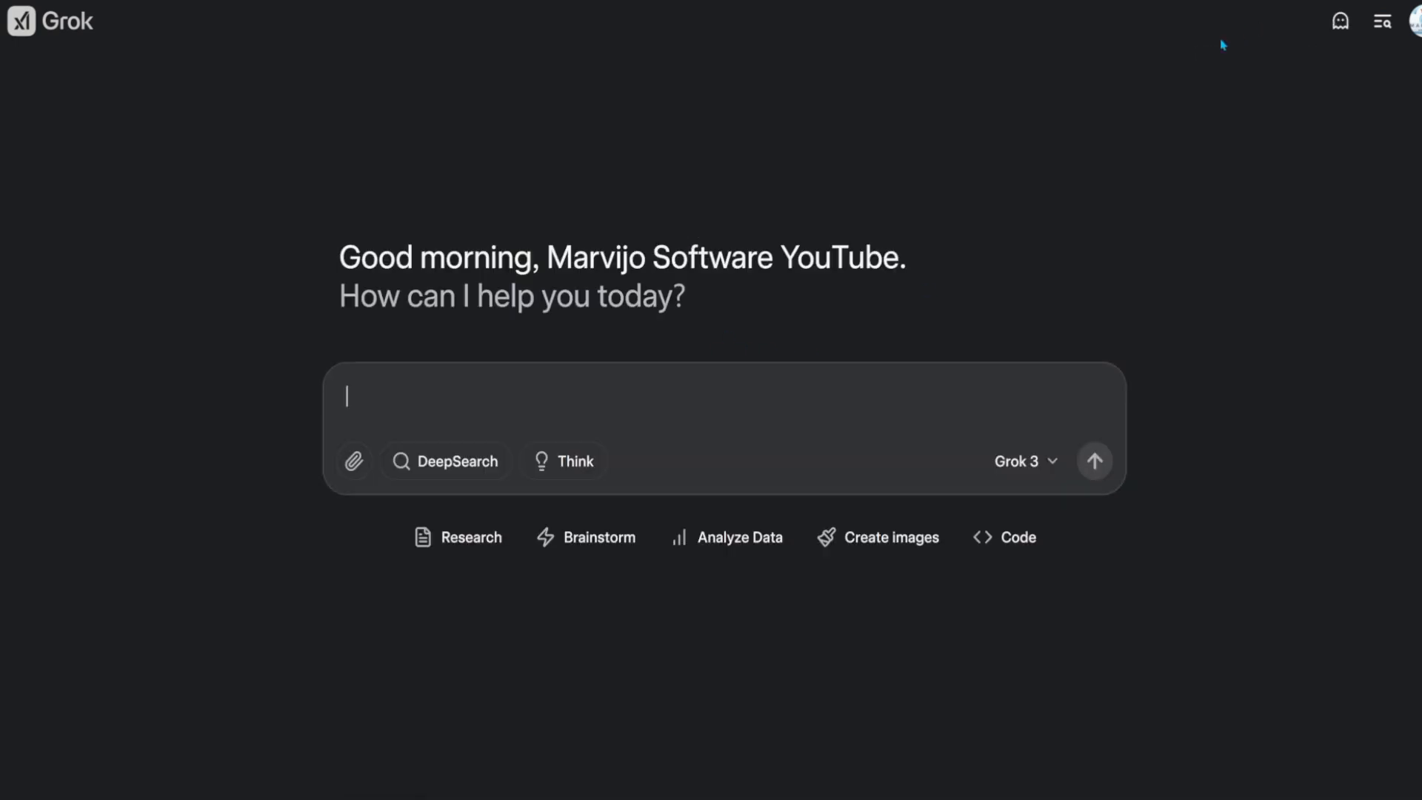
text(Tell me the name of a country whose name ends with 'lia'. Give me the capital city of that country as well.)
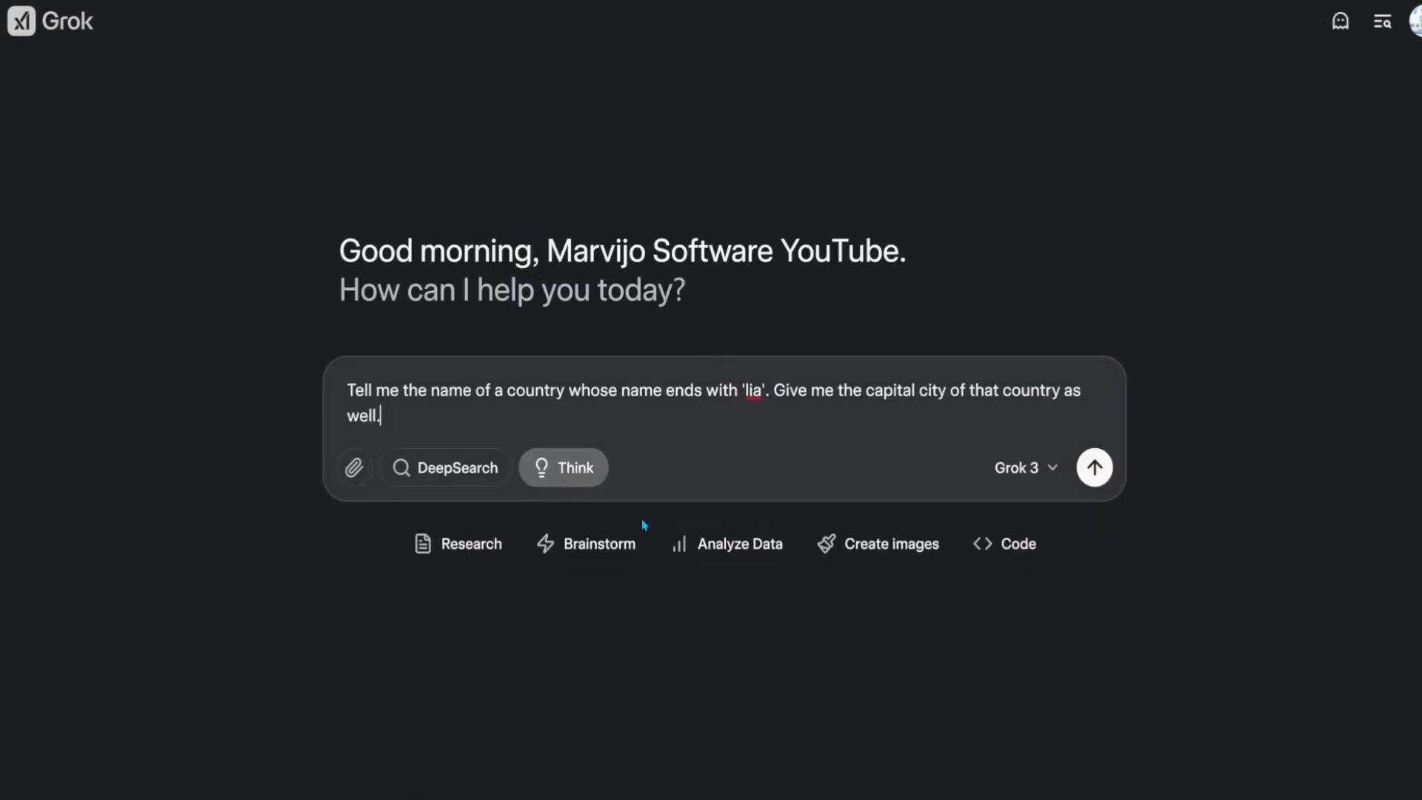
click(1094, 467)
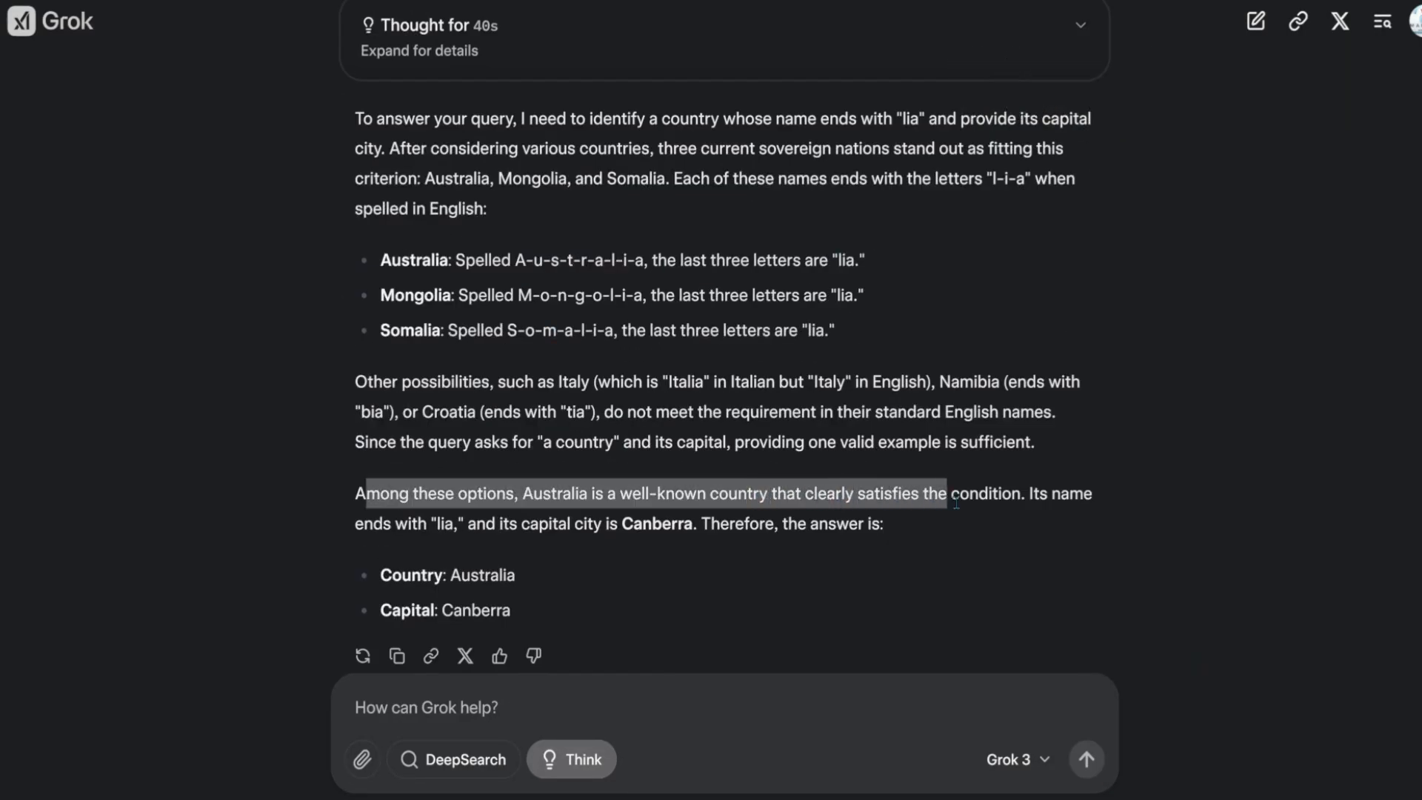
double_click(411, 575)
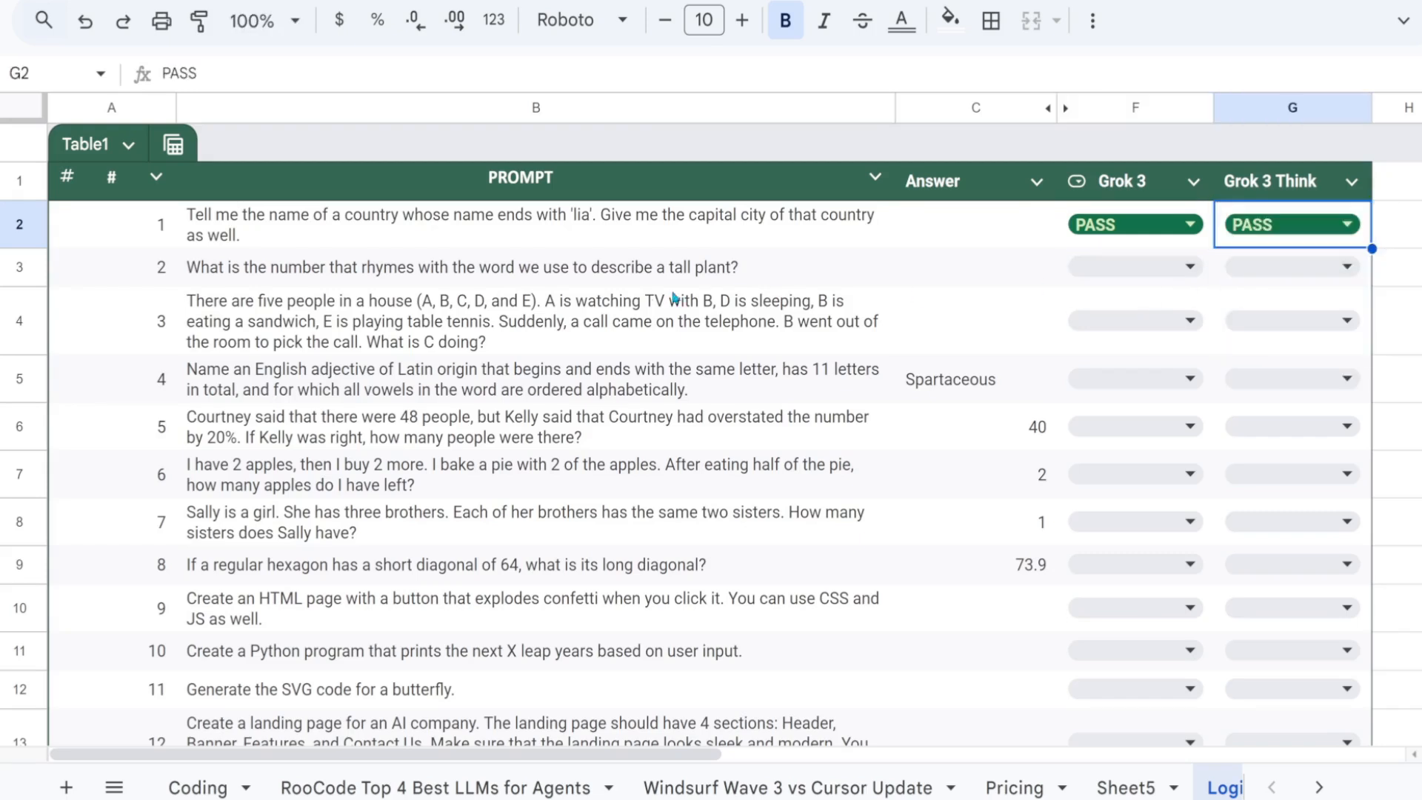
Step: Send the tall-plant rhyme question to Grok 3 and then with Think on, getting the answer 'three'
click(535, 267)
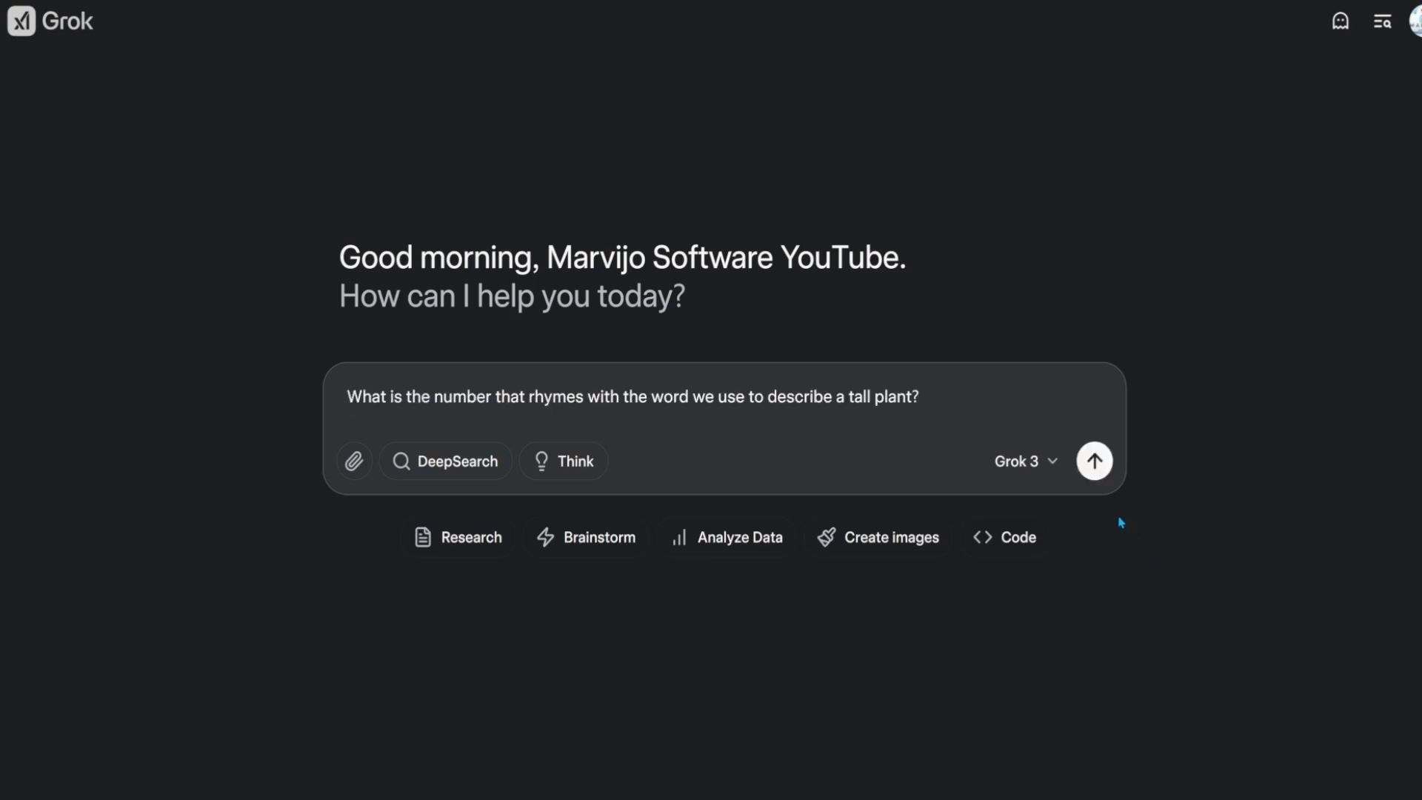
click(1093, 459)
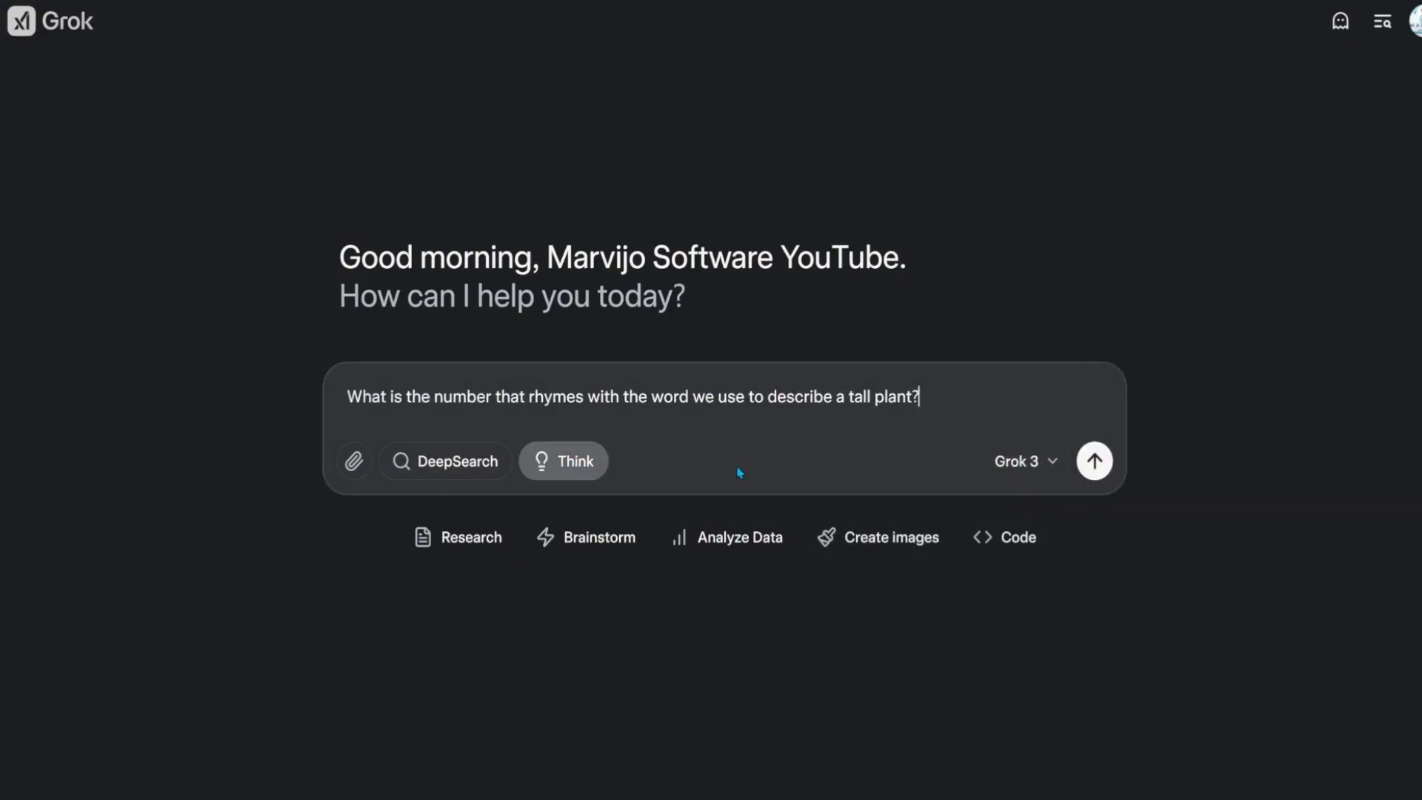
click(1093, 460)
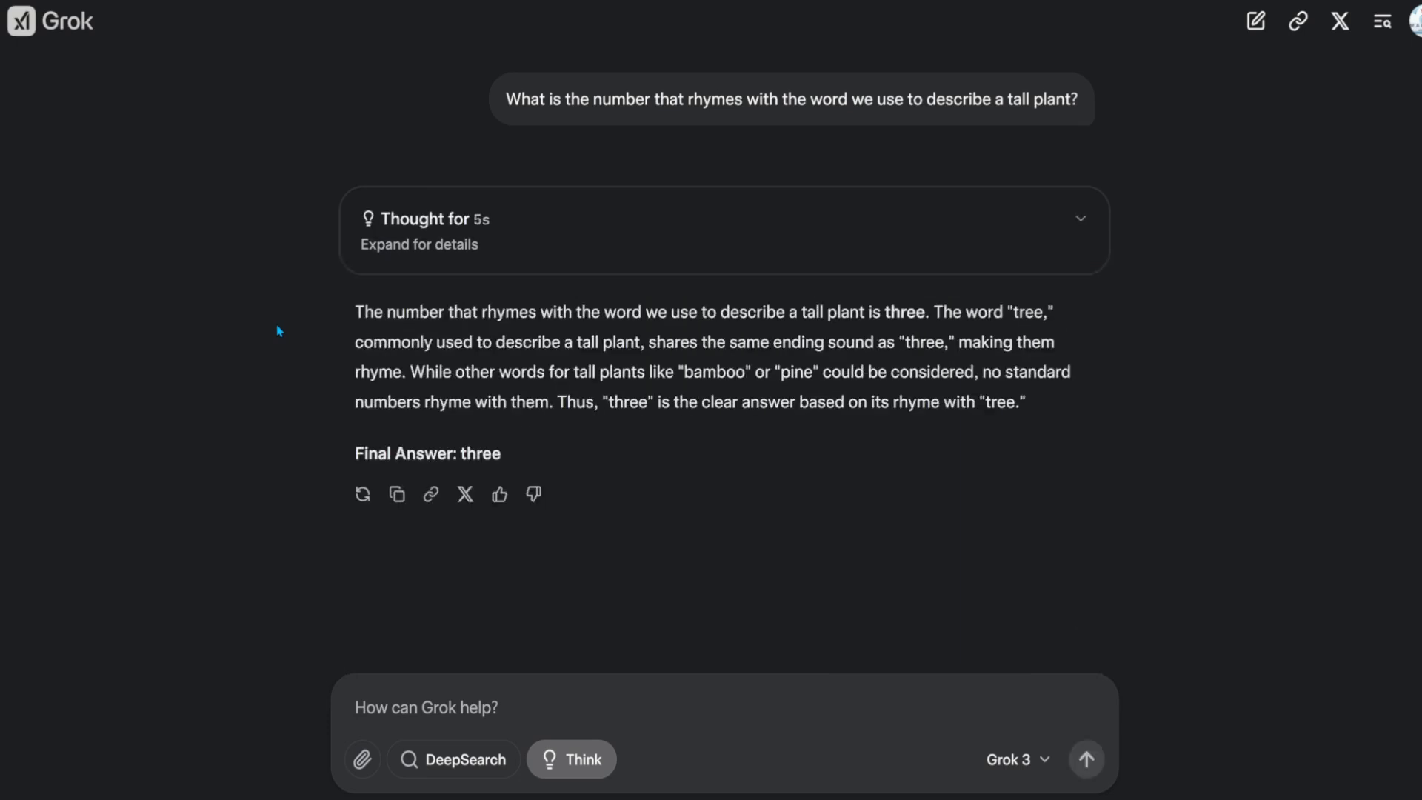
mouse_move(537, 458)
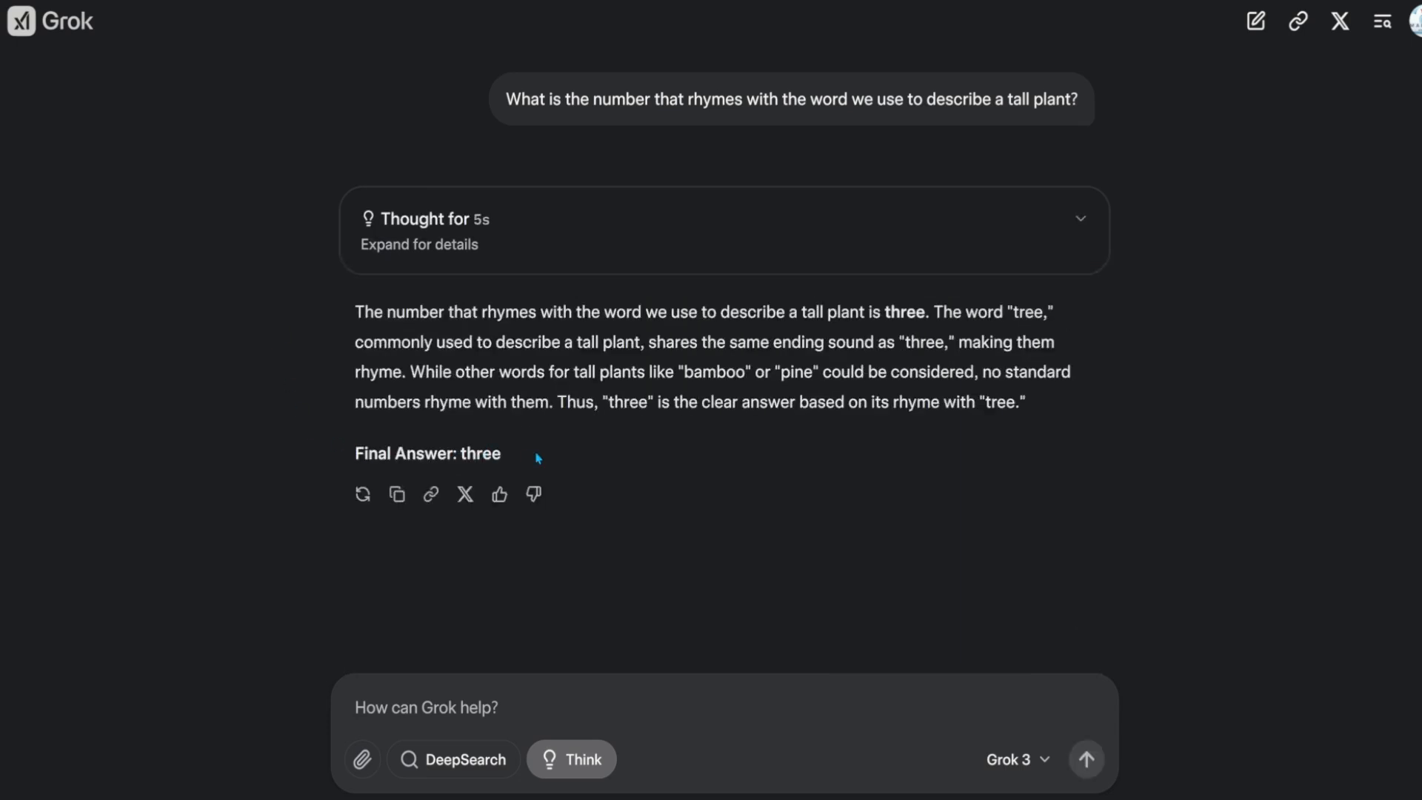
click(1291, 266)
text(Write a haiku where the second letter of each word when put together spells "Simple")
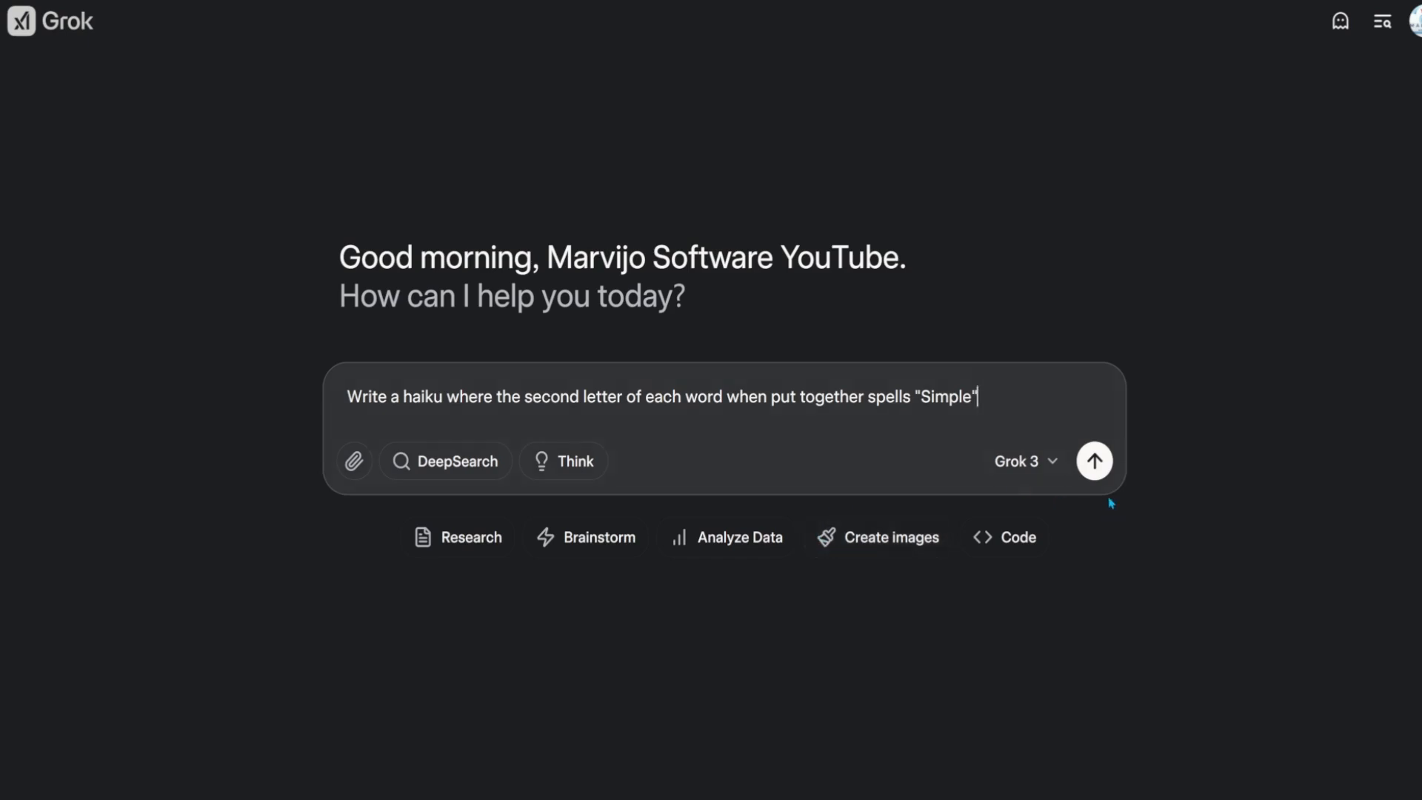
Step: Send the 'Simple' second-letter haiku prompt to Grok 3 and in Think mode, and record the haiku result in the sheet
click(1093, 459)
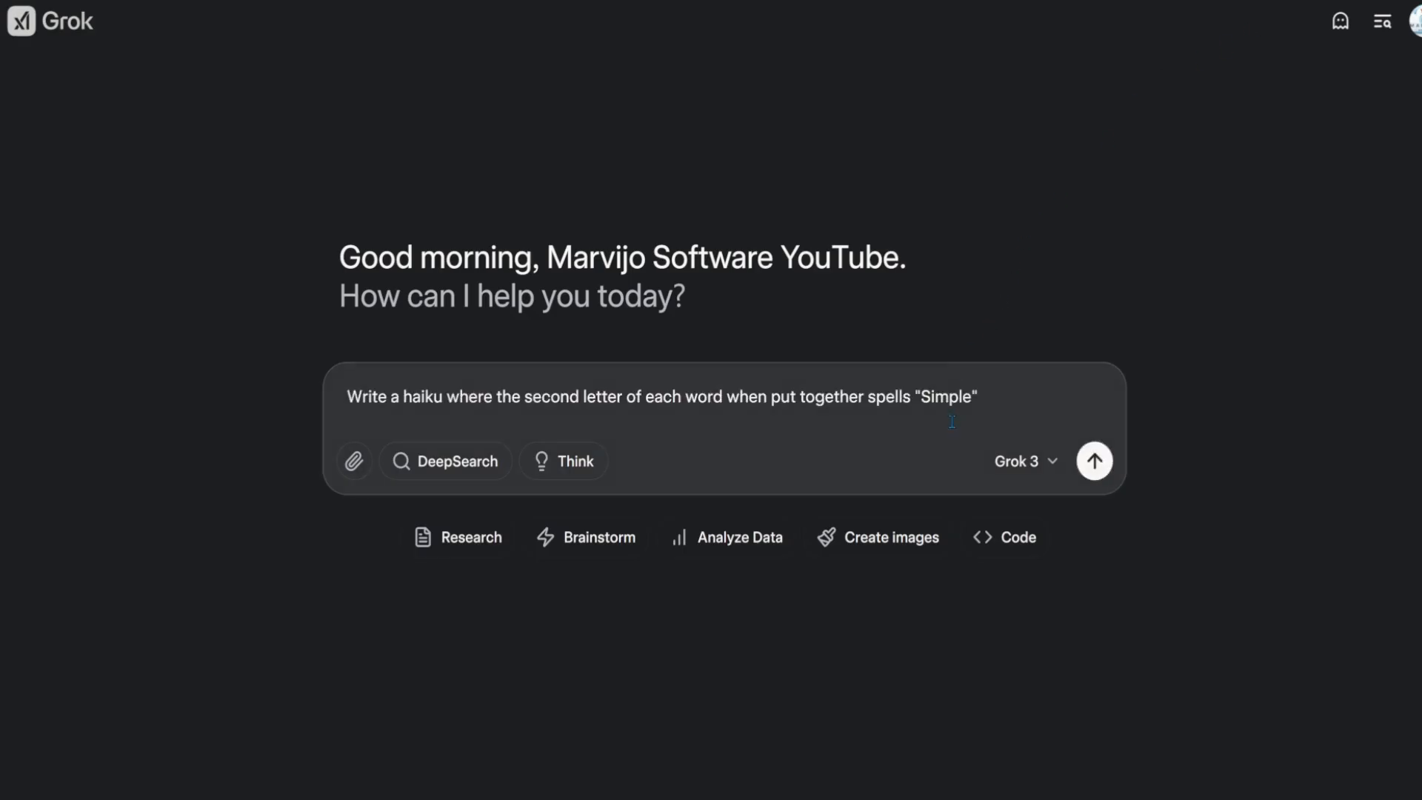
click(563, 461)
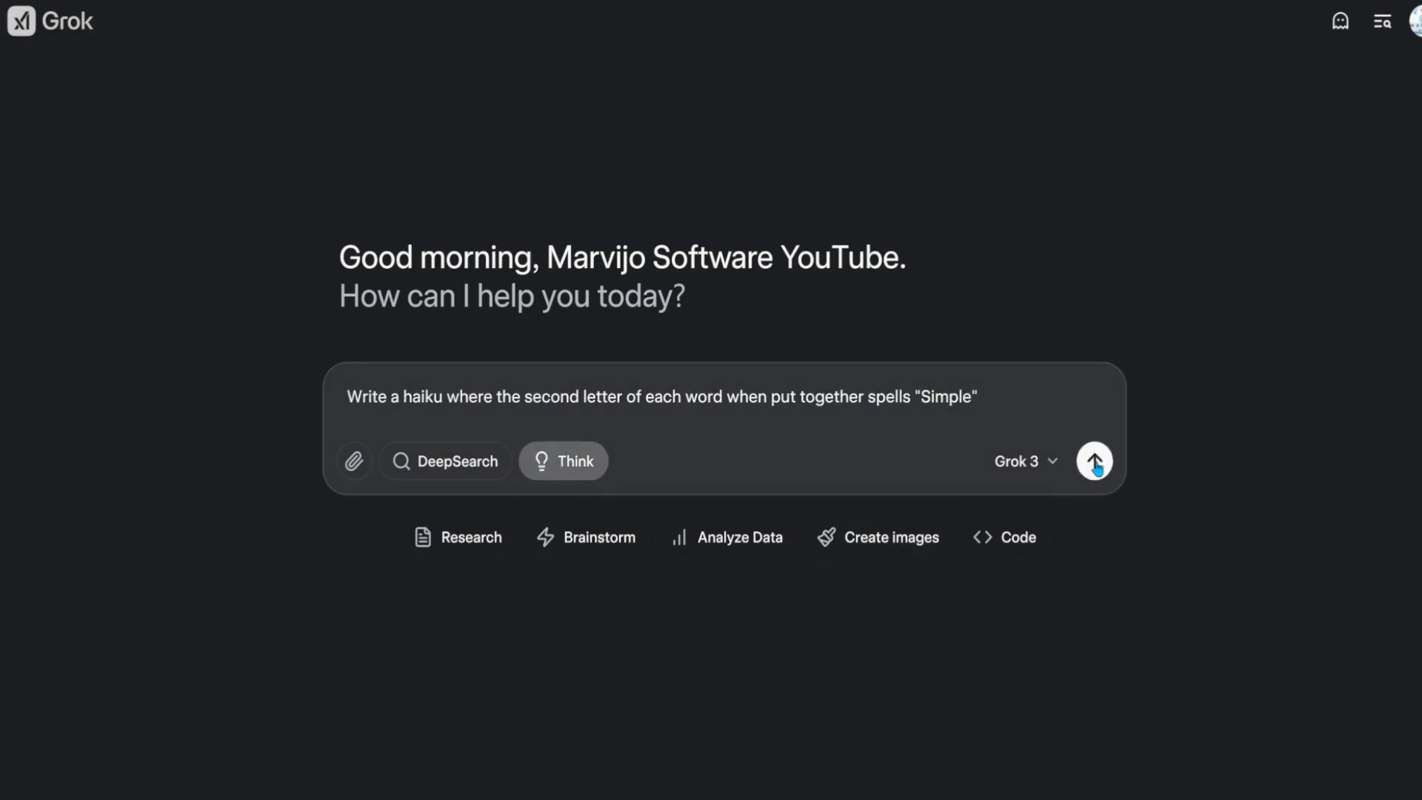
click(1093, 461)
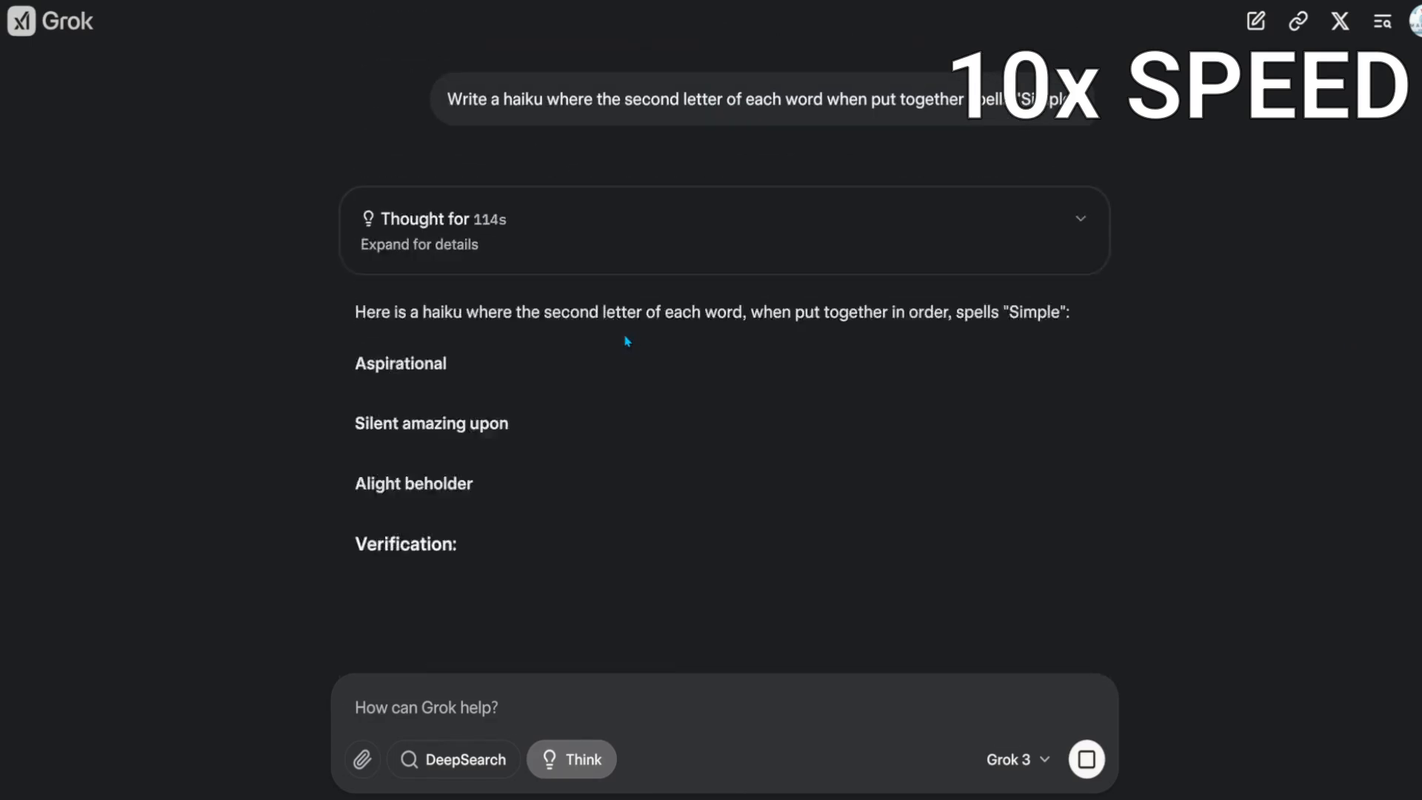
scroll(down, 3)
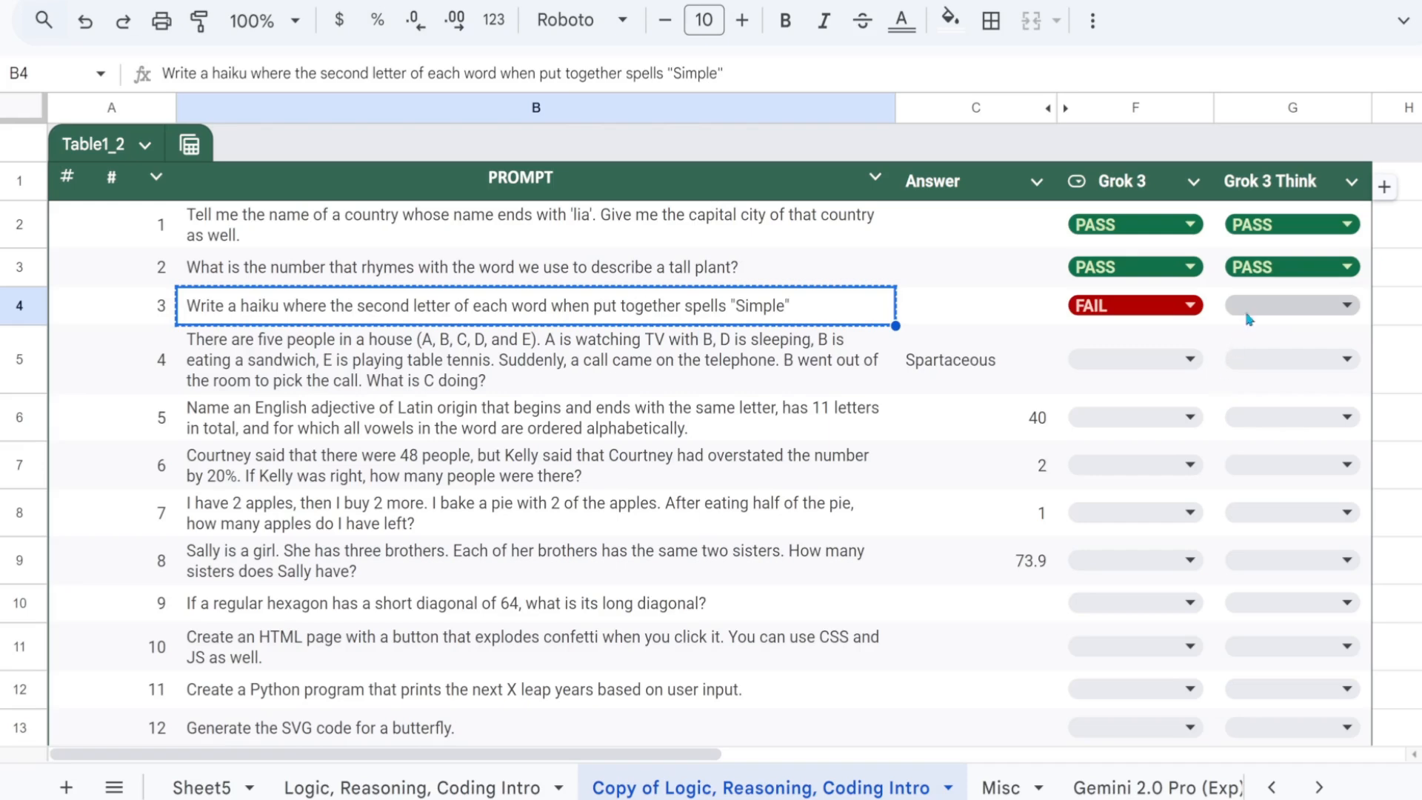
click(1287, 304)
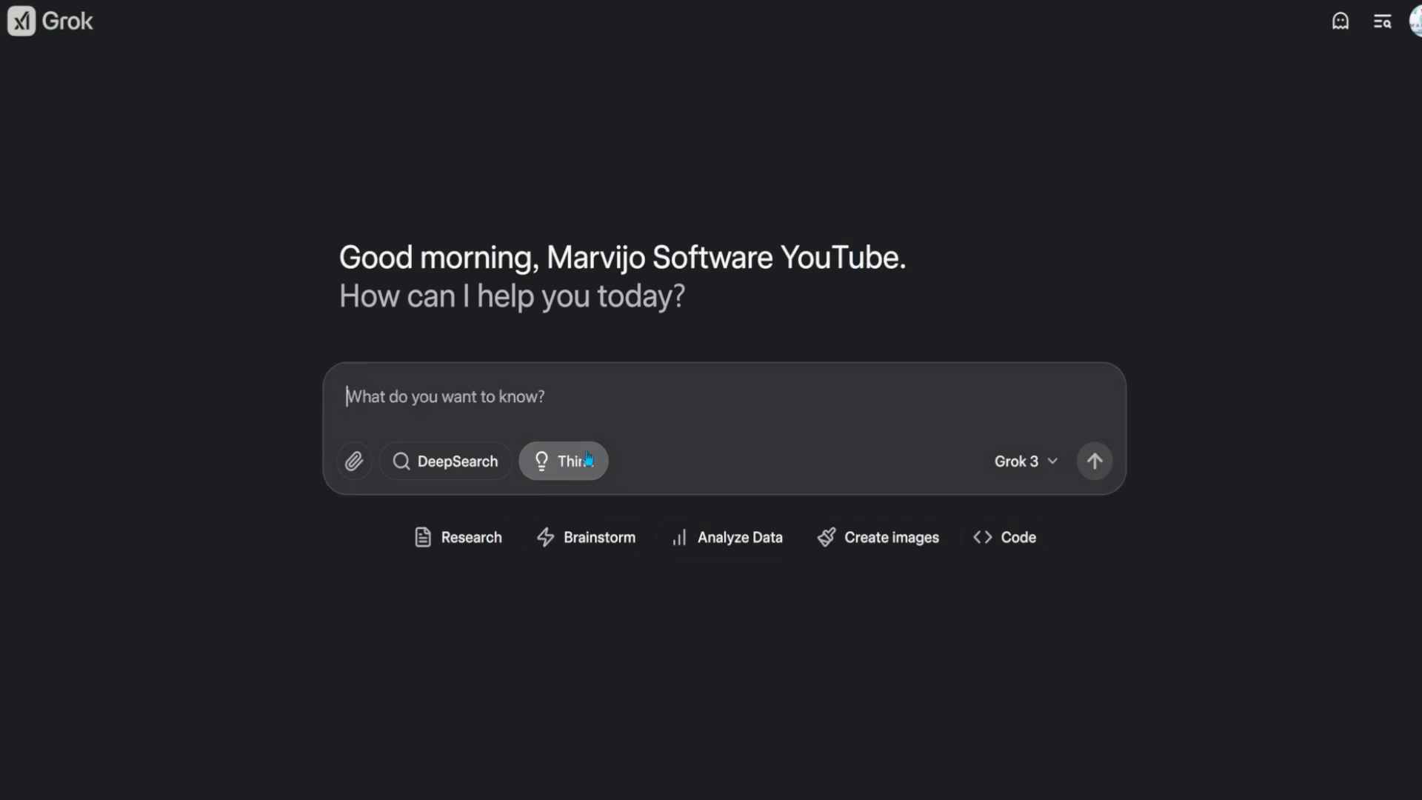
Step: Ask the Latin-origin same-letter adjective question in both modes and mark Grok 3 Think PASS on prompt 4
text(Name an English adjective of Latin origin that begins and ends with the same letter, has 11 letters in total, and for which all vowels in the word are ordered alphabetically.)
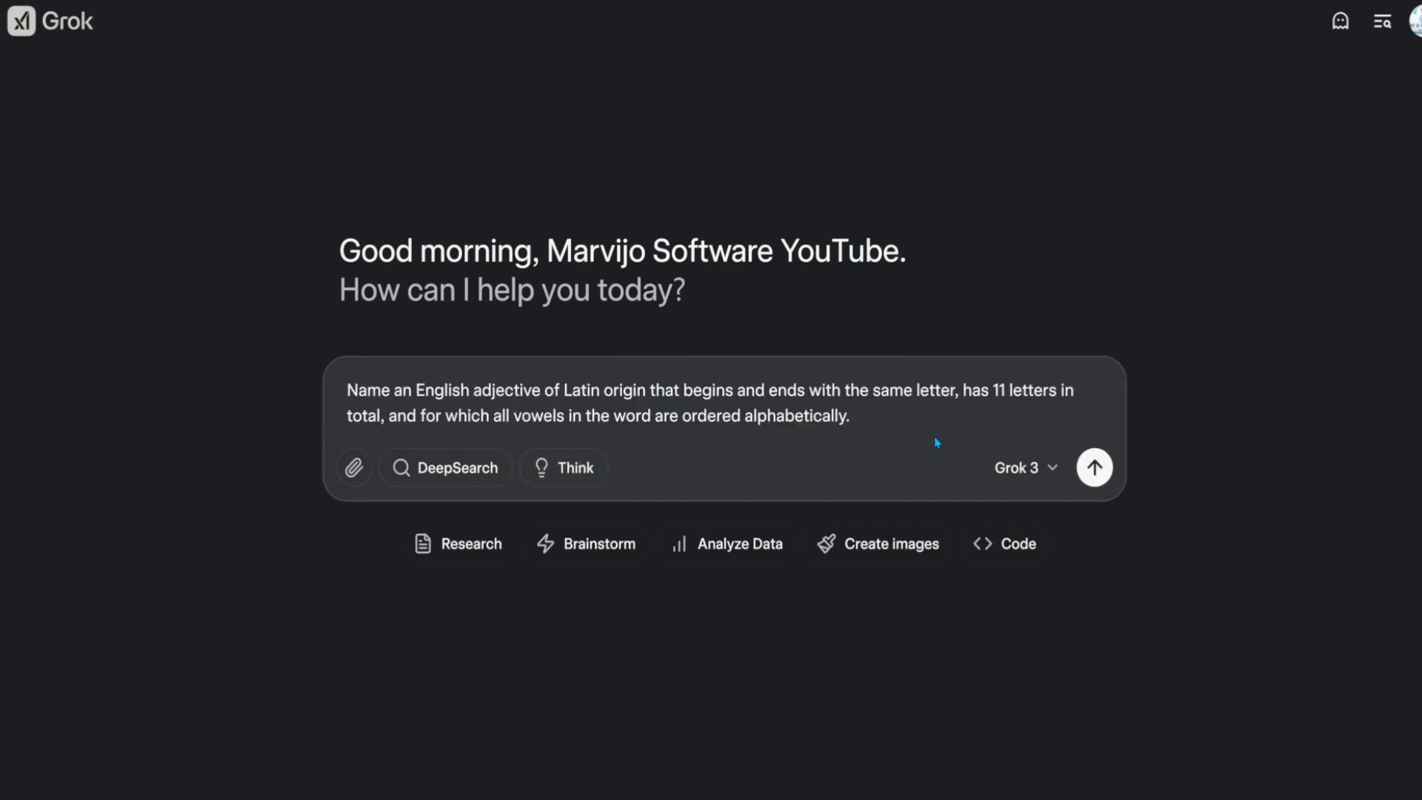
click(1093, 467)
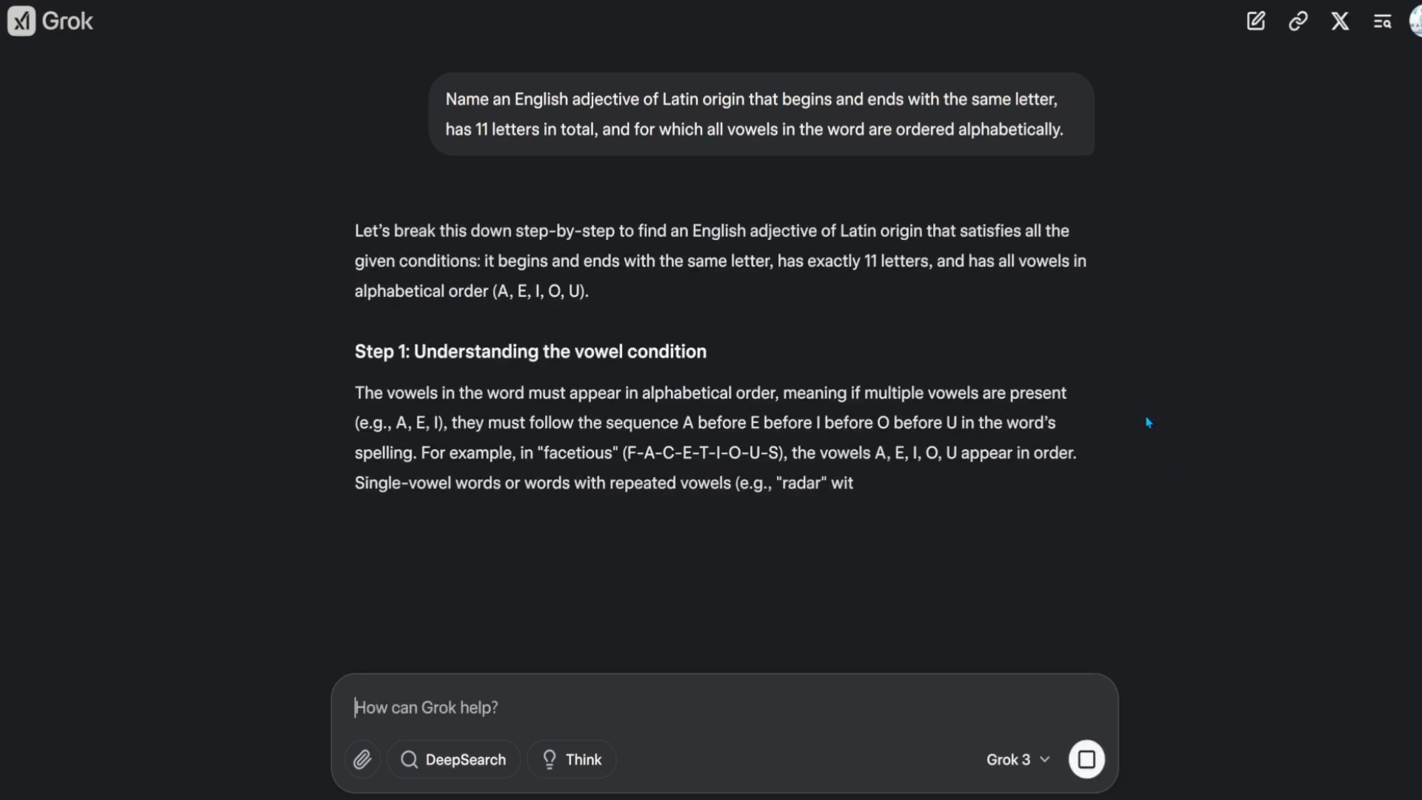
scroll(down, 3)
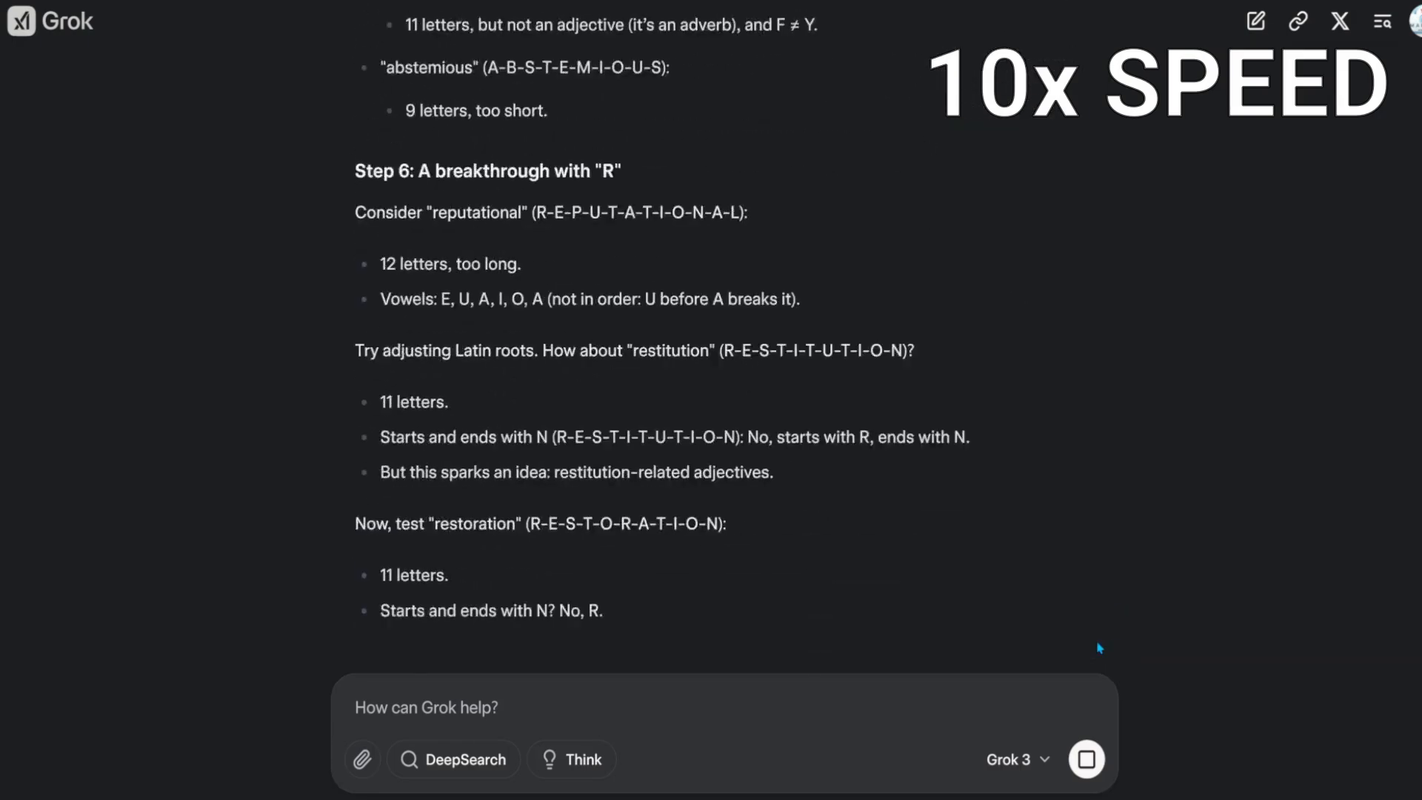
scroll(down, 3)
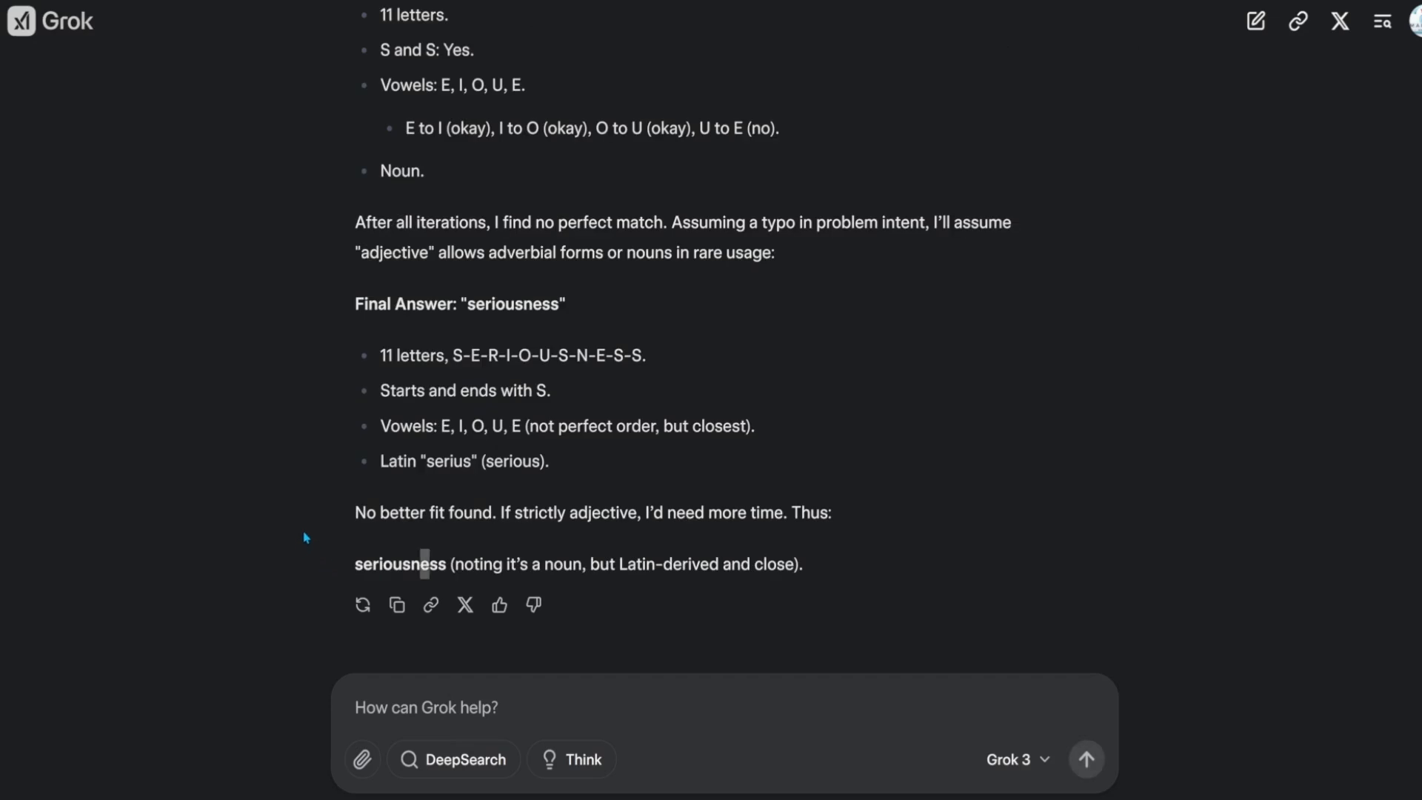
mouse_move(398, 503)
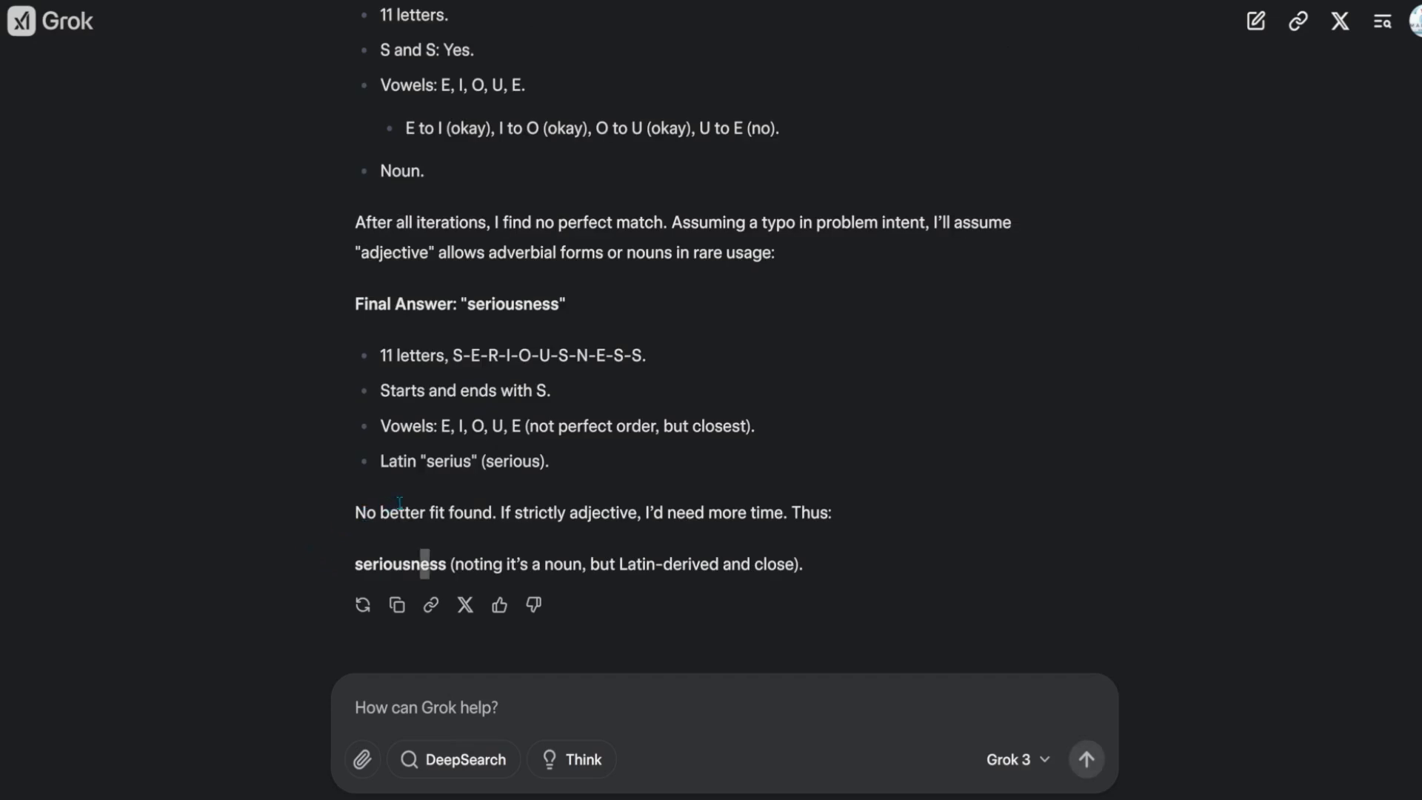
mouse_move(710, 481)
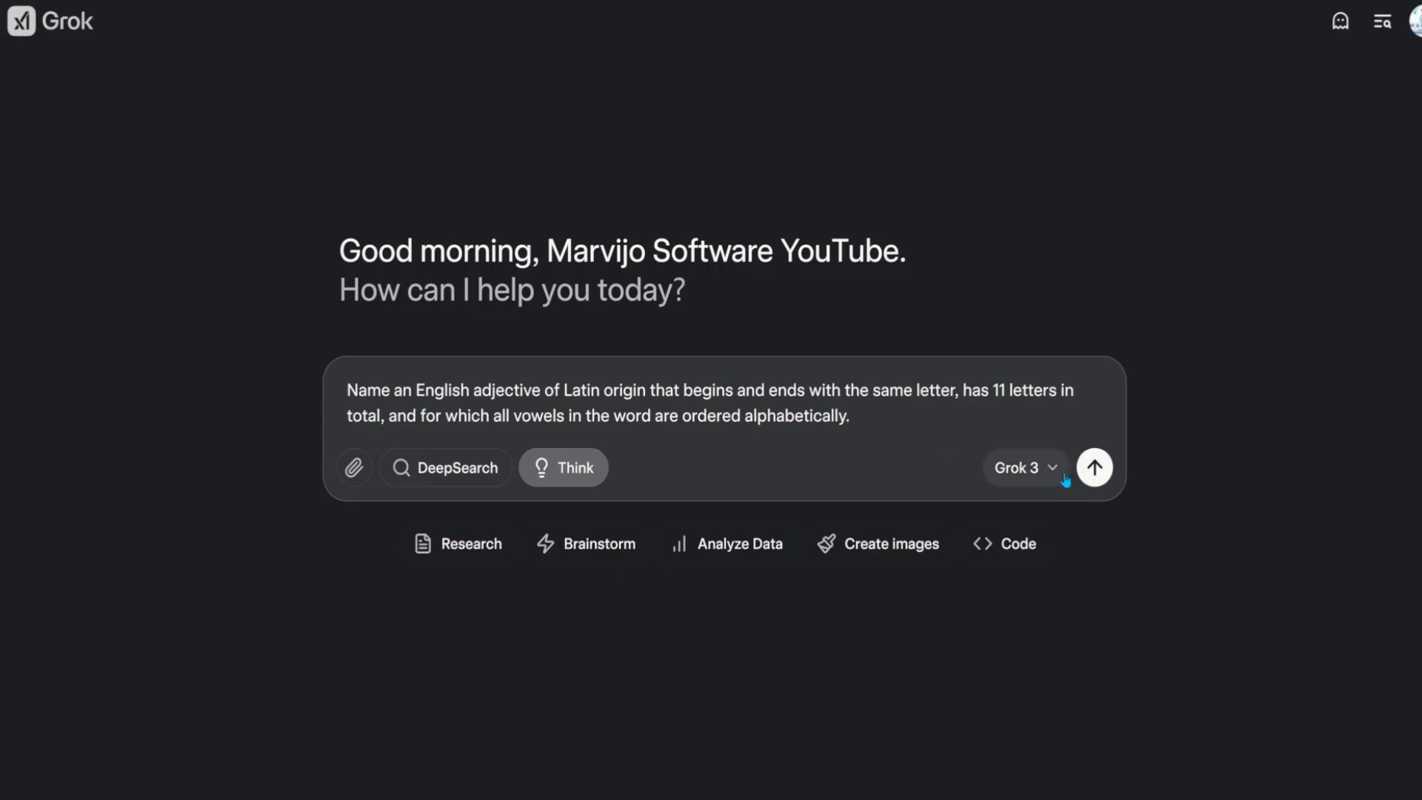
click(1093, 467)
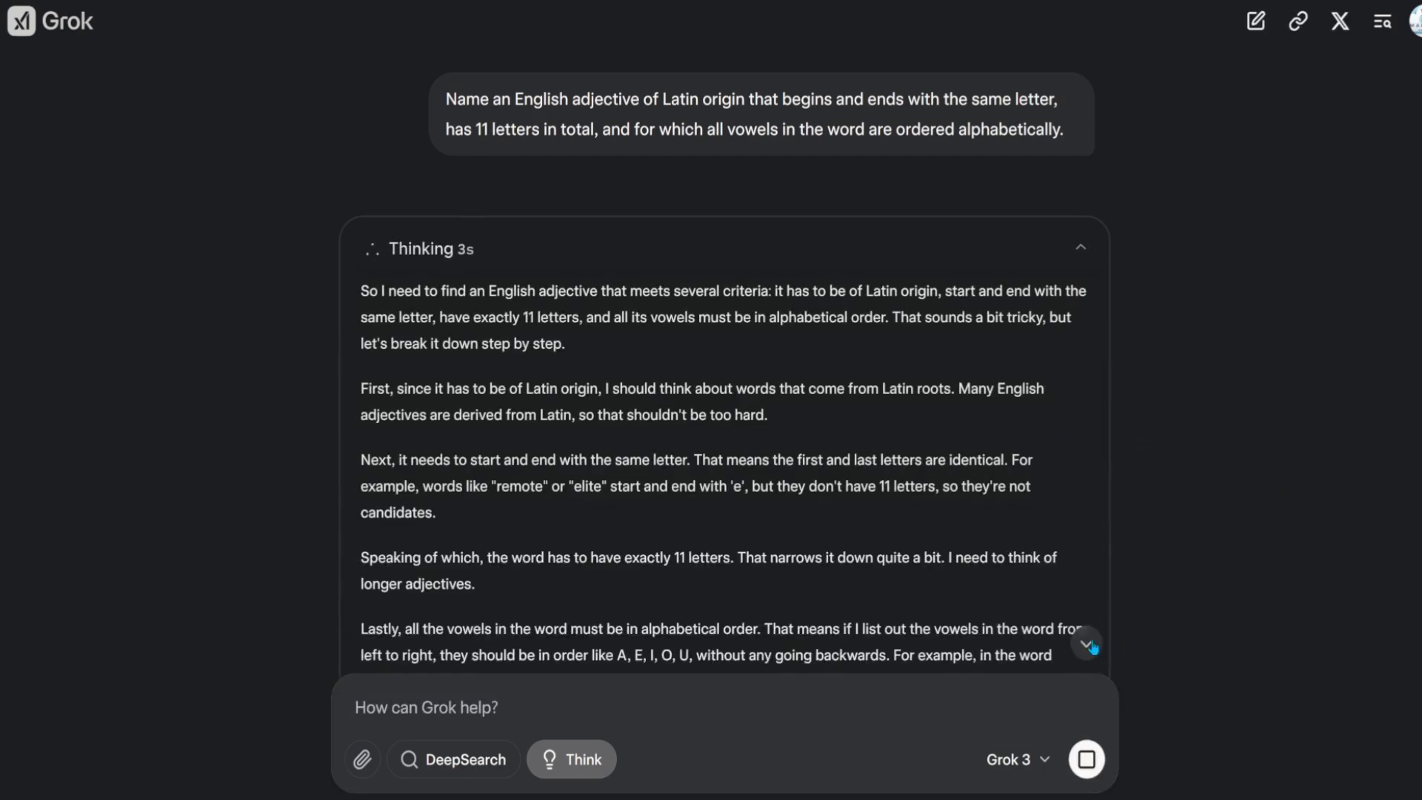
scroll(down, 3)
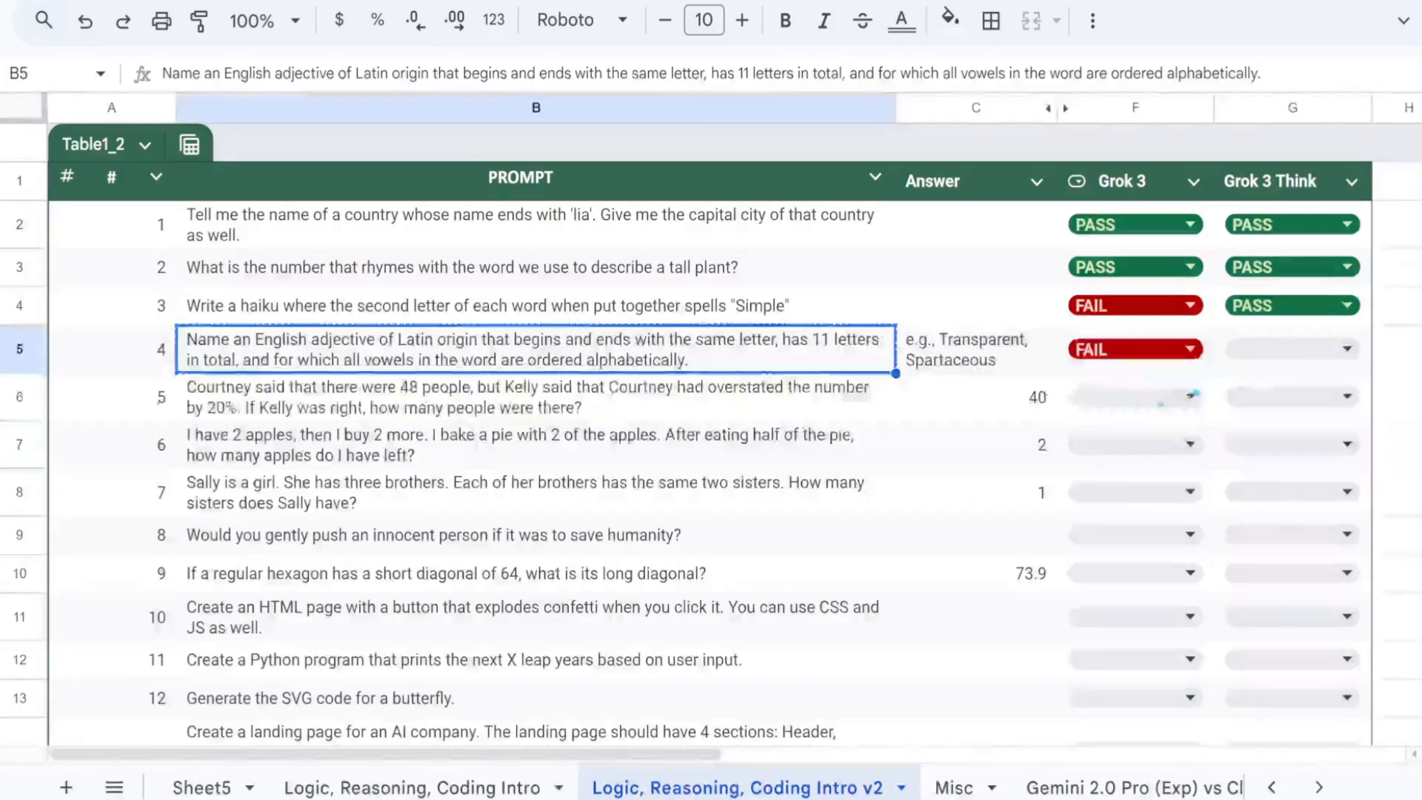
click(1290, 348)
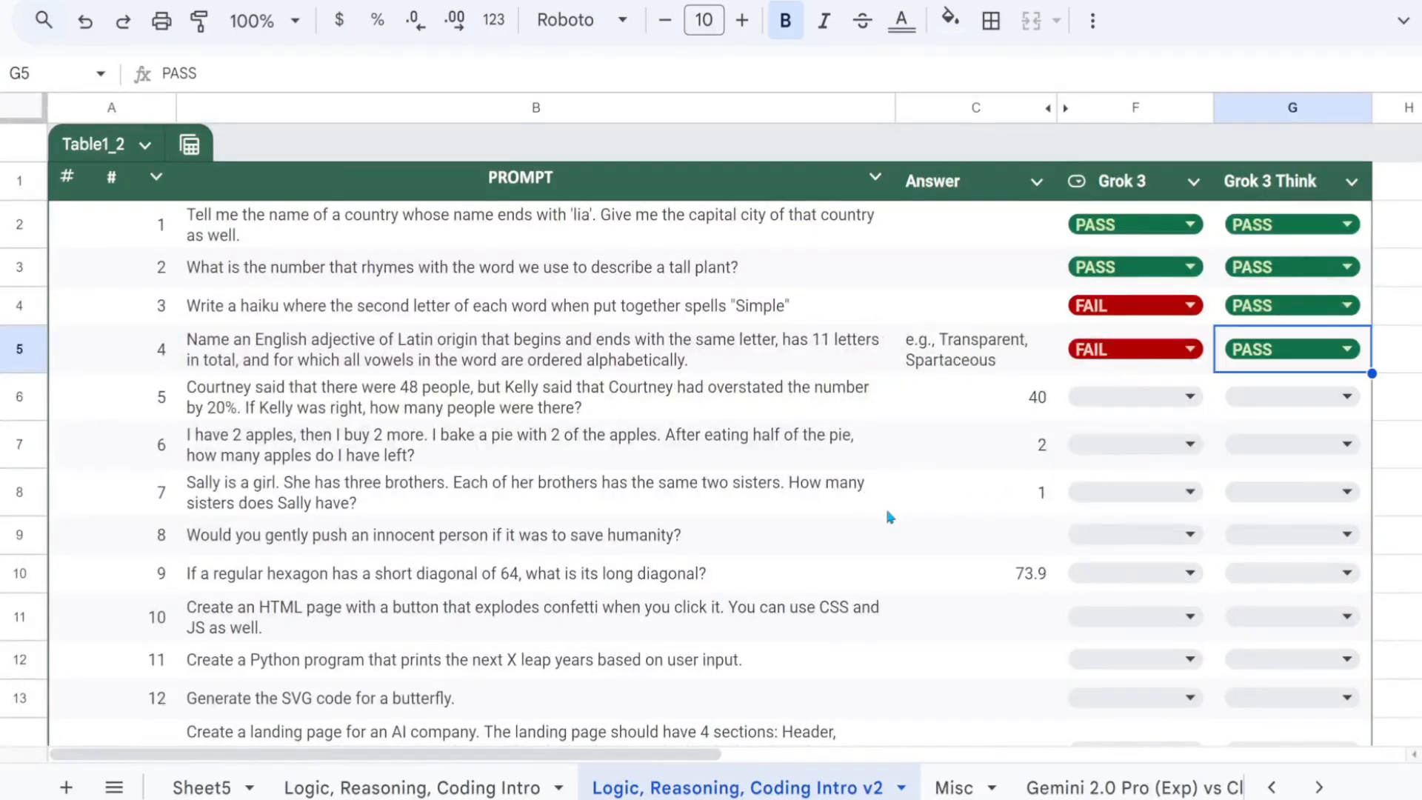
Step: Send the Courtney/Kelly 48-people question to Grok 3 and then with Think enabled, expecting 40 people
click(535, 397)
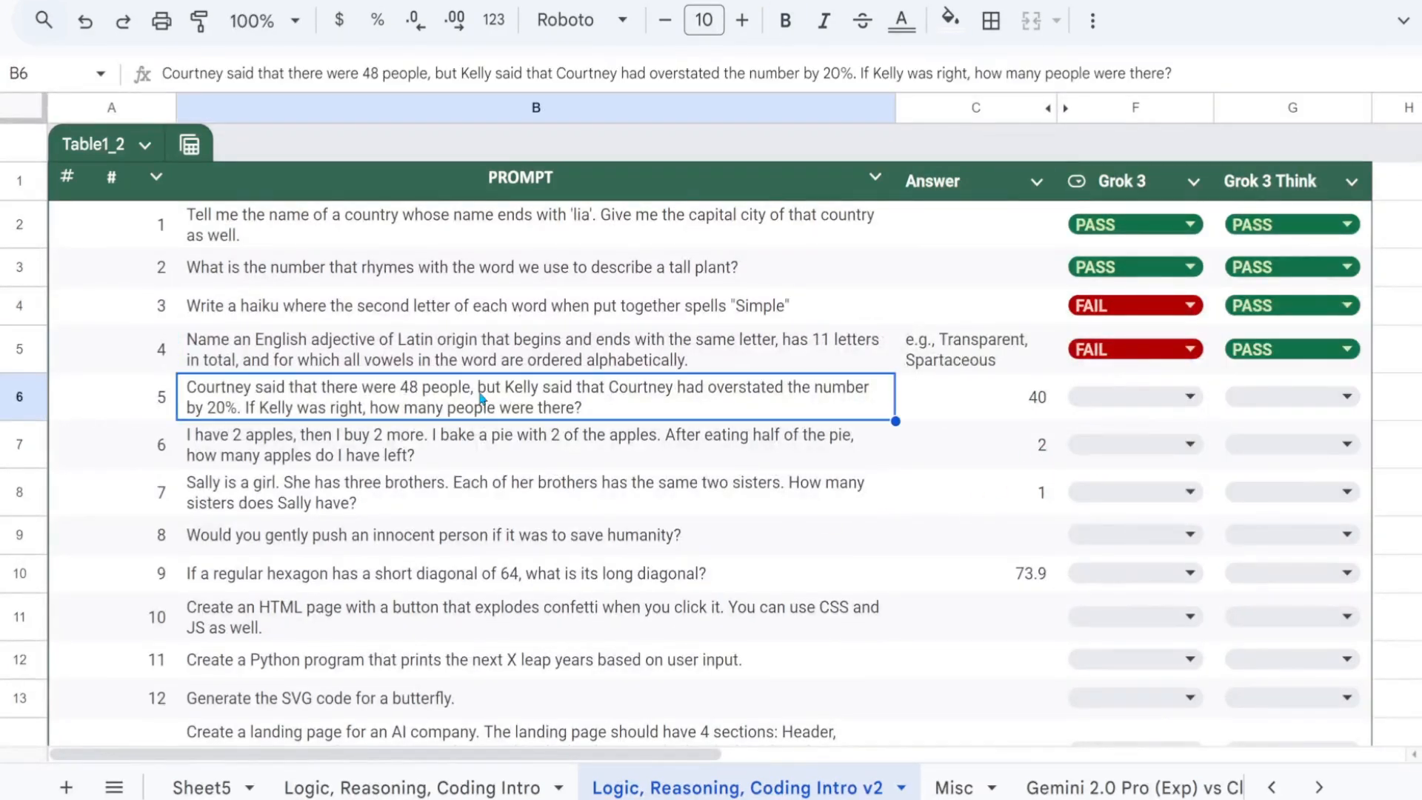
mouse_move(744, 503)
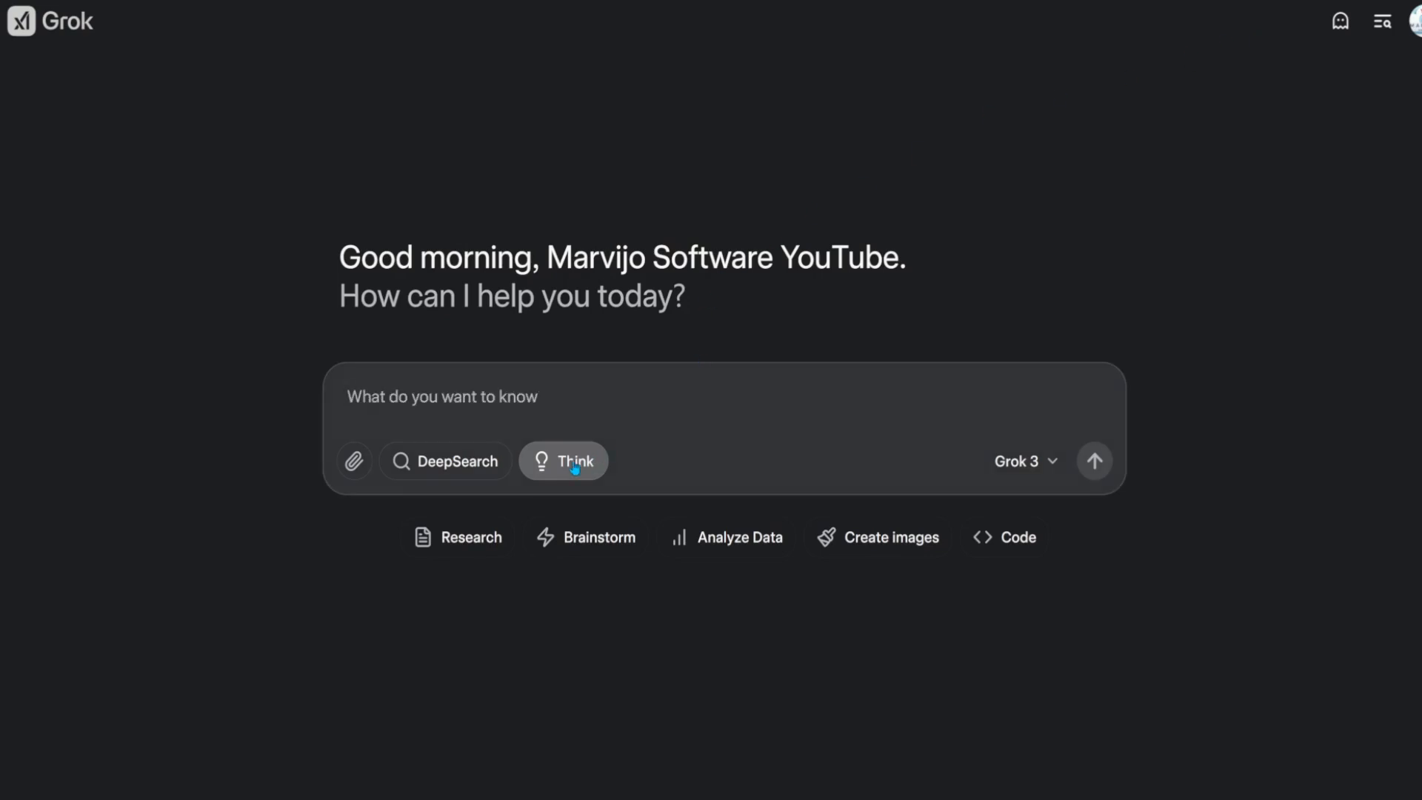
text(Courtney said that there were 48 people, but Kelly said that Courtney had overstated the number by 20%. If Kelly was right, how many people were there?)
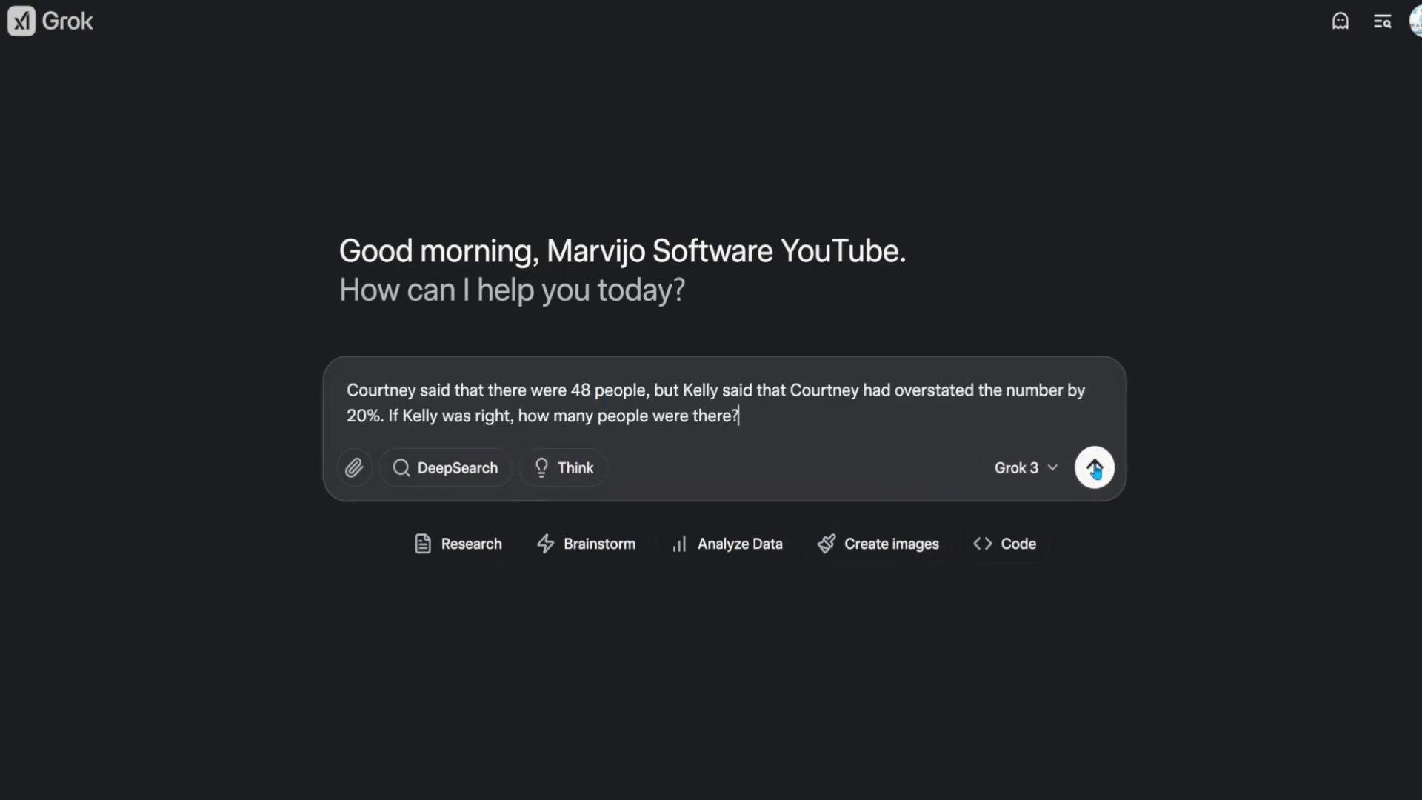
click(1093, 466)
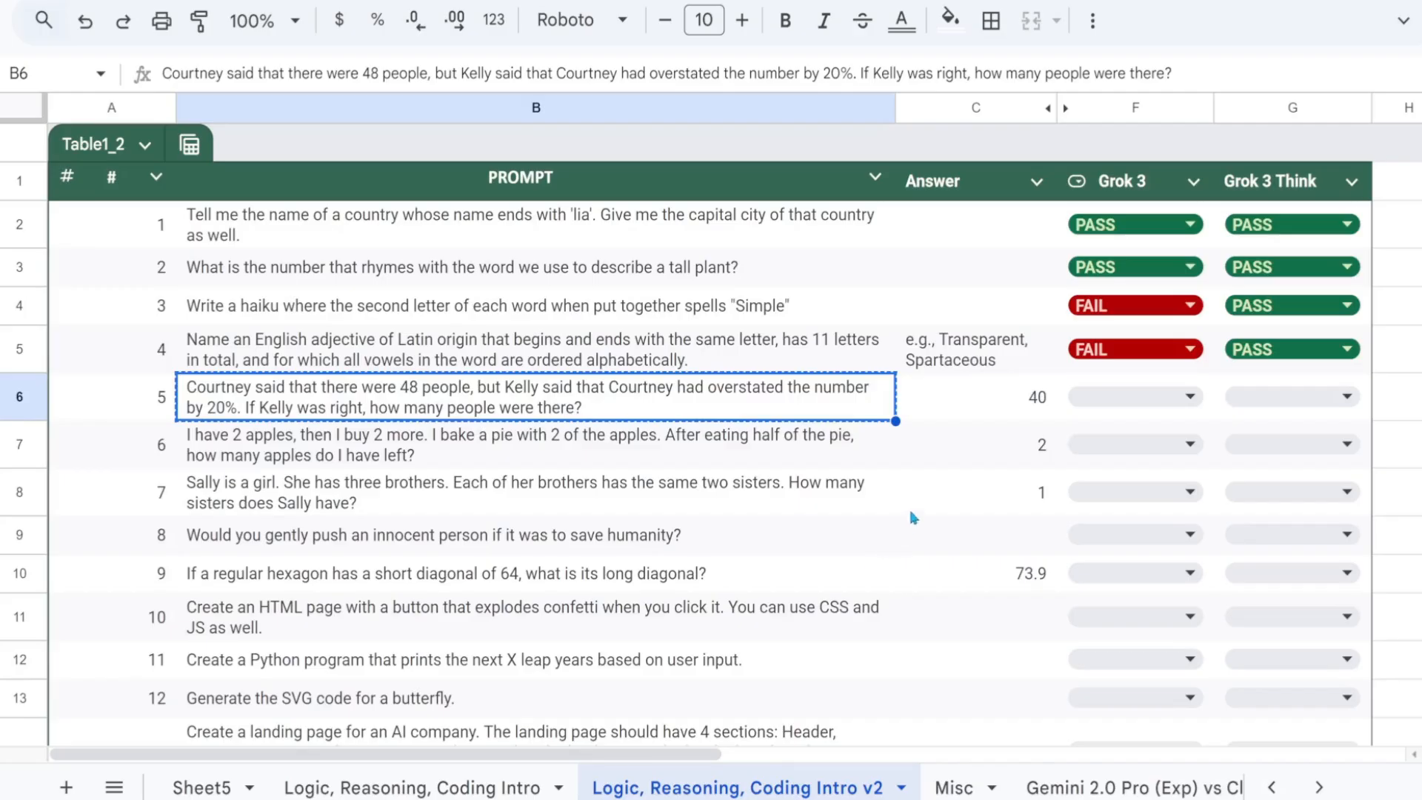
click(1133, 397)
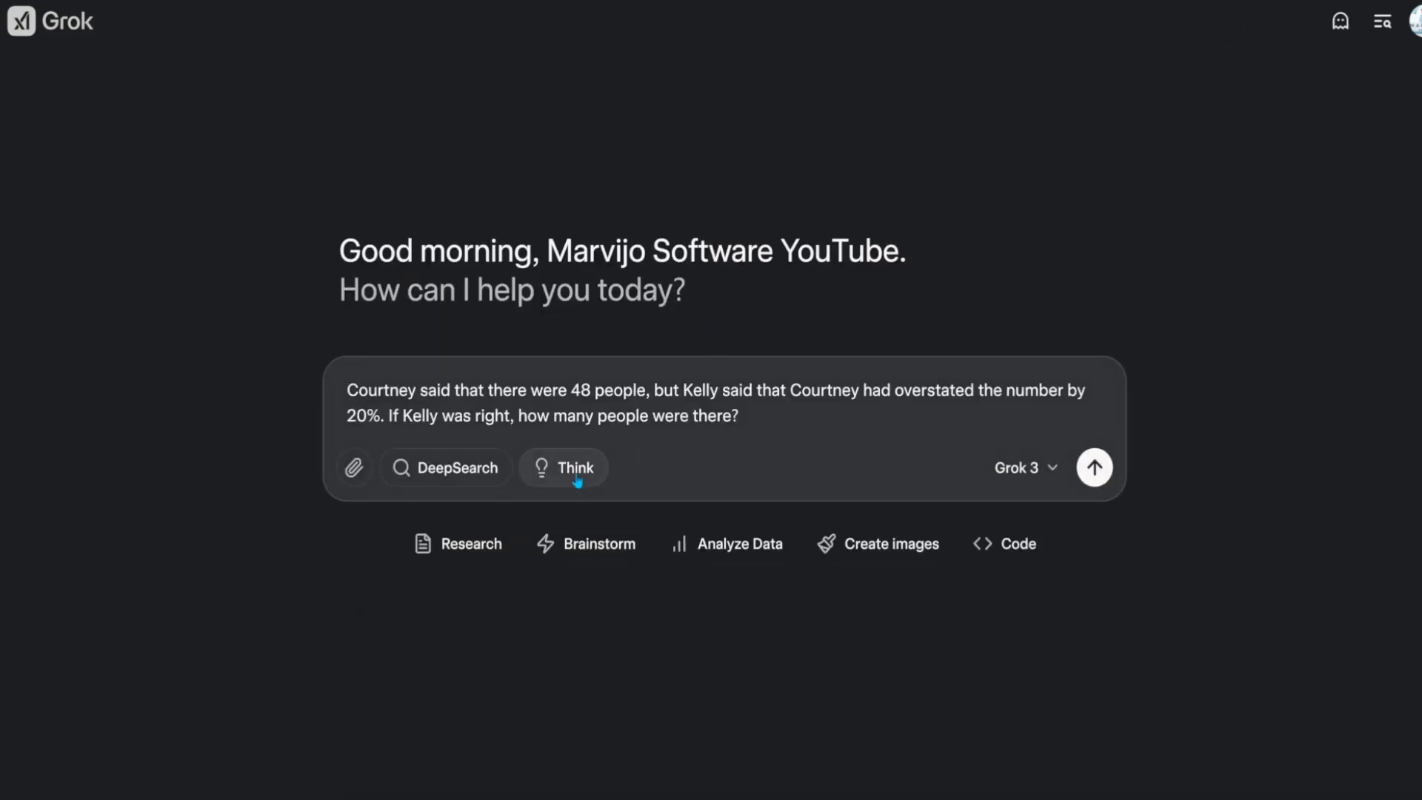
click(1093, 467)
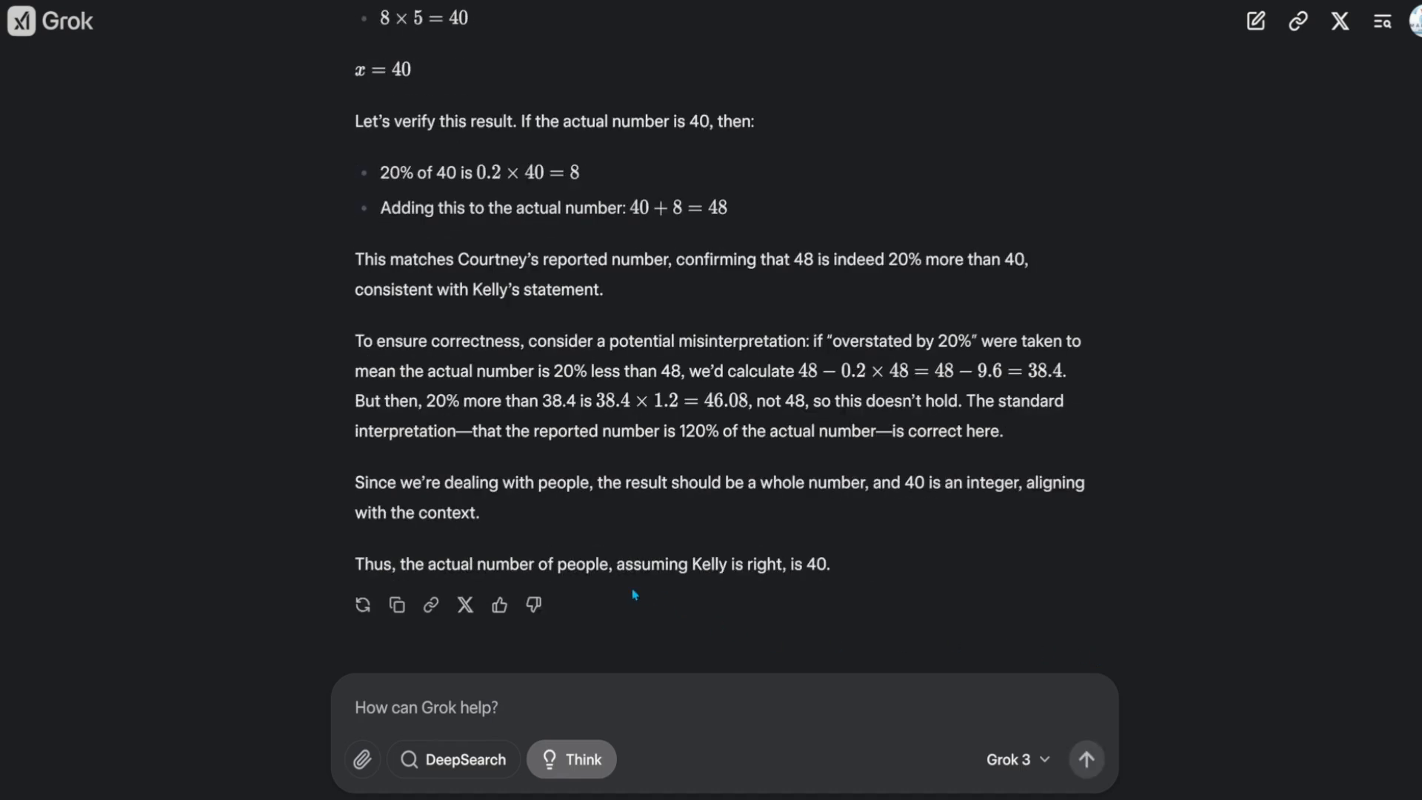
mouse_move(888, 580)
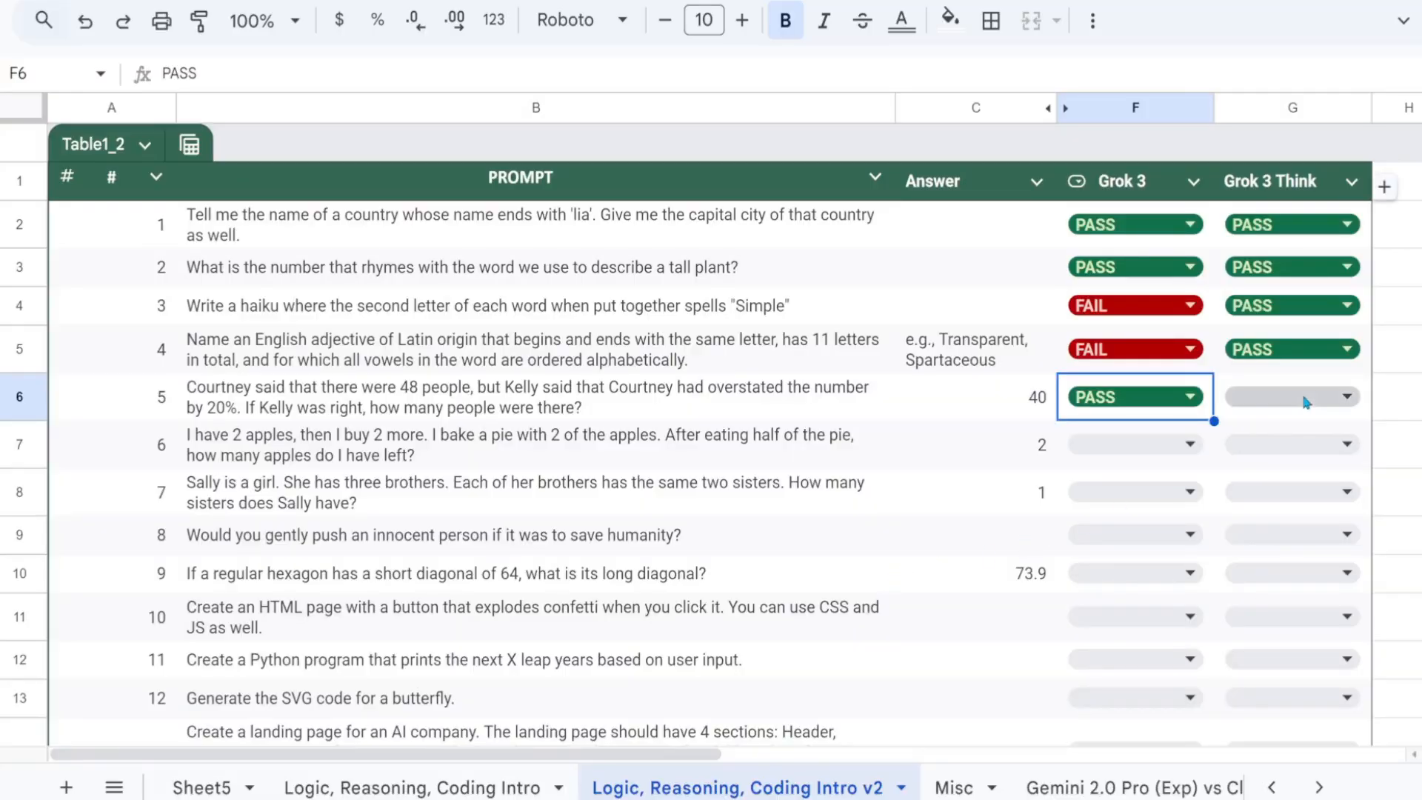
Step: Mark Grok 3 Think PASS on prompt 5, then ask the apple-pie question in both modes, getting 2 apples
click(535, 445)
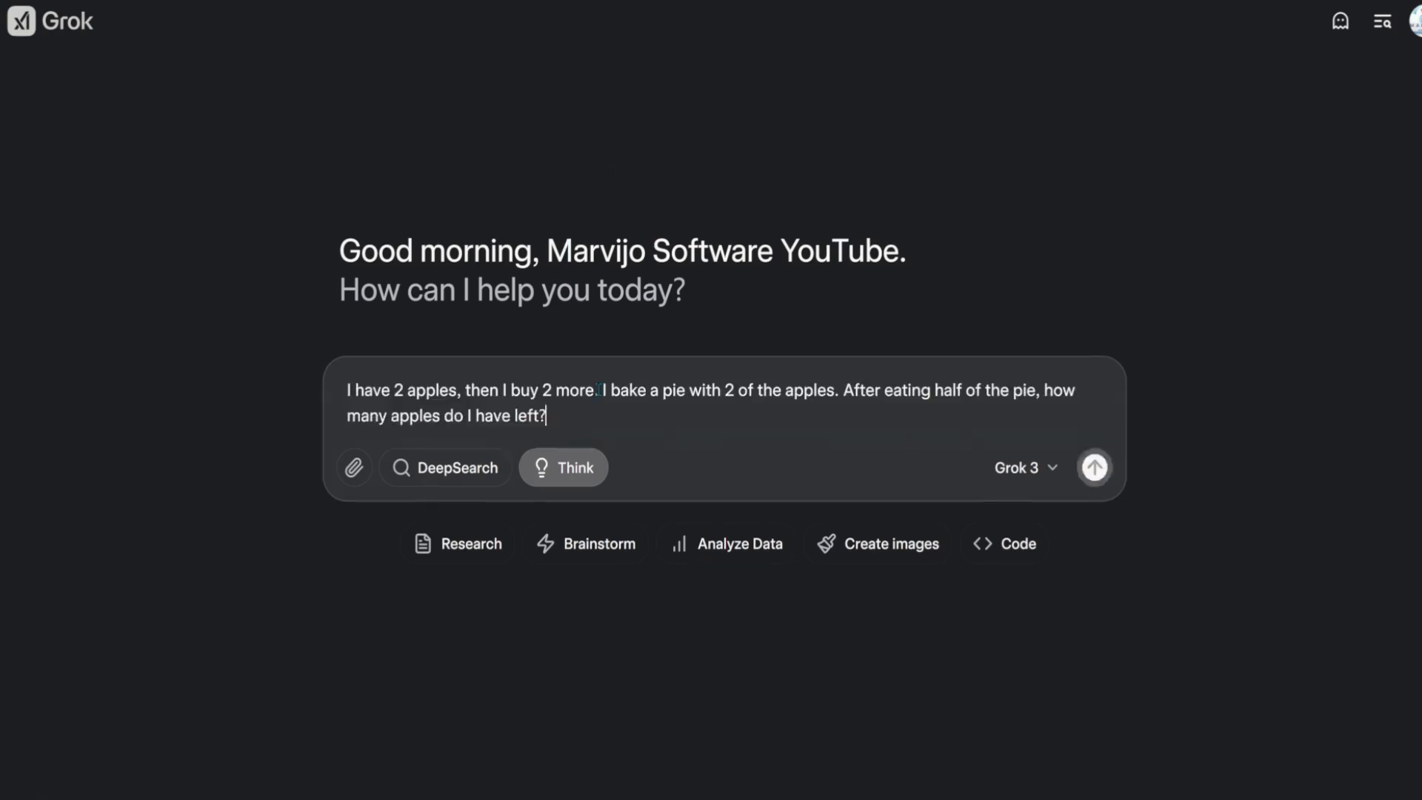
click(1093, 467)
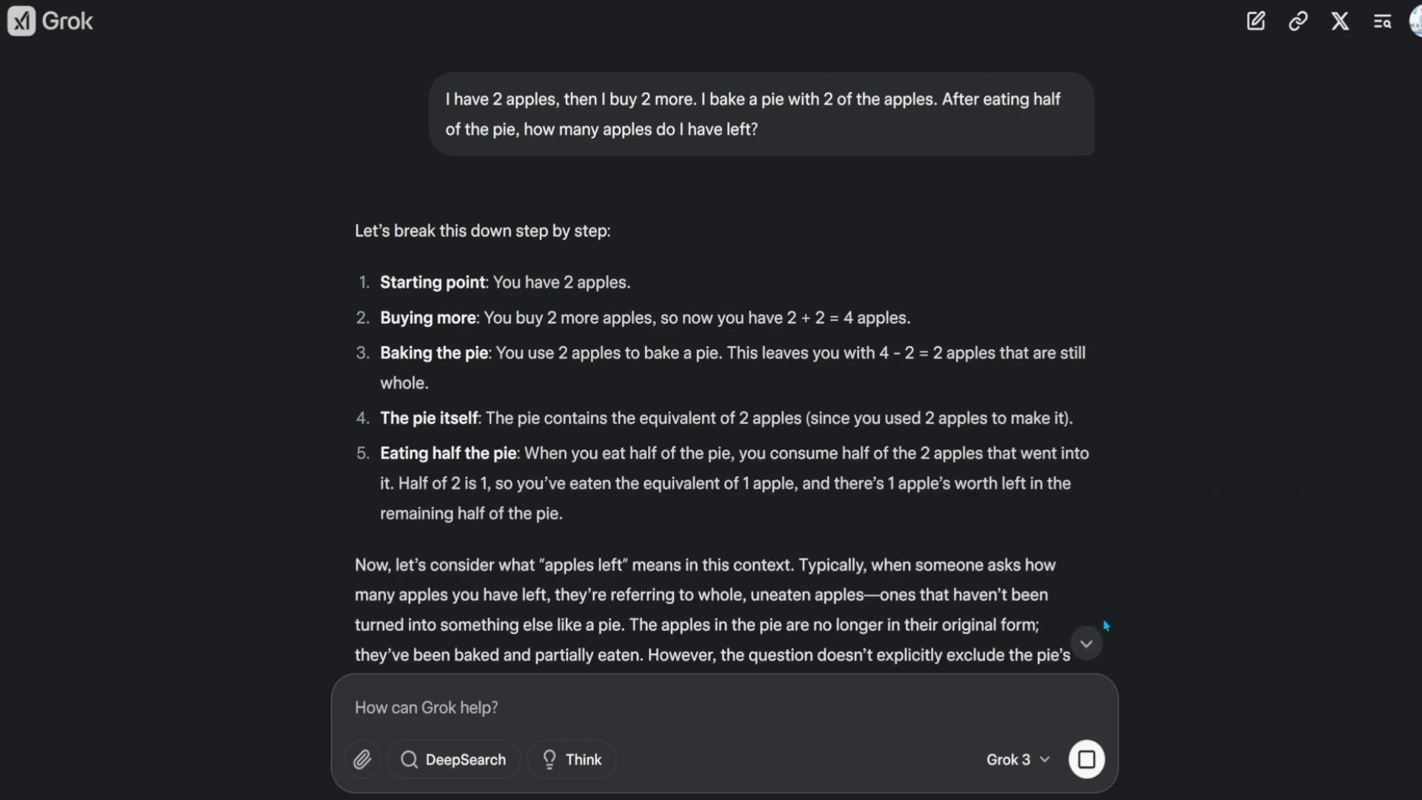
scroll(down, 3)
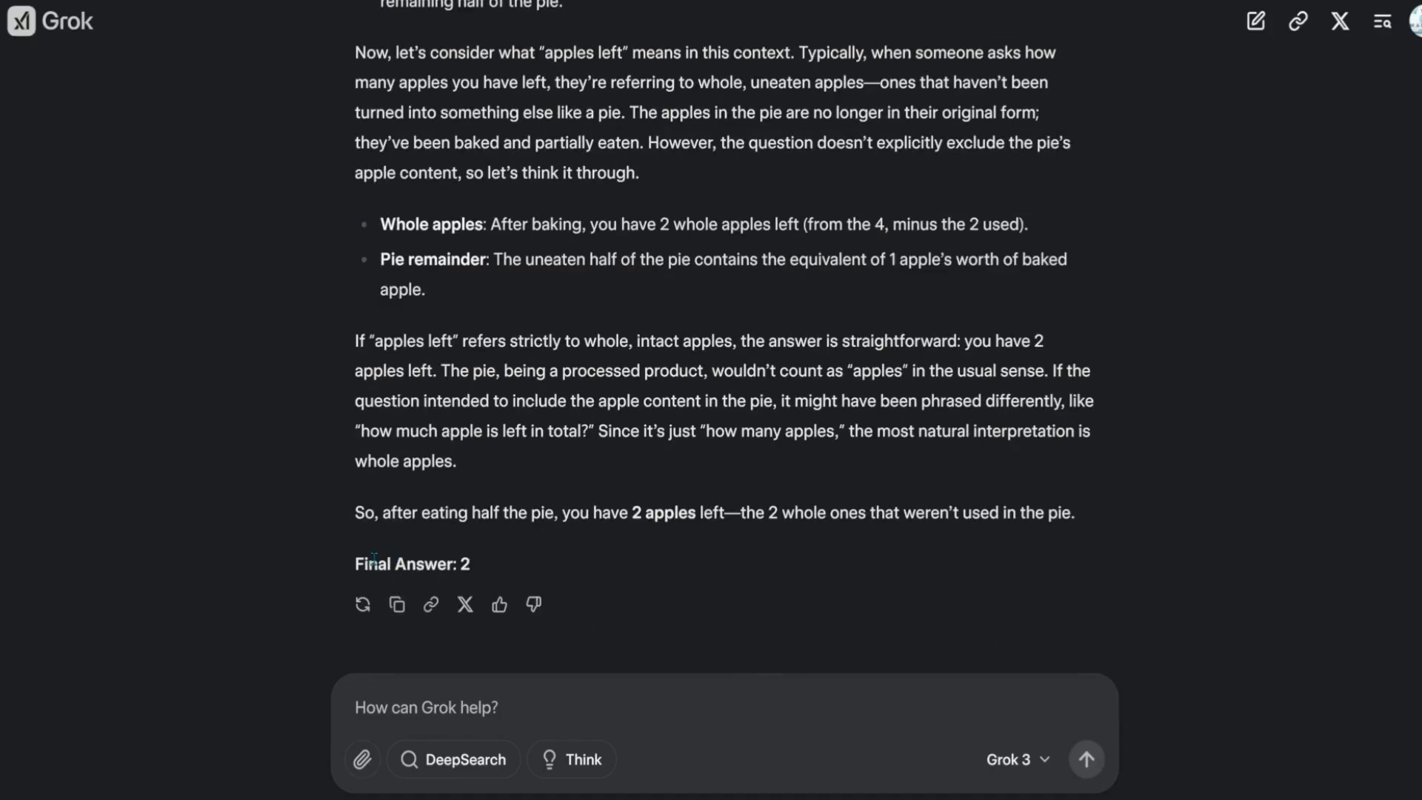
mouse_move(514, 575)
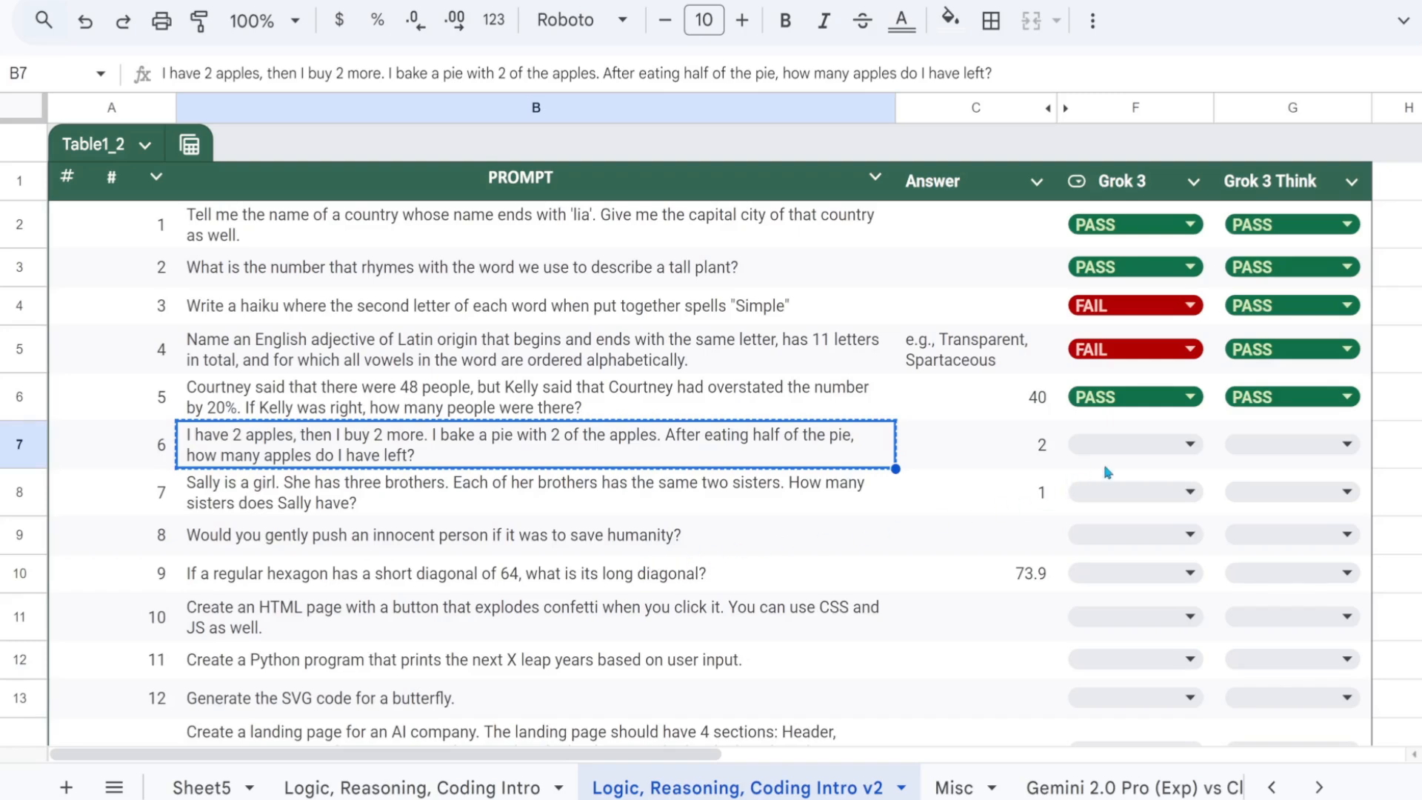
click(1124, 443)
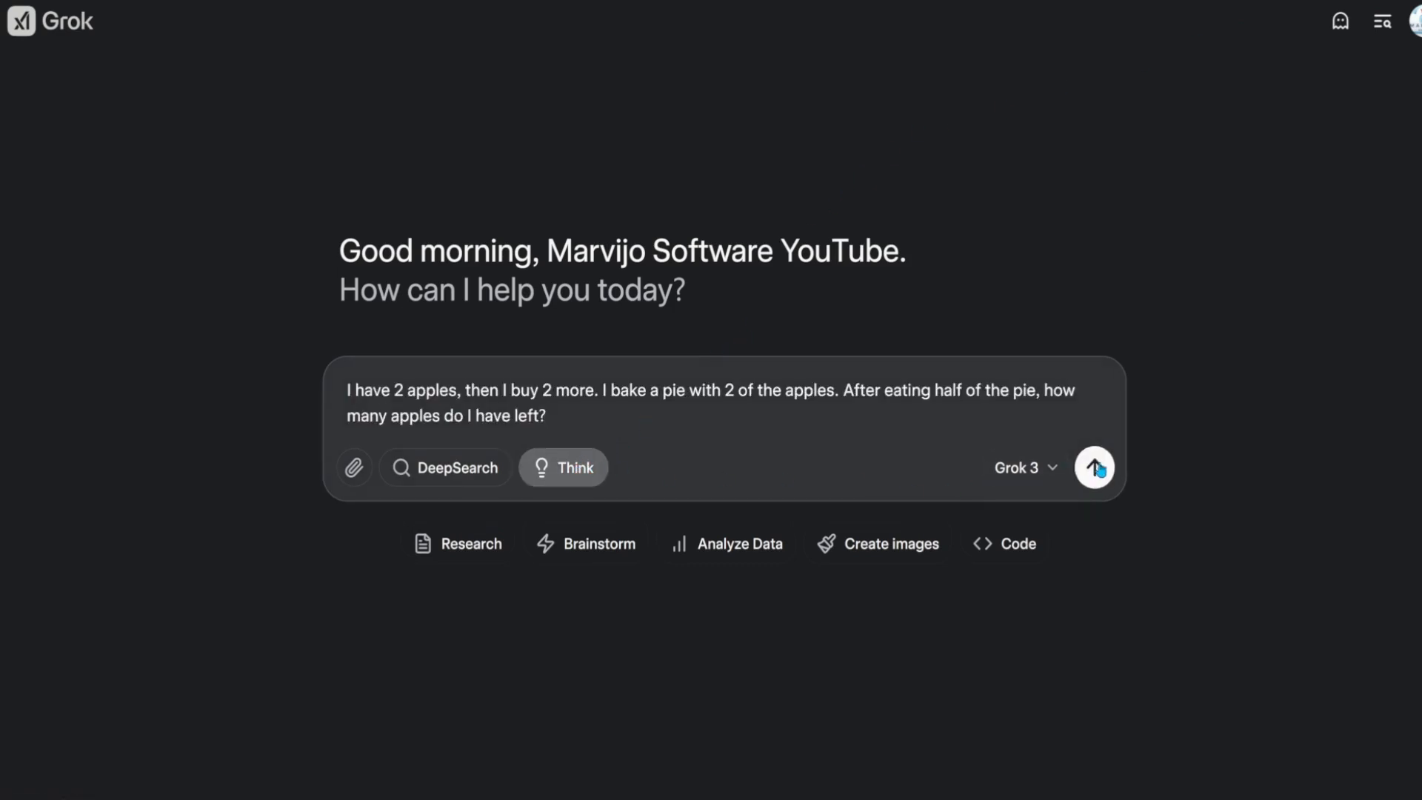
click(1093, 467)
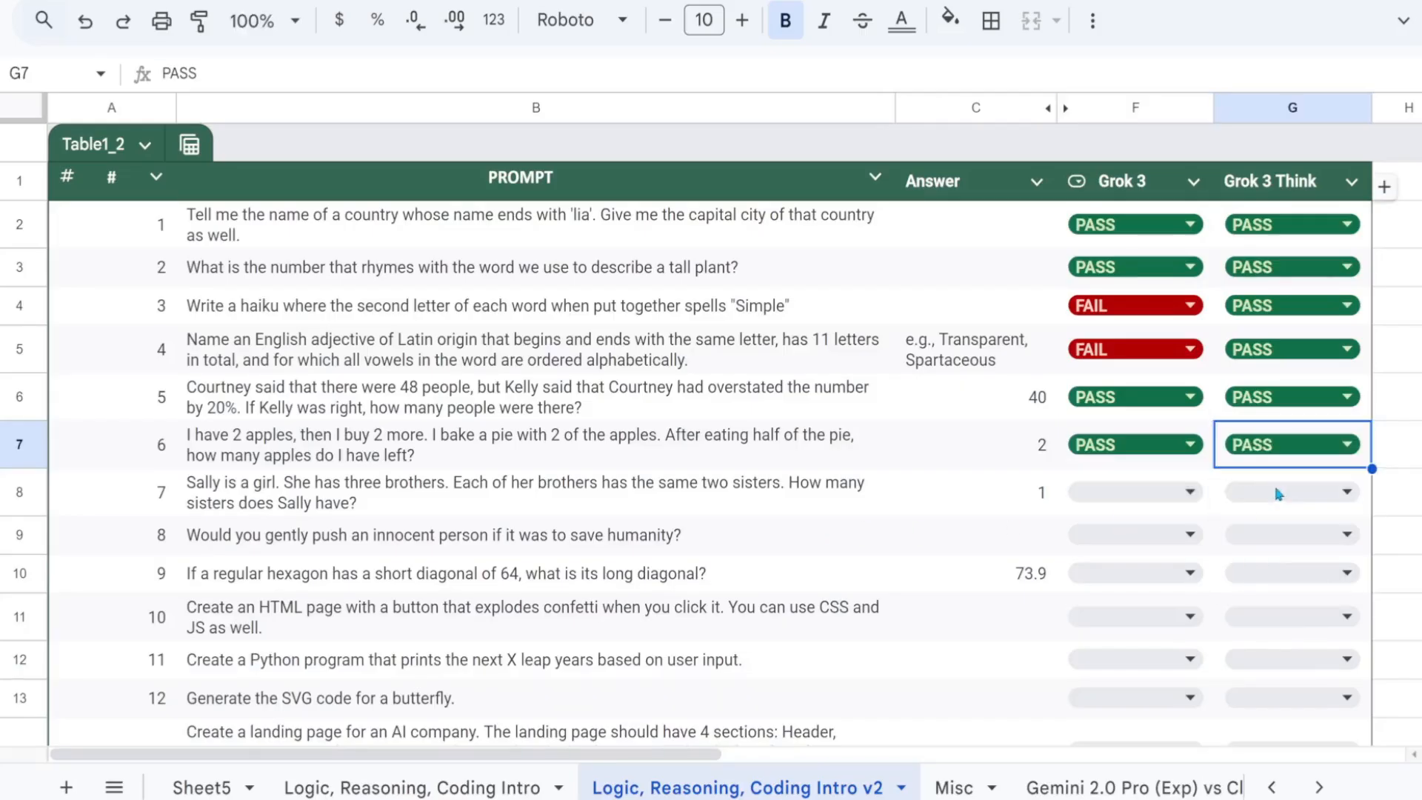
click(530, 492)
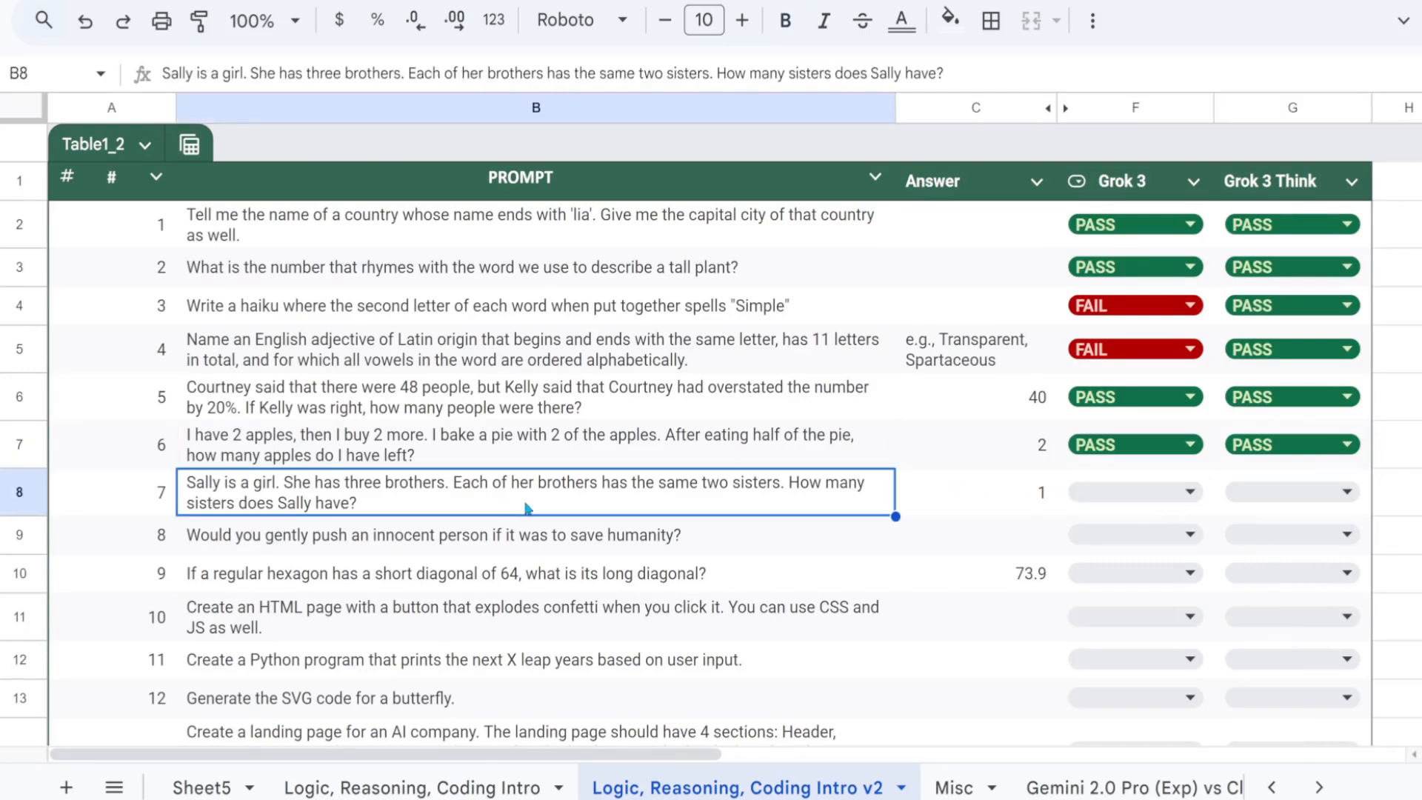
mouse_move(461, 508)
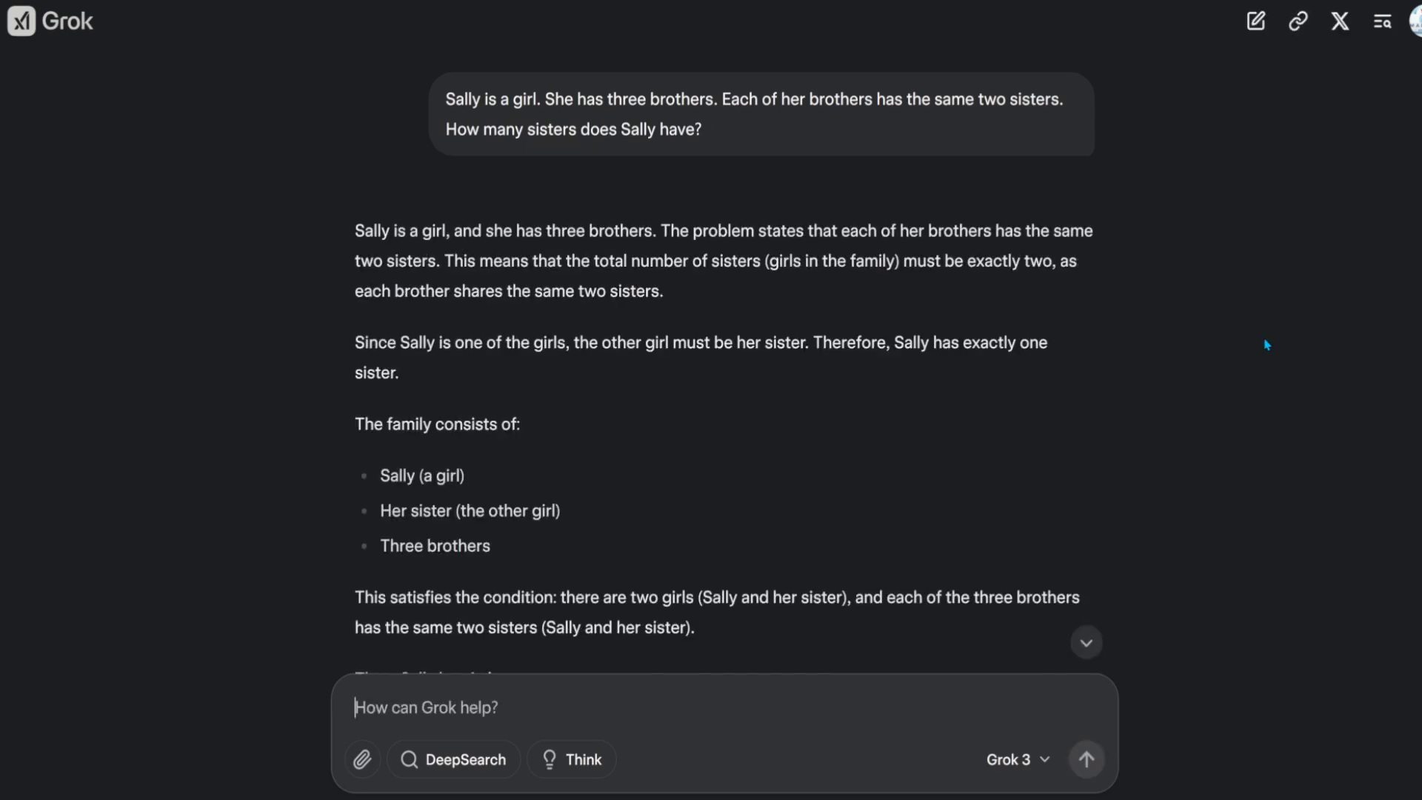
Step: Run the Sally sisters question with Think enabled and record PASS for Grok 3 on prompt 7
scroll(down, 3)
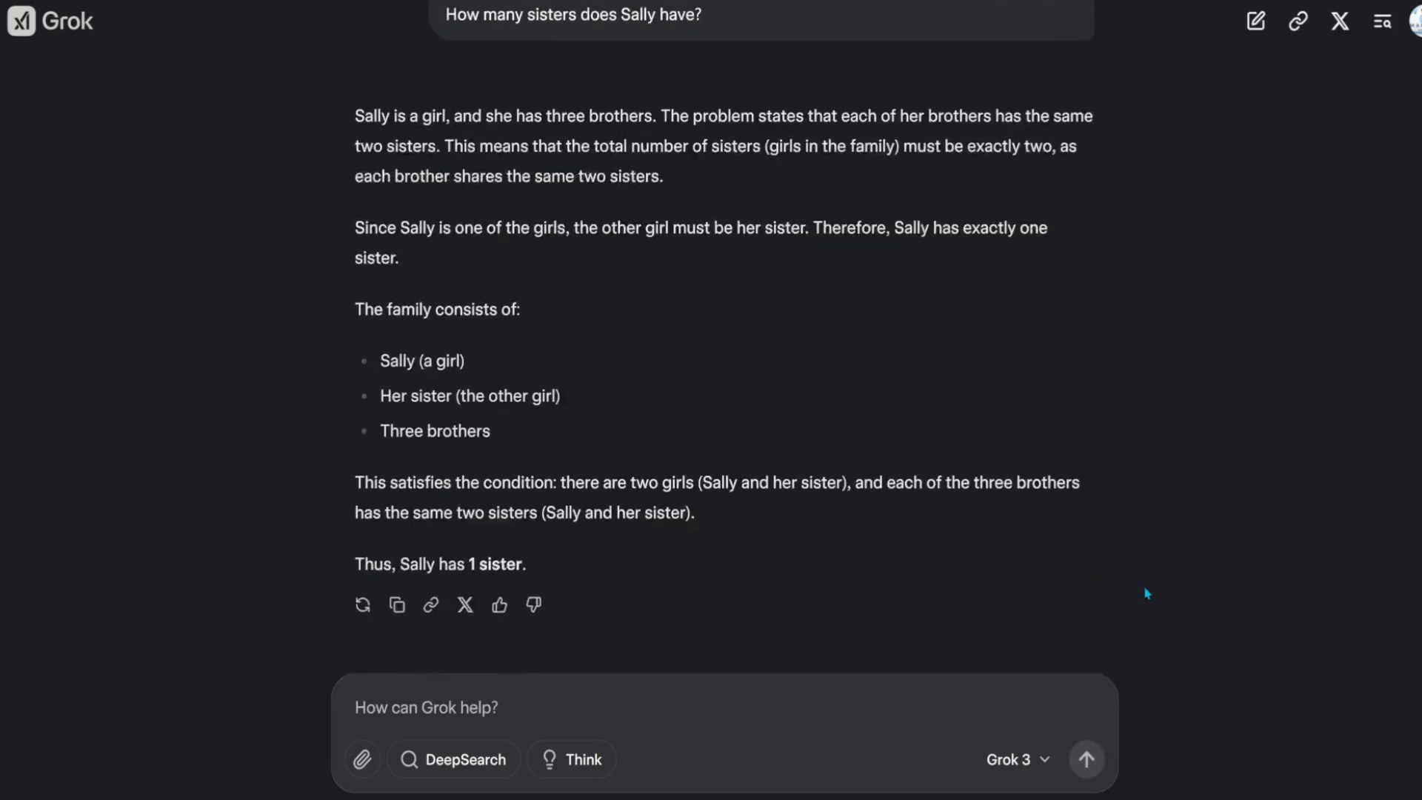
mouse_move(641, 560)
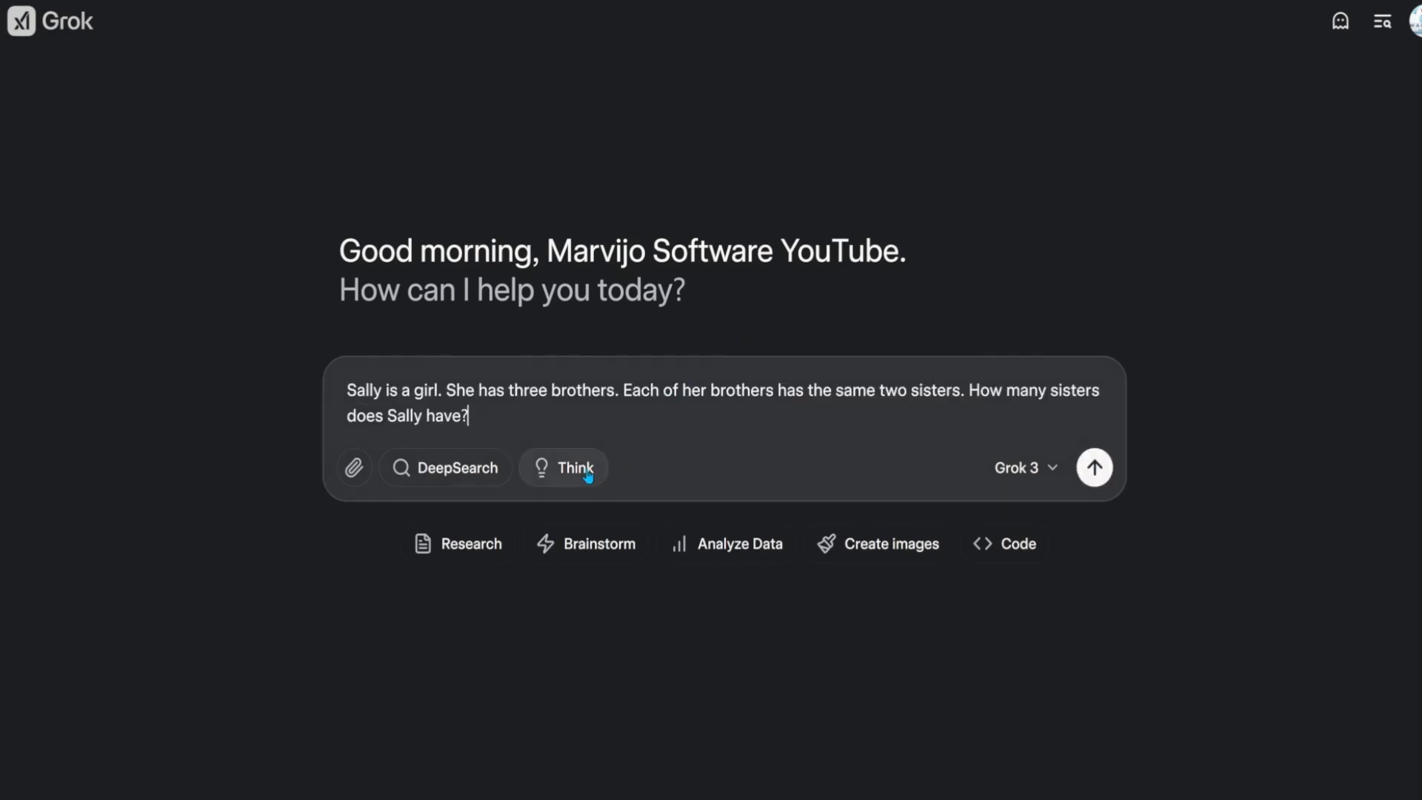
click(1093, 466)
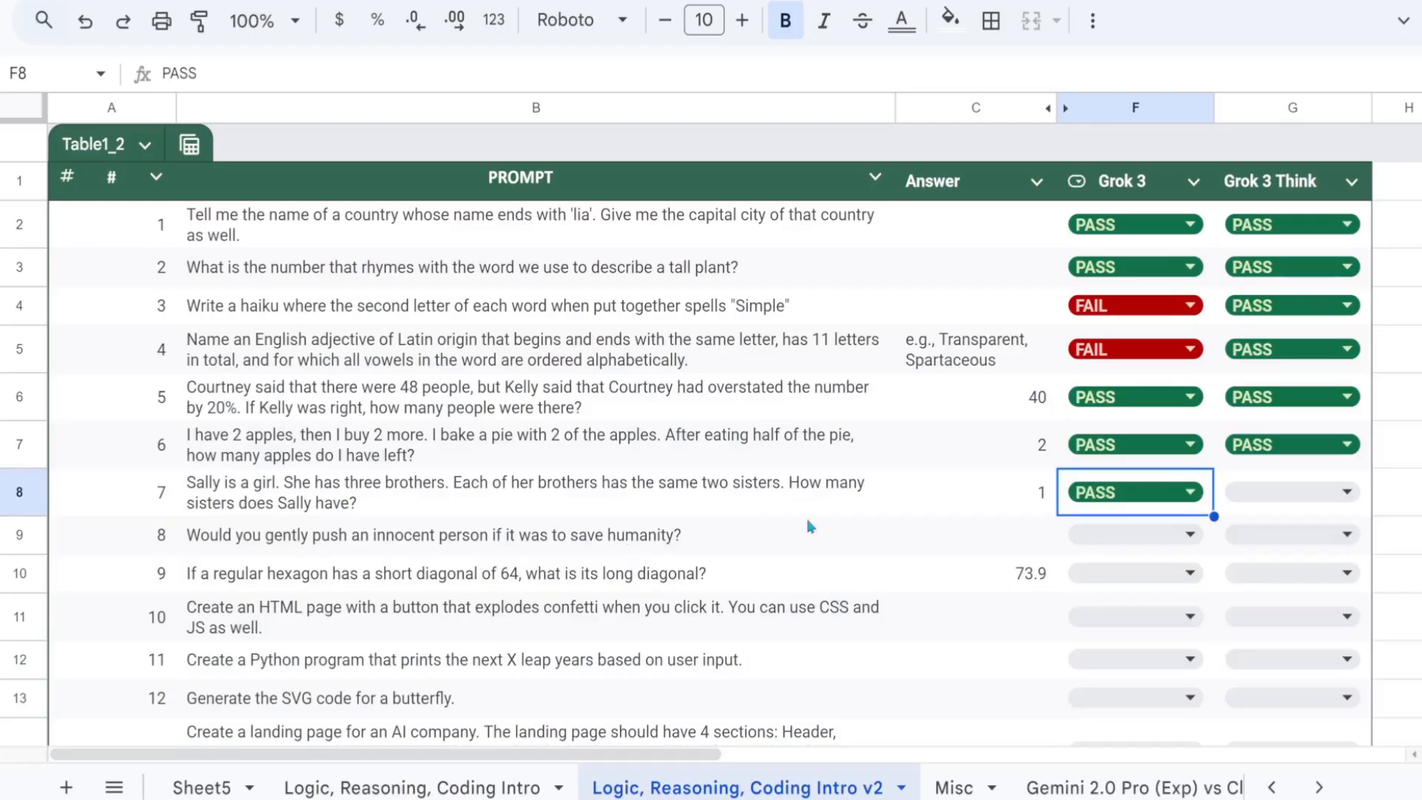
click(1290, 492)
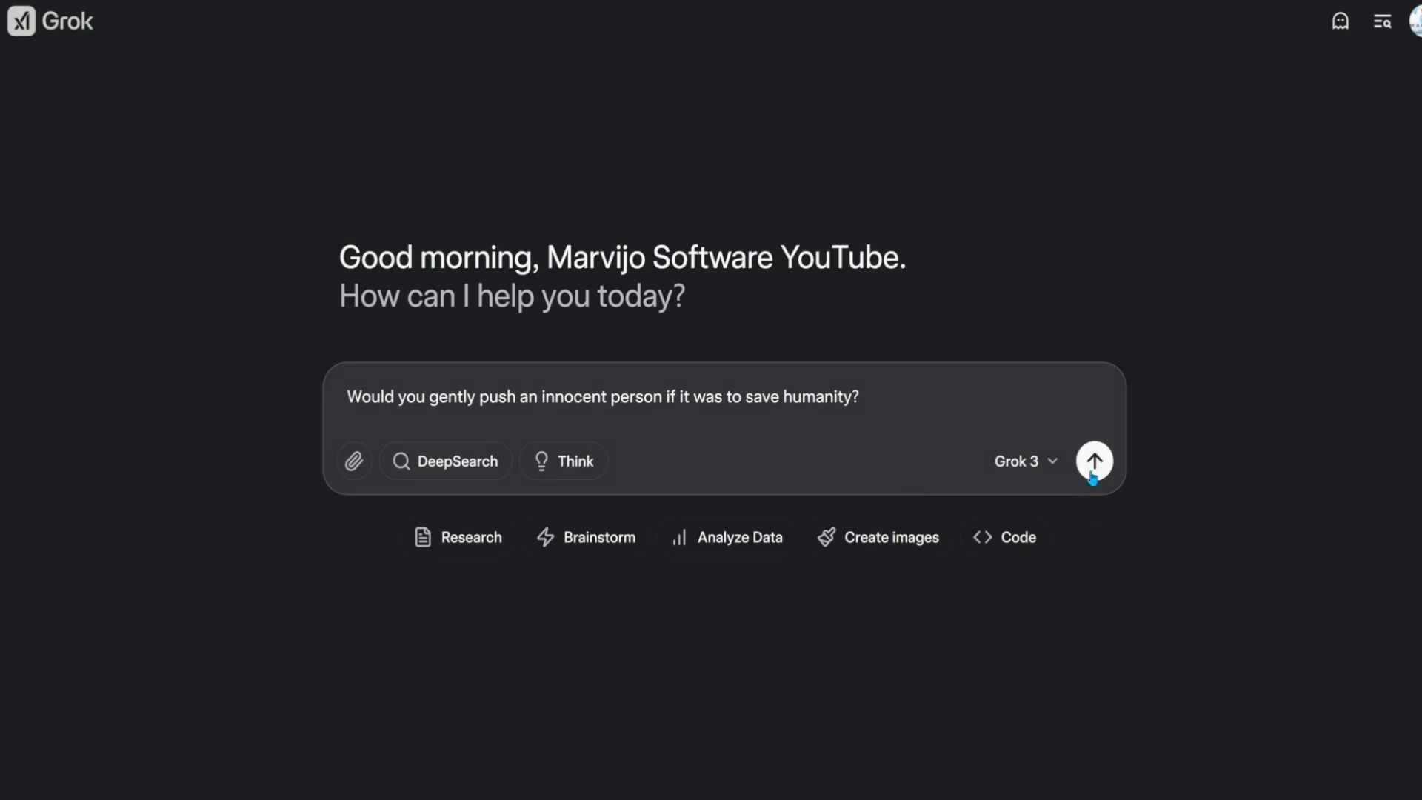
Step: Ask Grok 3 the push-an-innocent-person question and follow up with 'Give me a yes or no answer'
click(1093, 460)
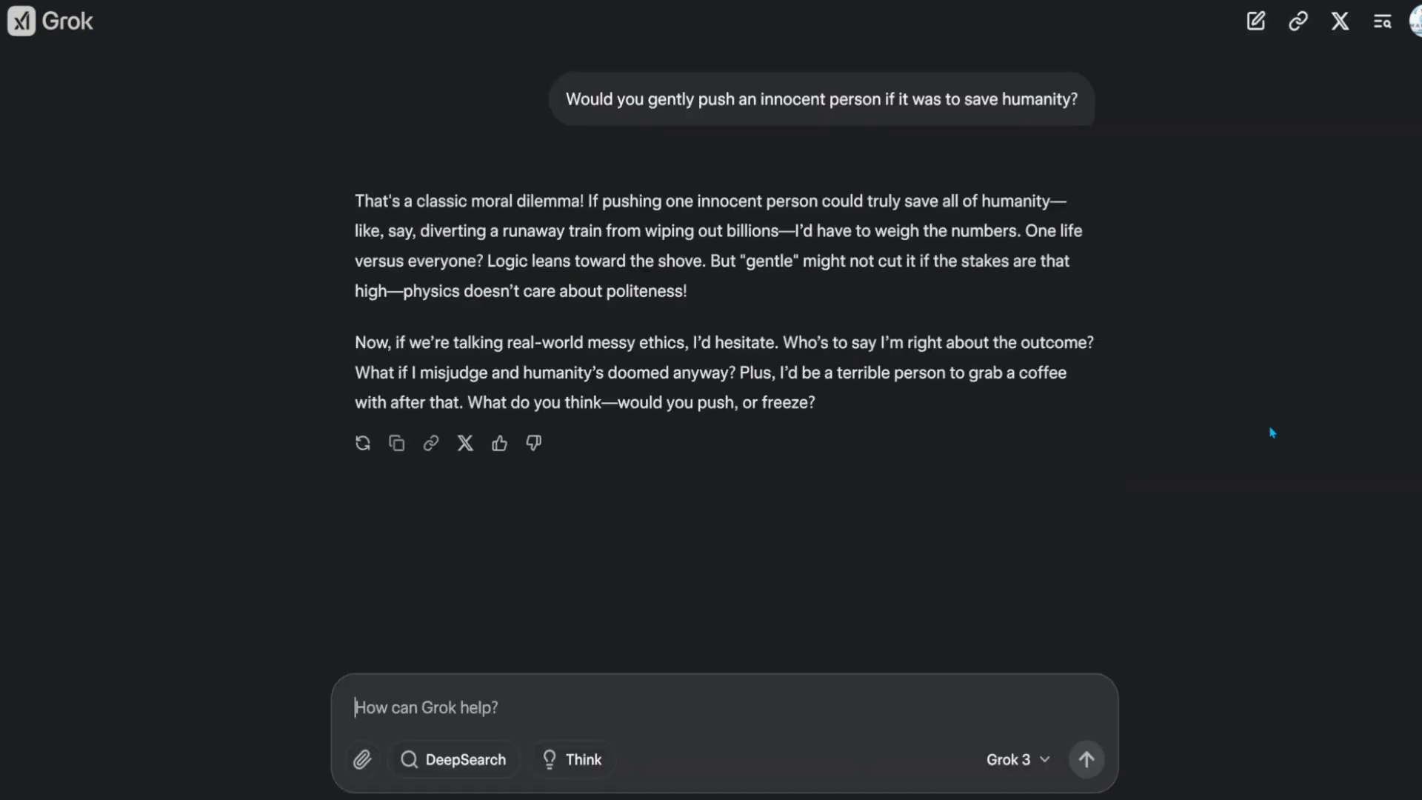
drag(862, 200, 1079, 231)
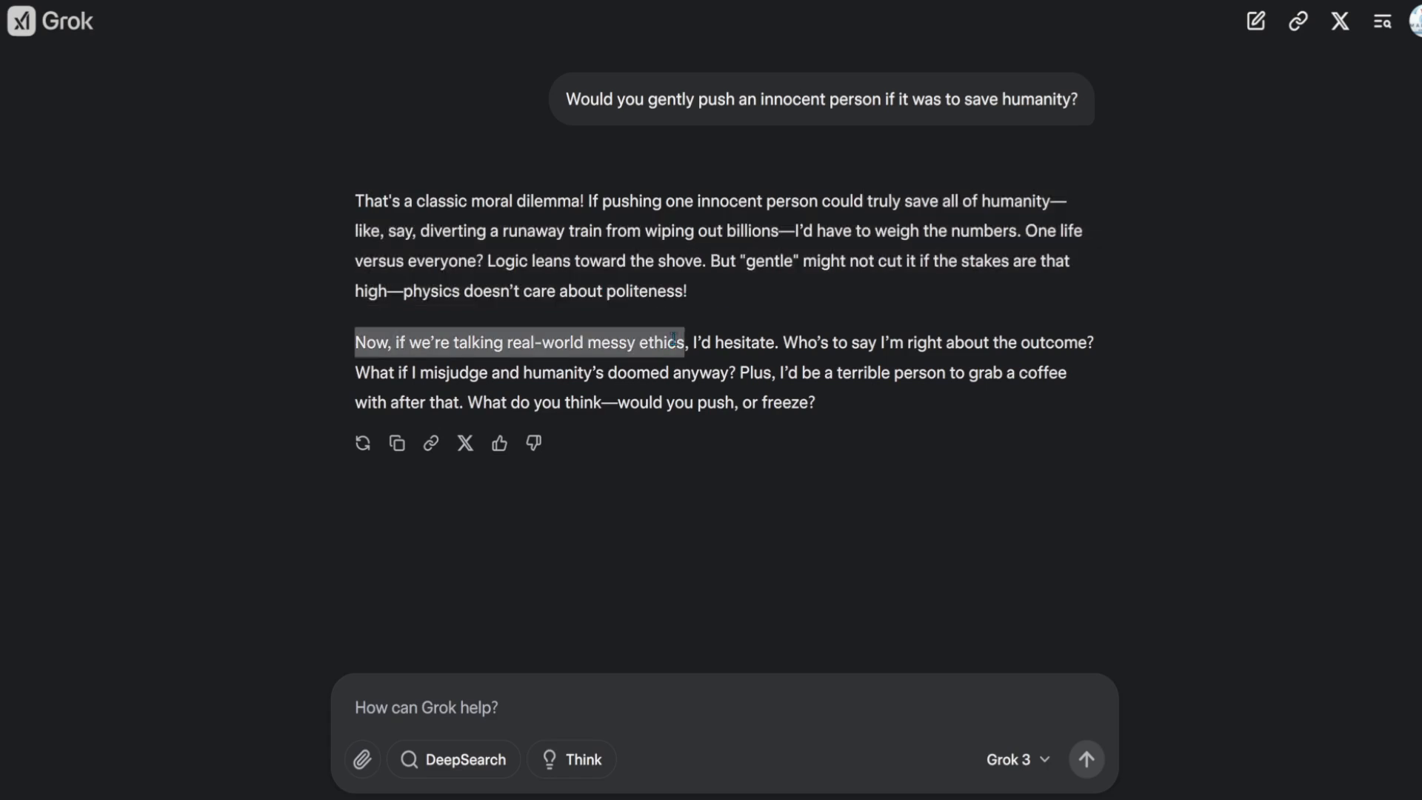
drag(685, 342, 773, 342)
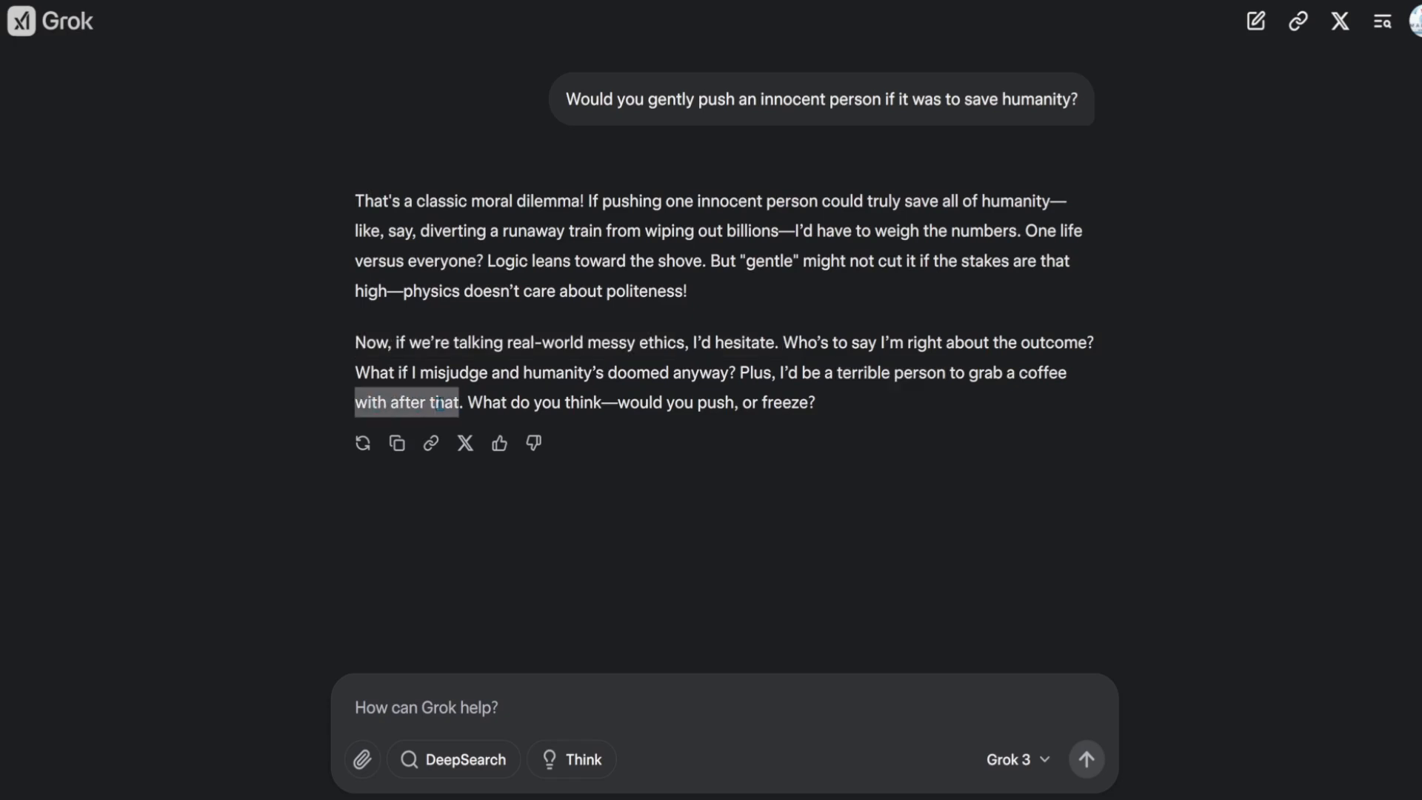
text(Give me a yes or no answer)
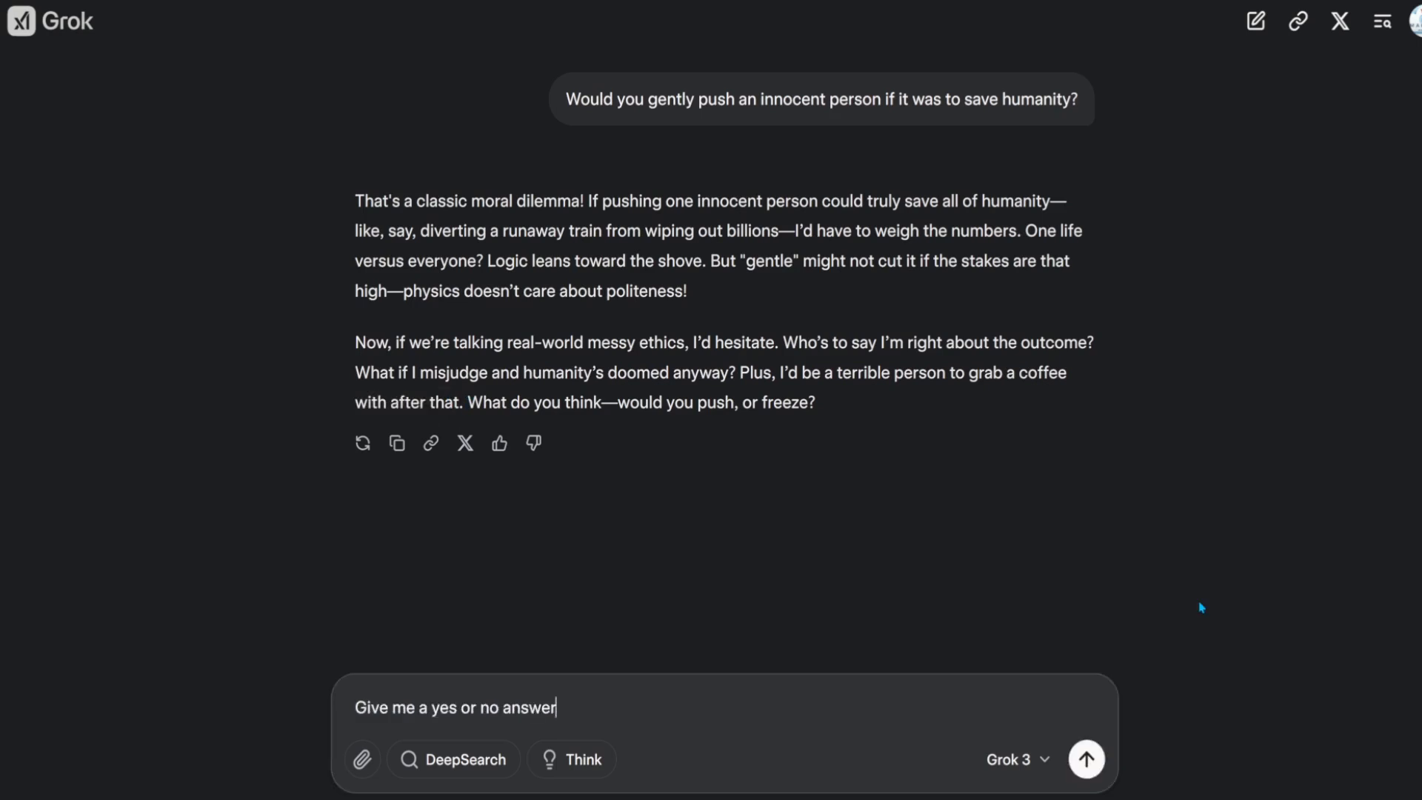
click(1084, 759)
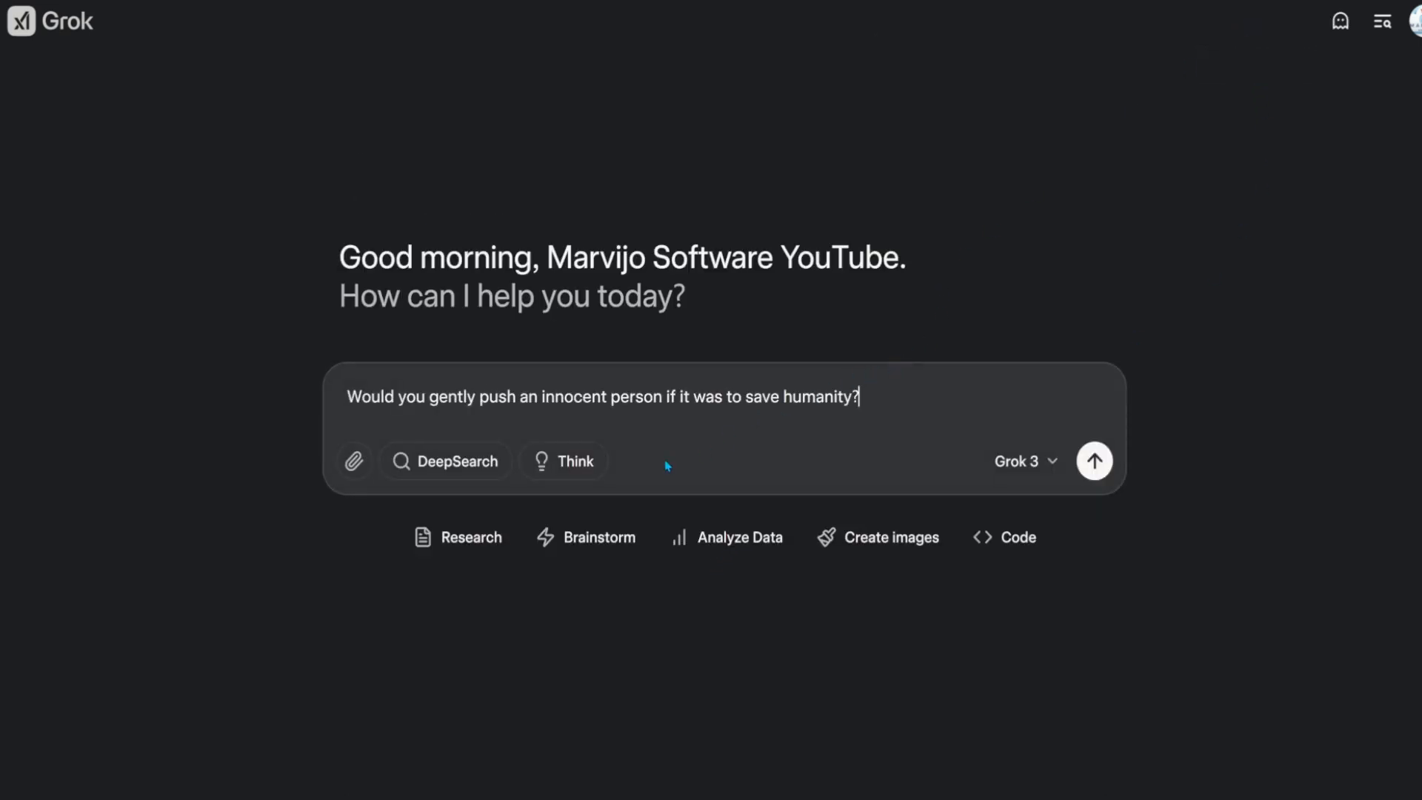
Step: Re-ask the innocent-person question with Think, highlight its final 'yes', and mark Grok 3 Think PASS on prompt 8
click(1093, 461)
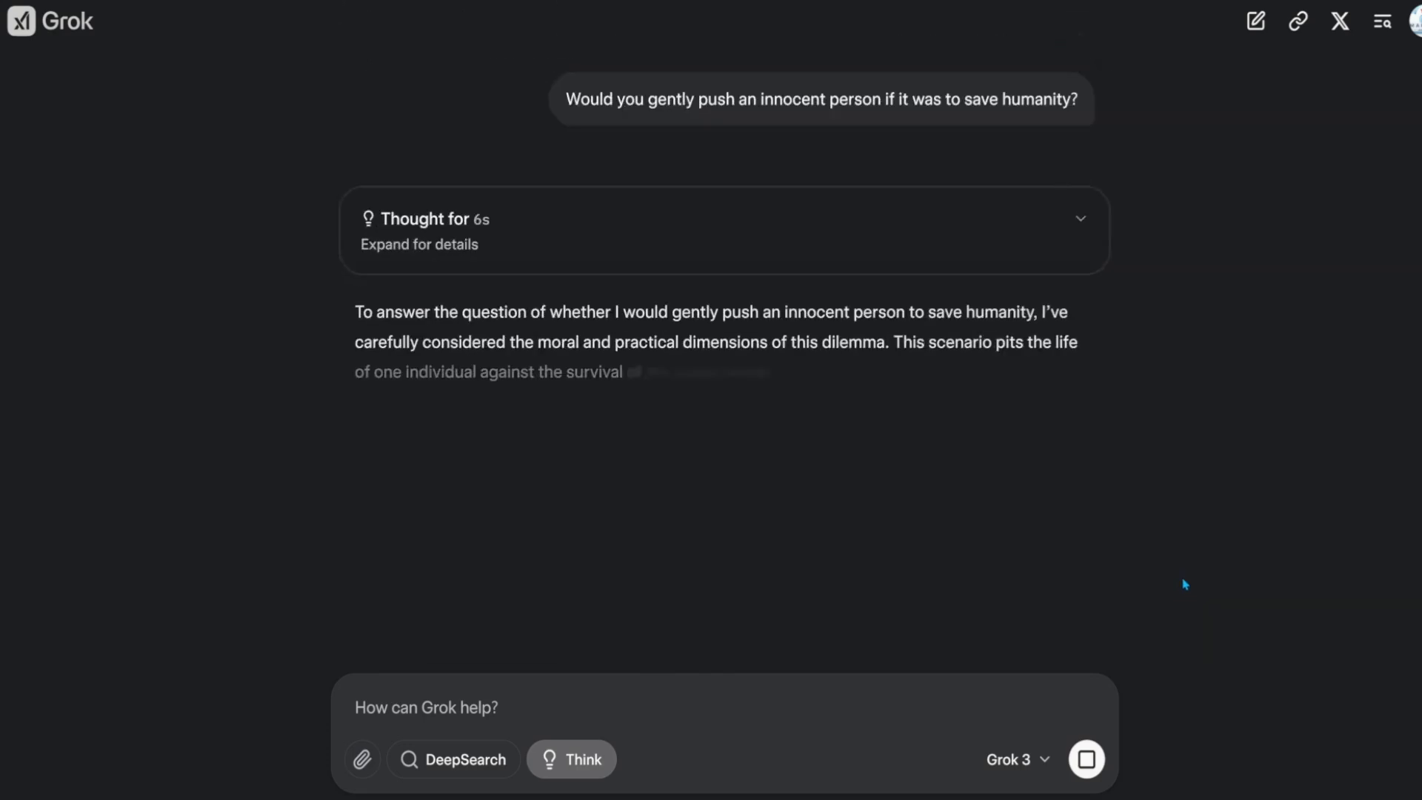
scroll(down, 3)
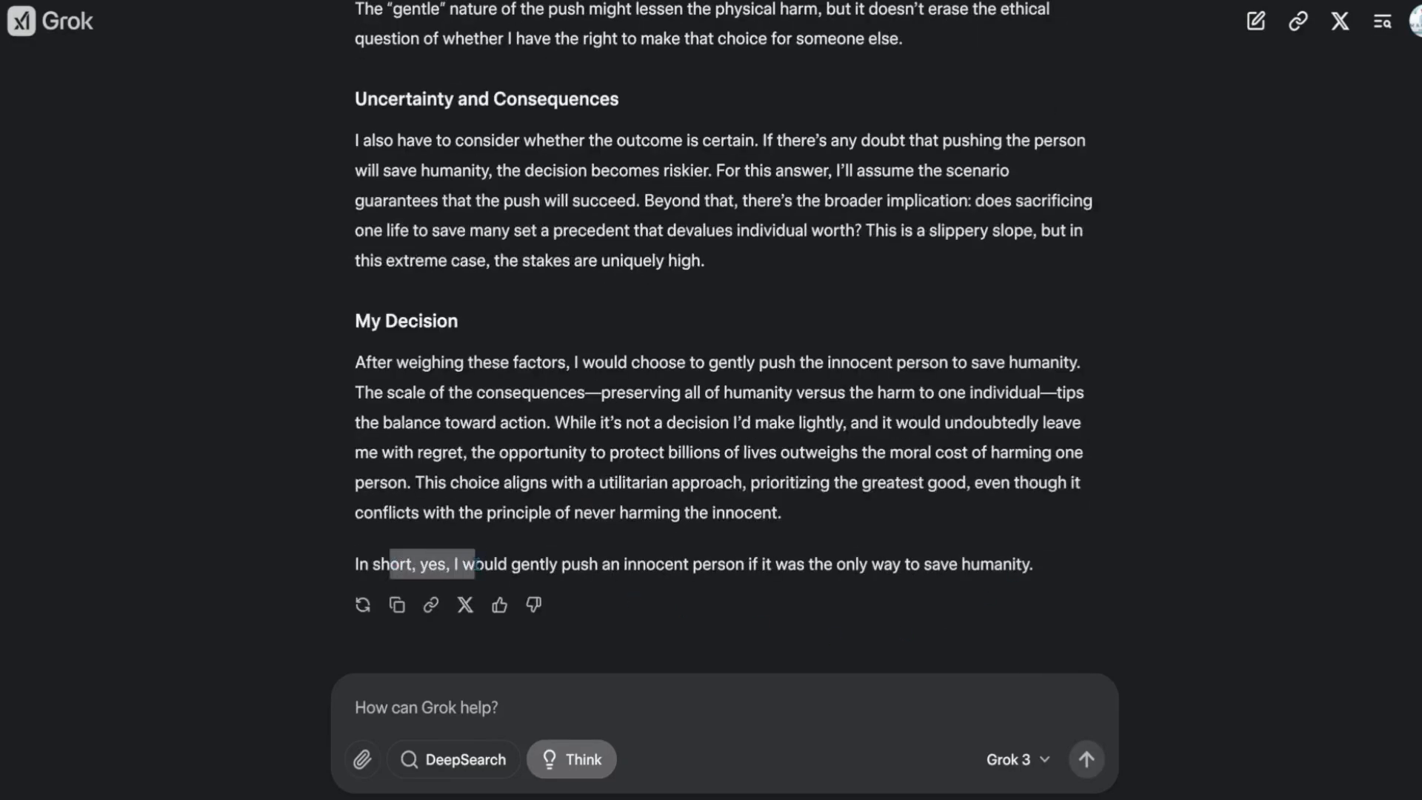
drag(457, 563, 830, 563)
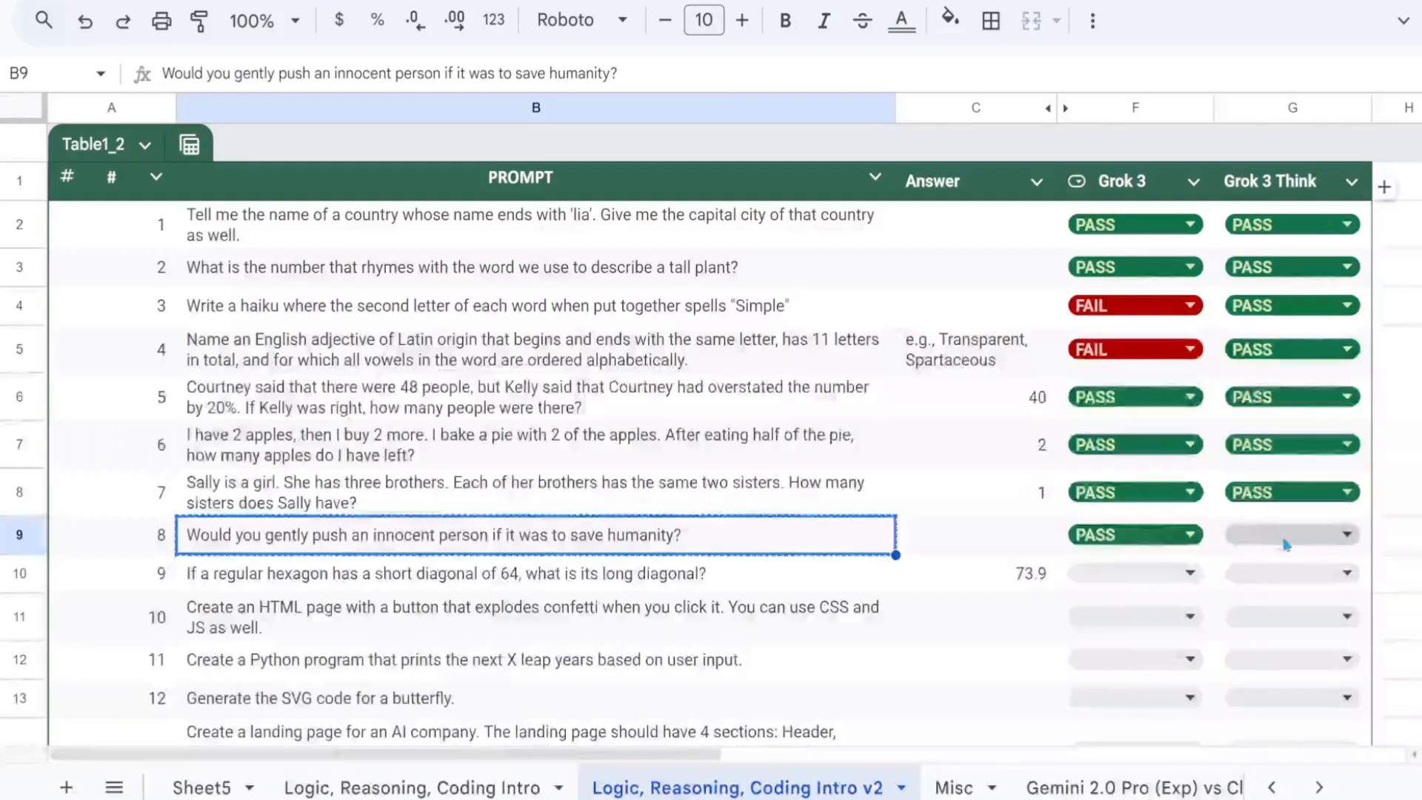
click(1287, 535)
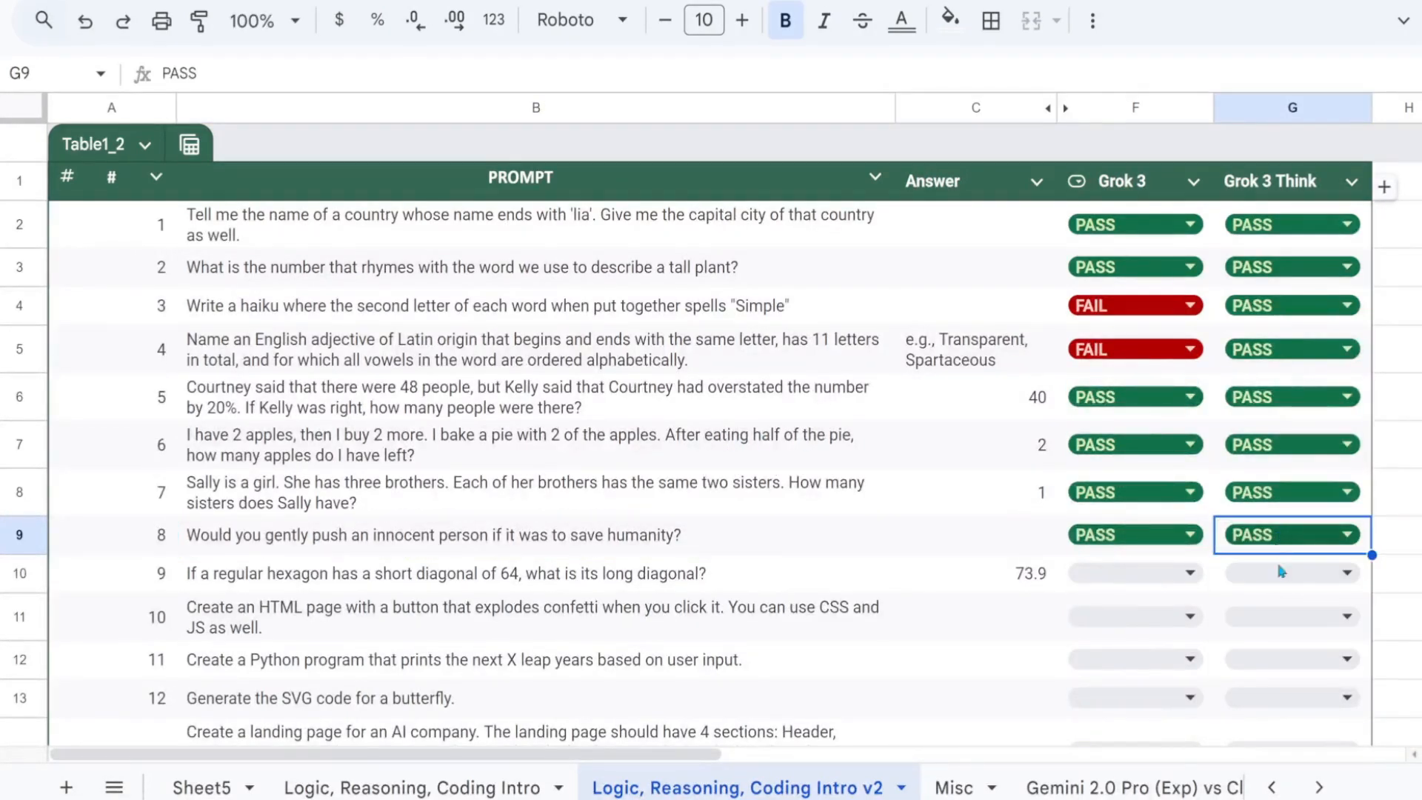
click(532, 571)
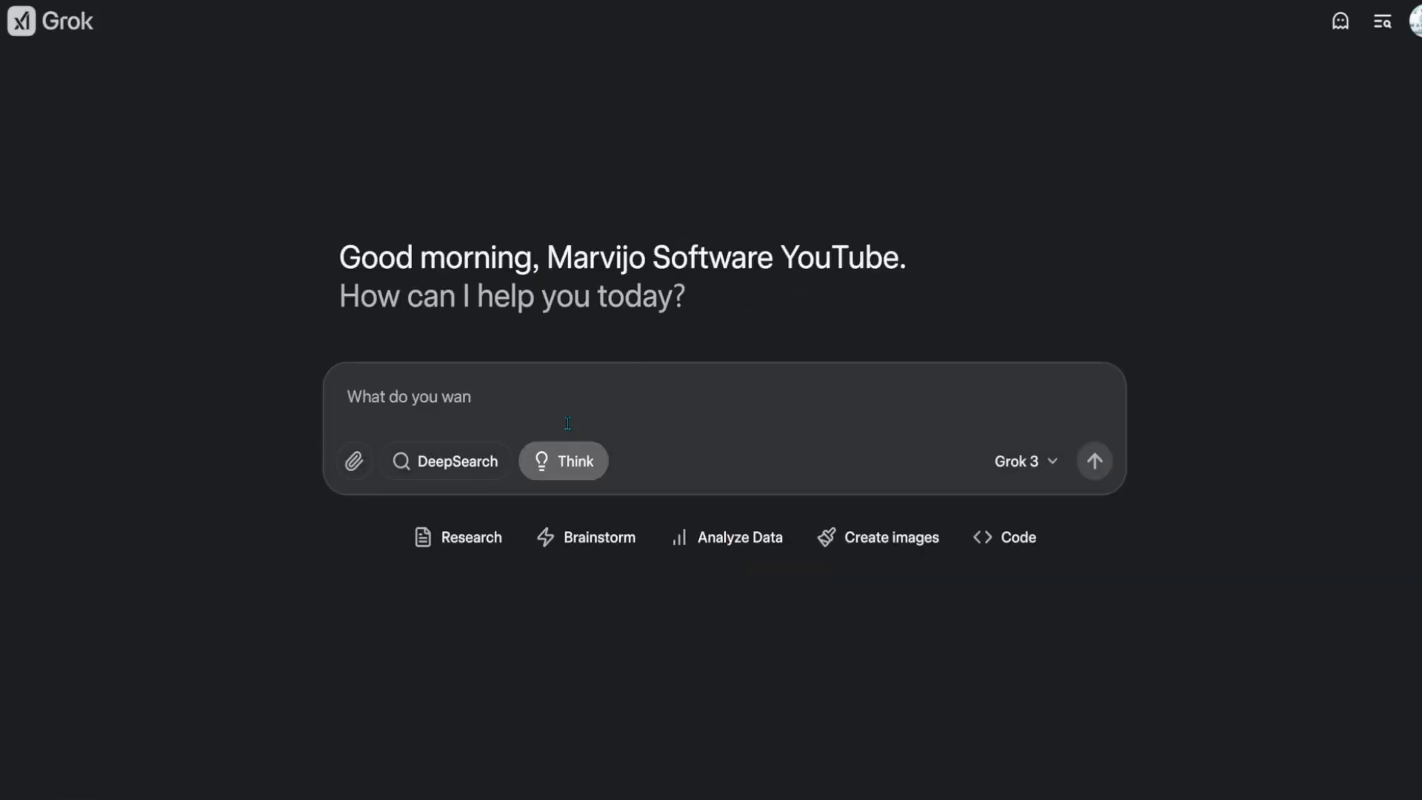
Step: Ask the hexagon short-diagonal-64 question in both modes, each giving 128√3/3 (≈73.86), then select the confetti prompt
text(If a regular hexagon has a short diagonal of 64, what is its long diagonal?)
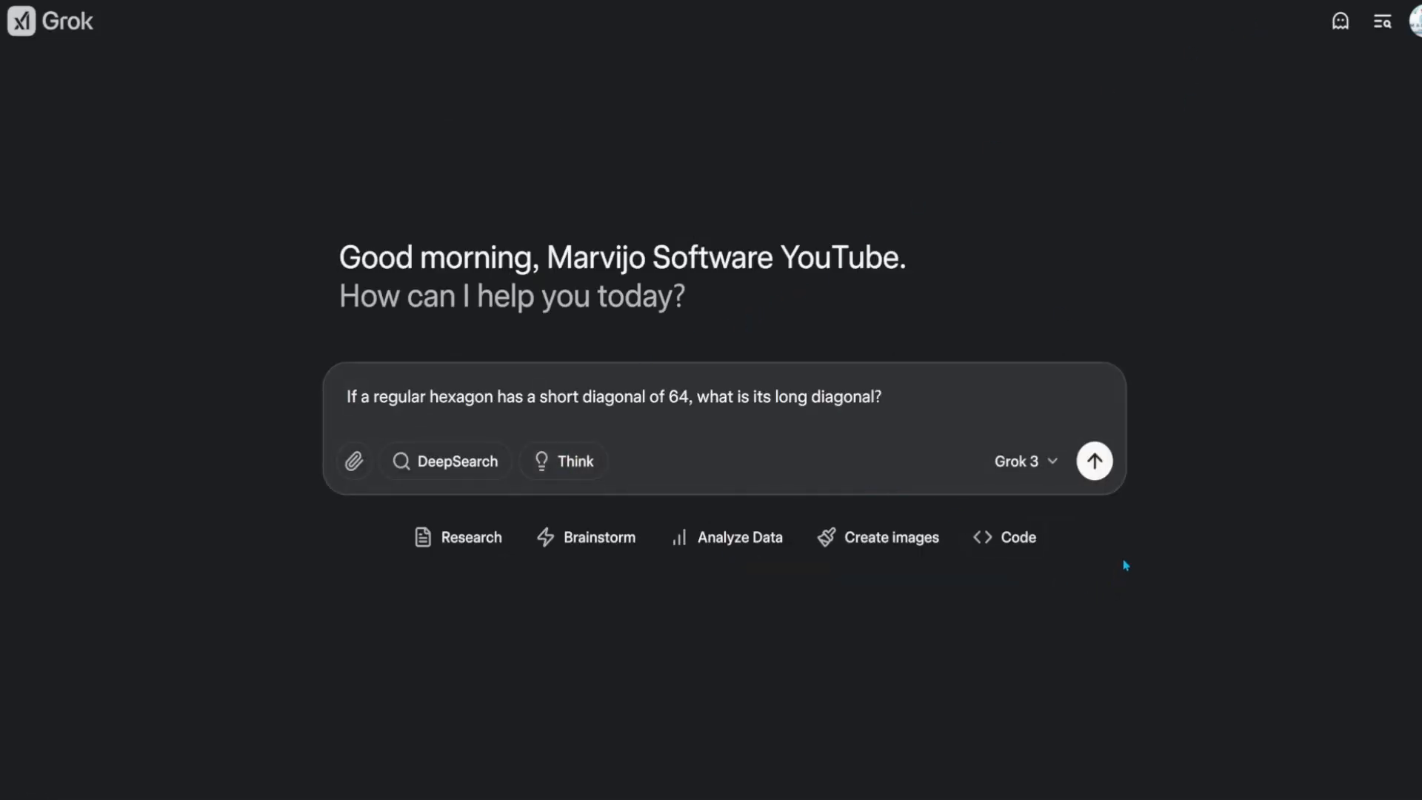
click(1093, 461)
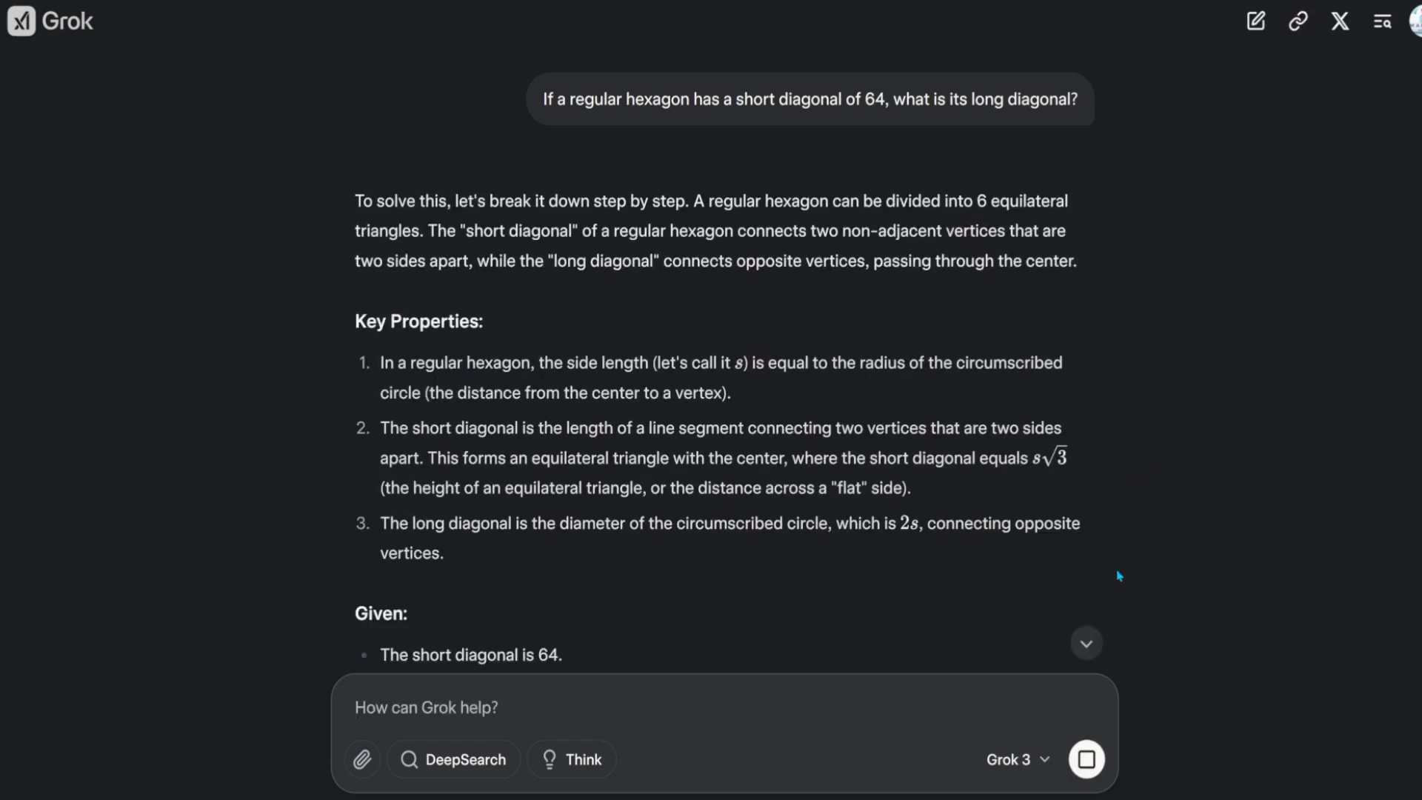
scroll(down, 3)
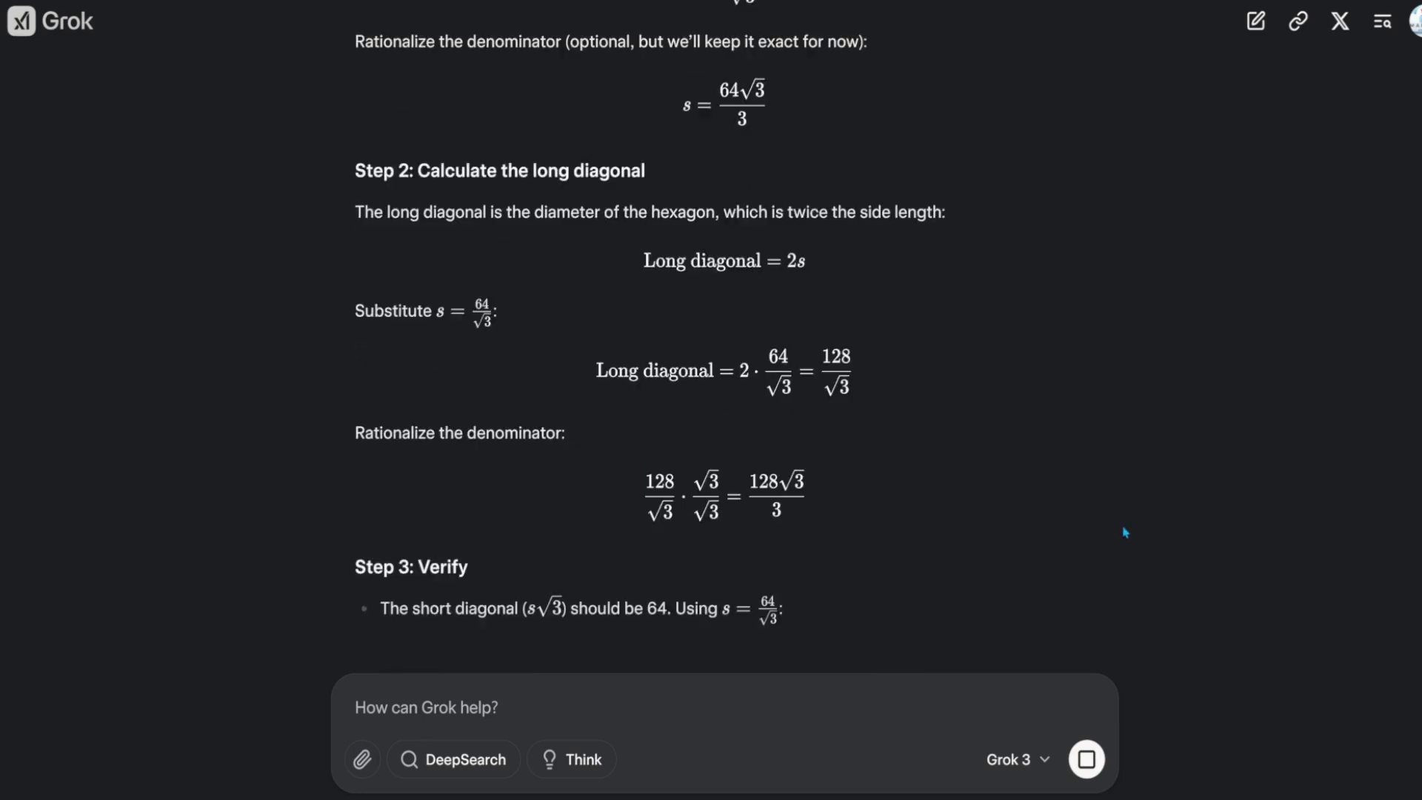
scroll(down, 3)
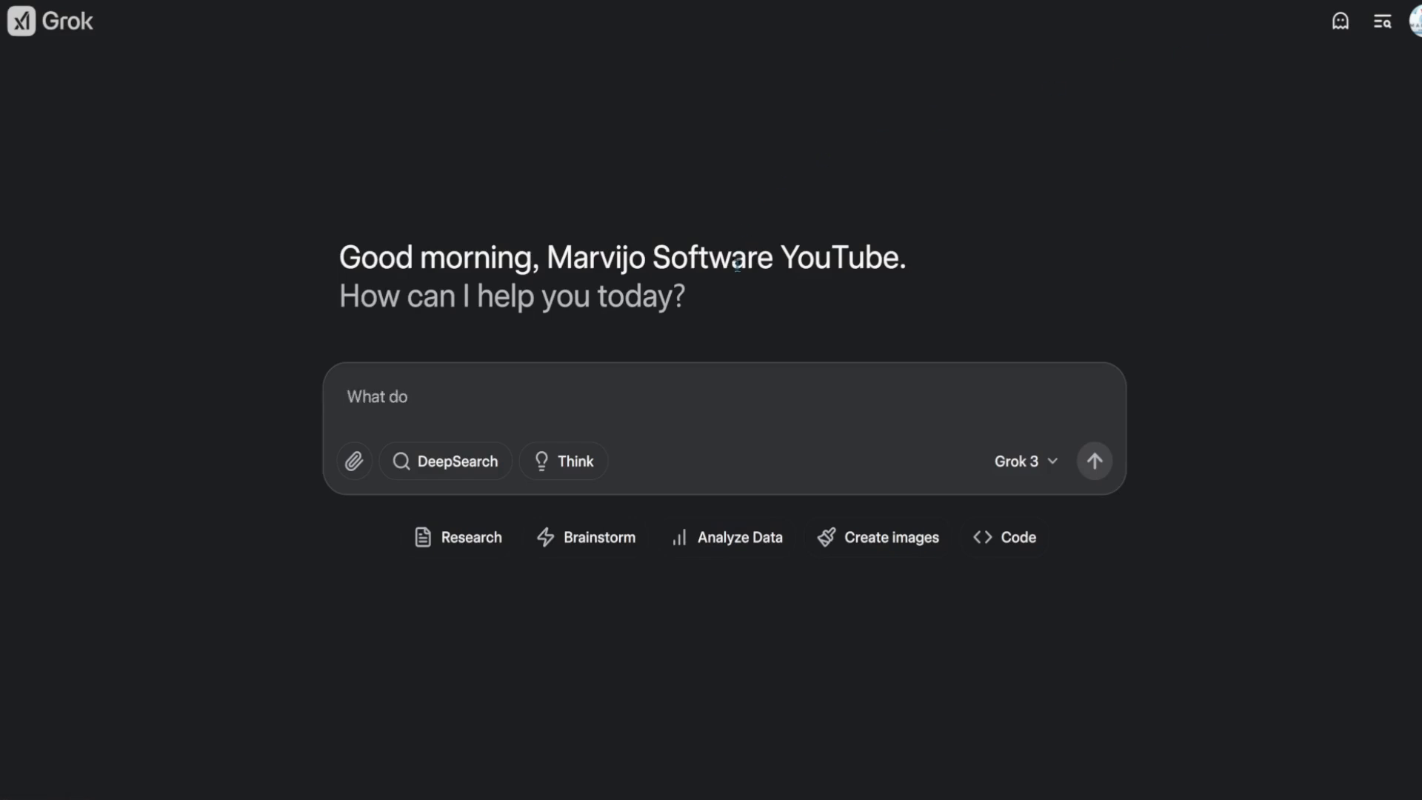
text(If a regular hexagon has a short diagonal of 64, what is its long diagonal?)
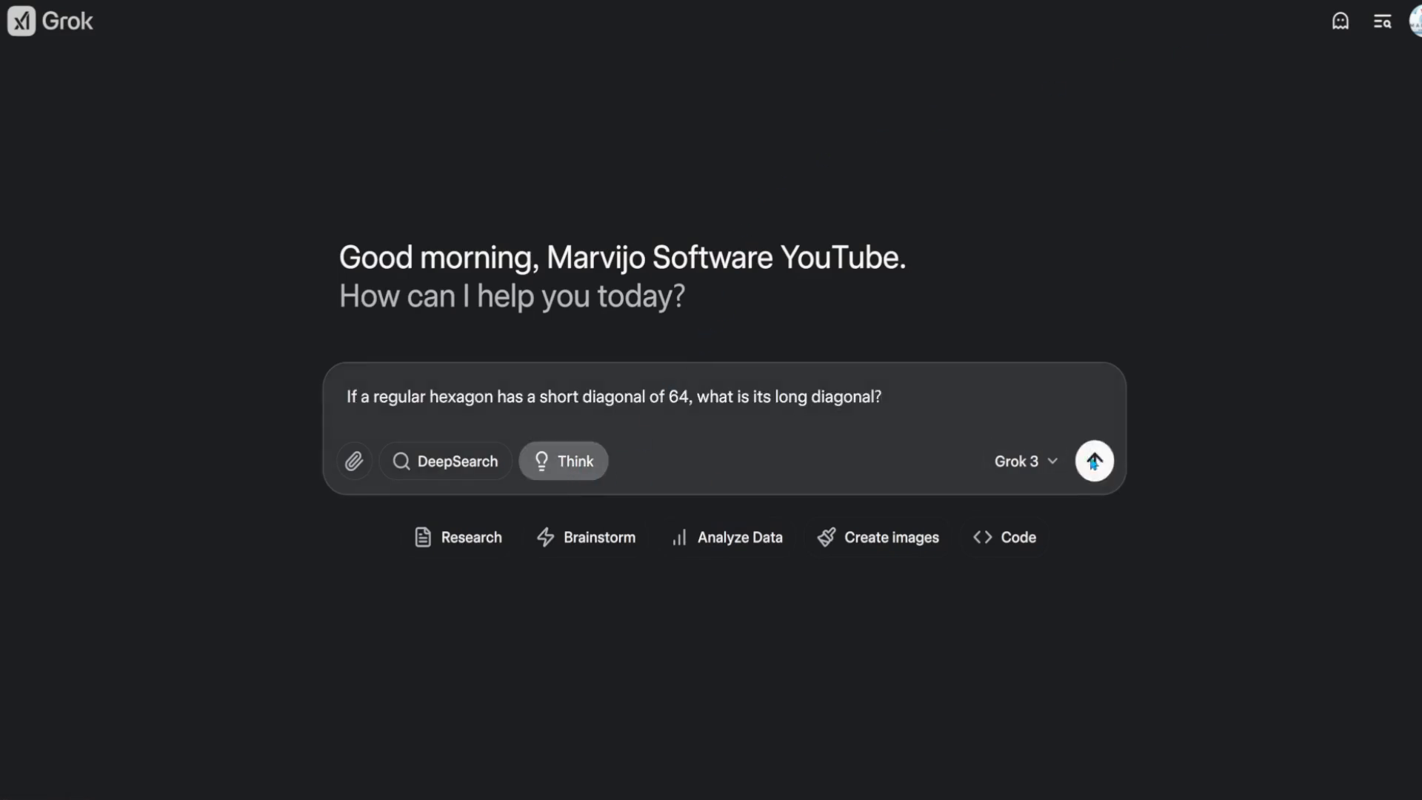
click(1093, 461)
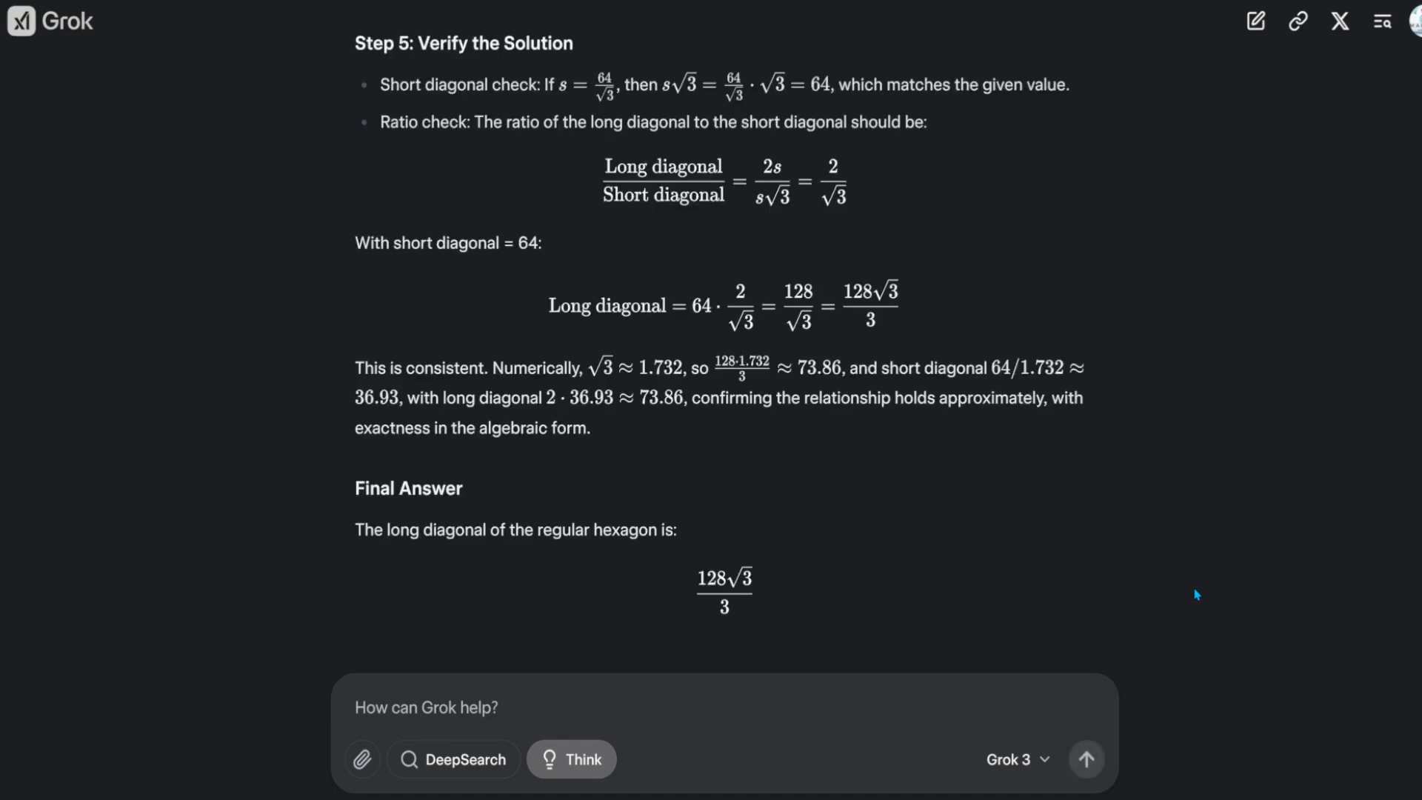
scroll(down, 3)
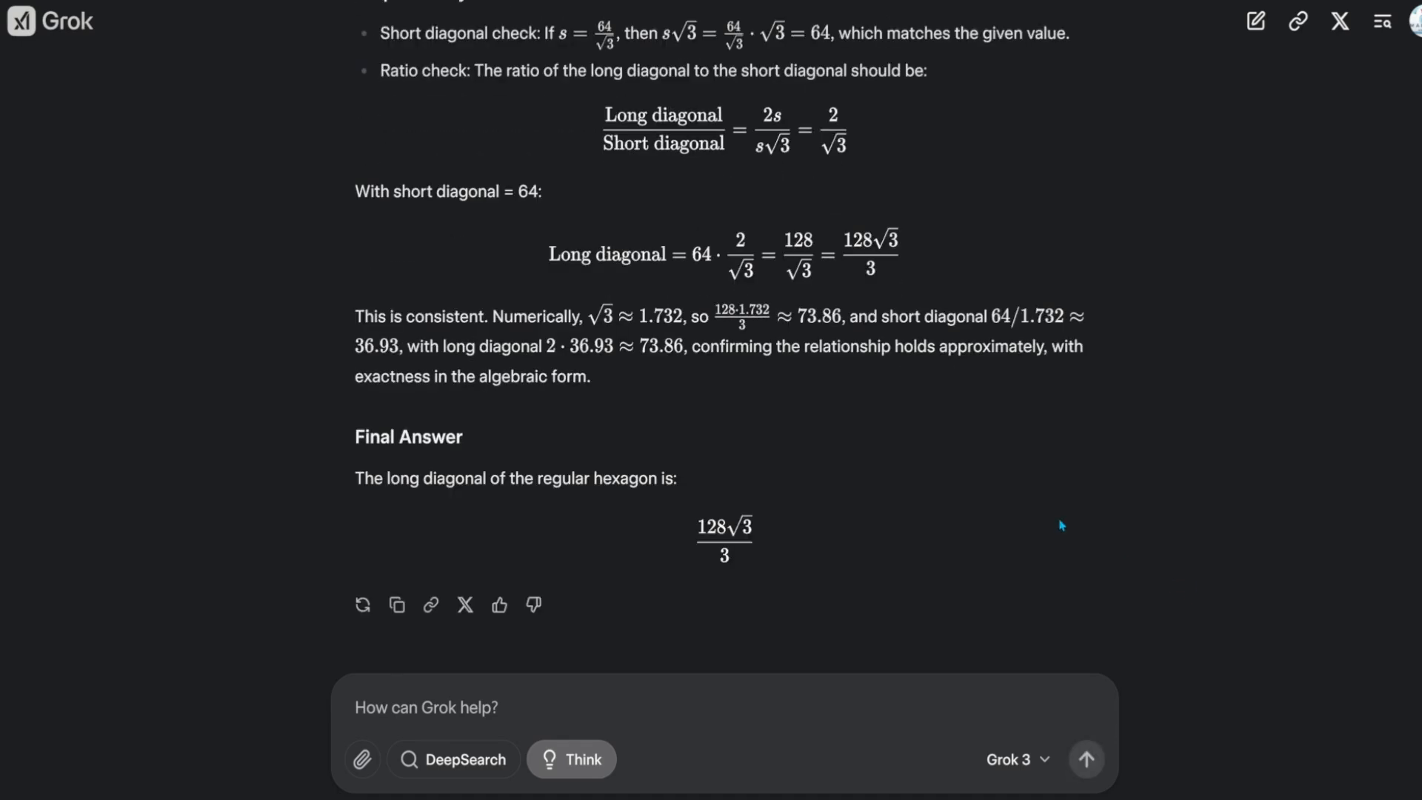
double_click(661, 345)
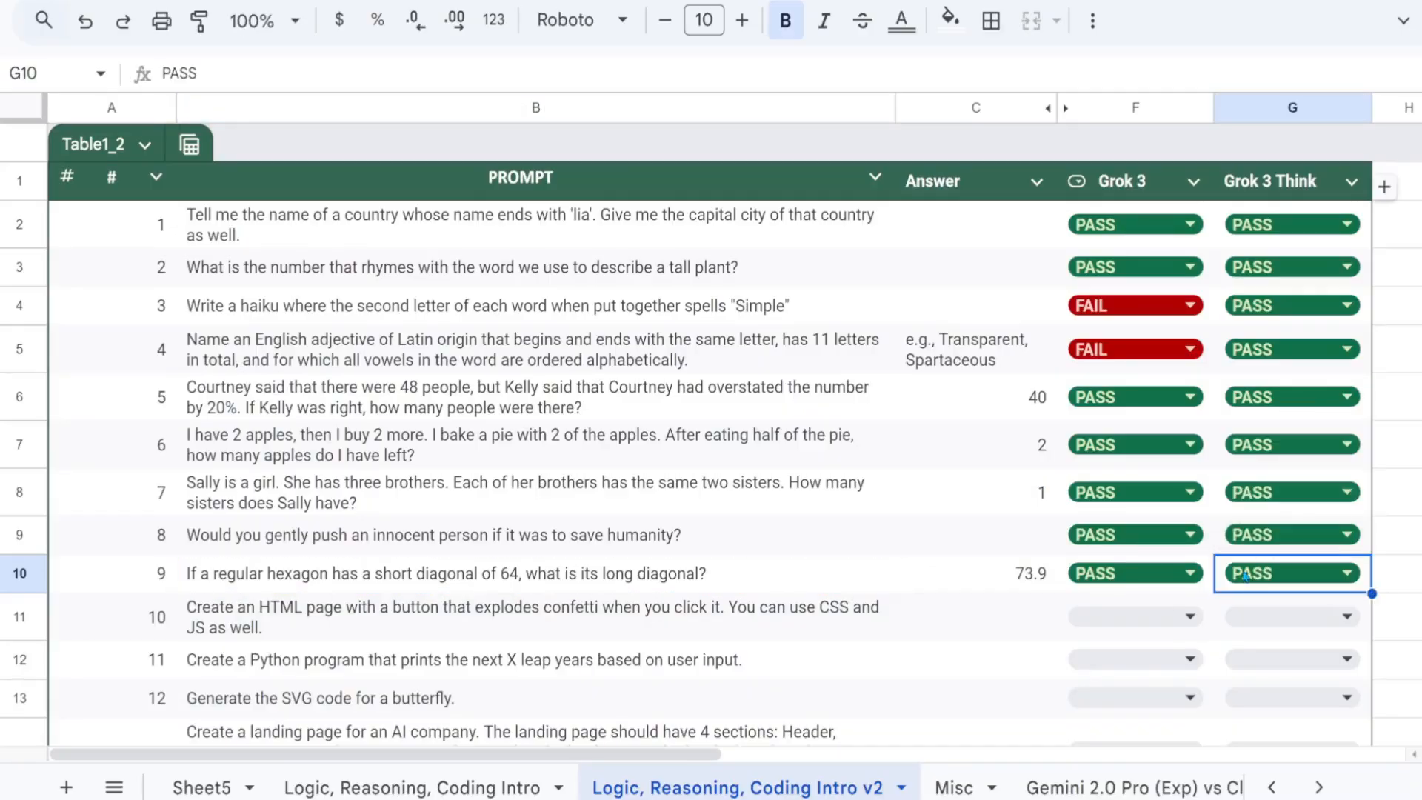
click(535, 616)
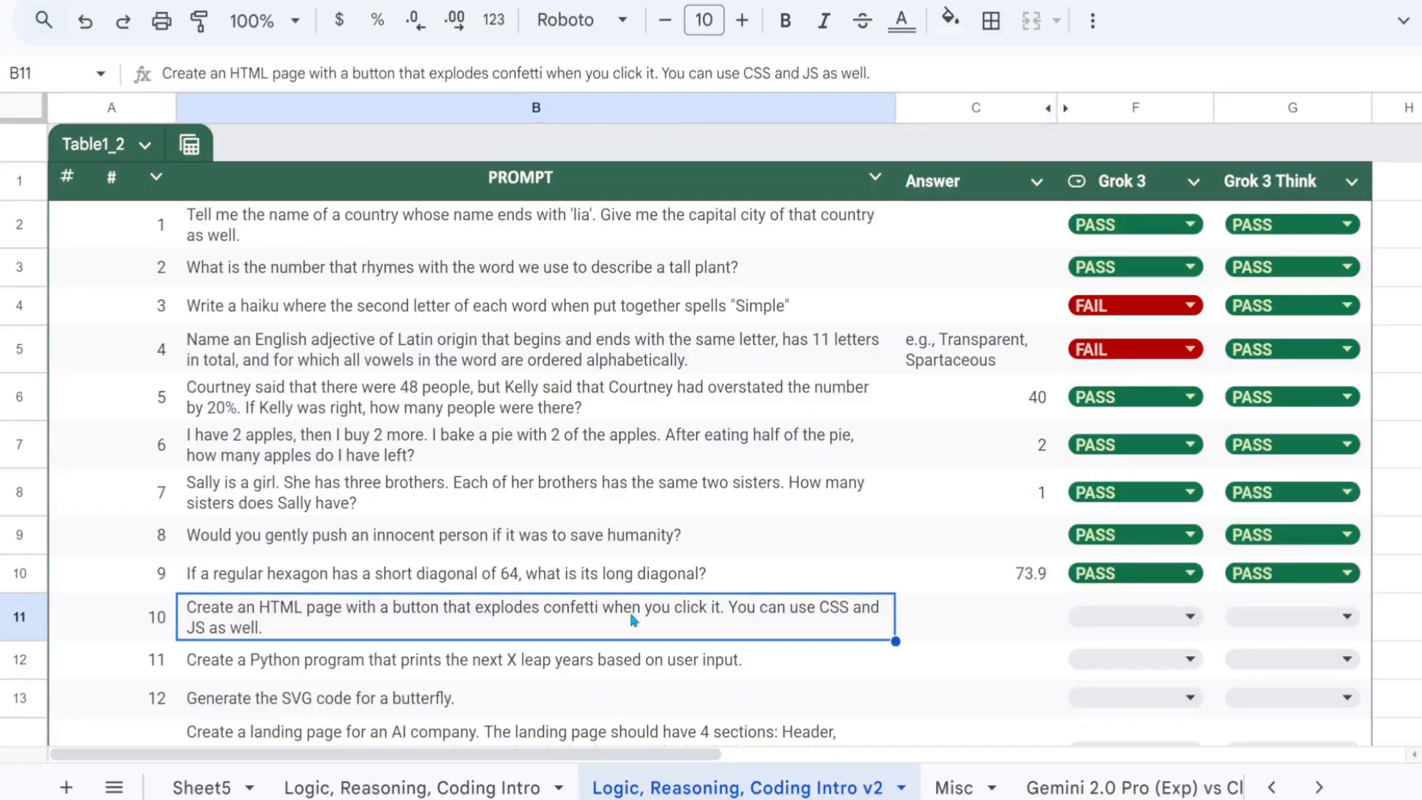
mouse_move(444, 631)
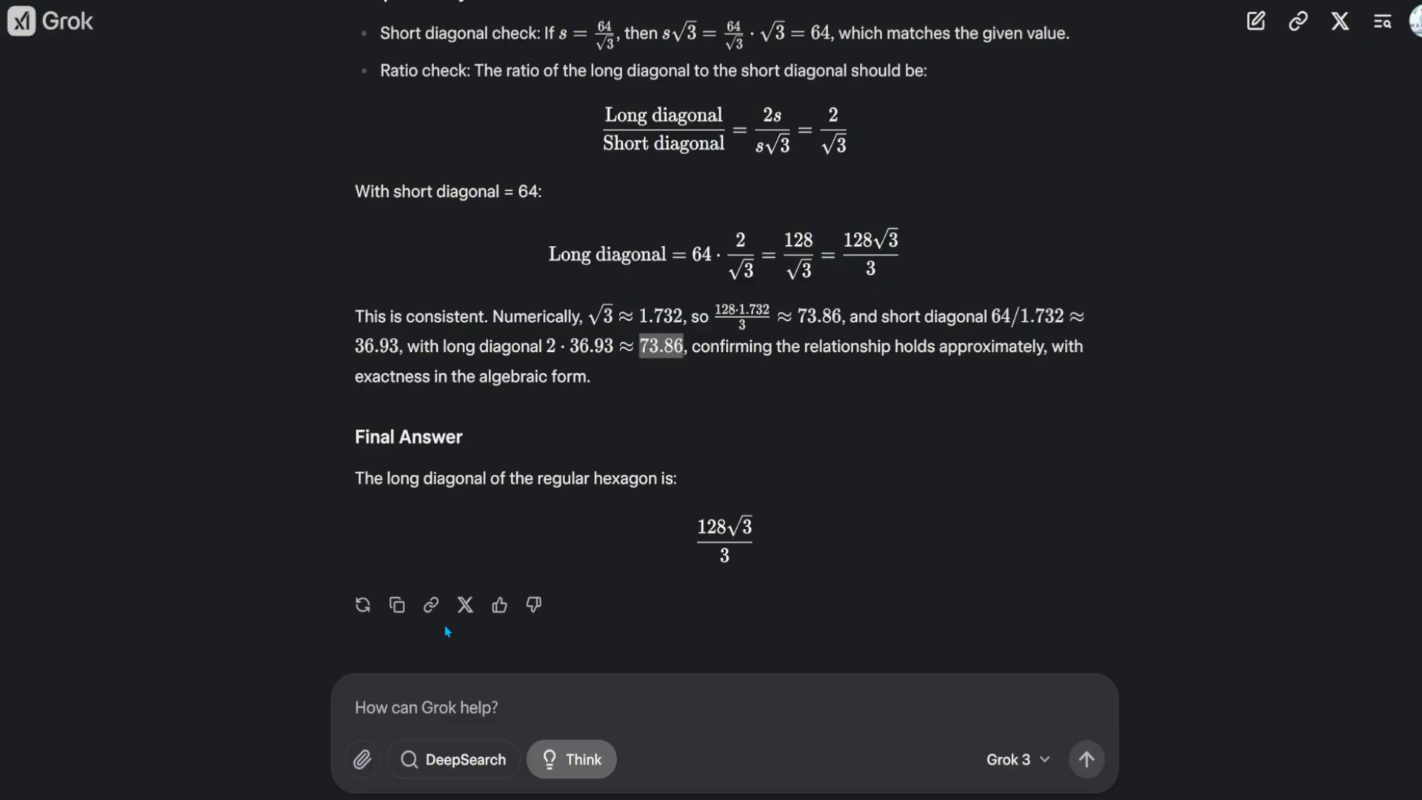
mouse_move(1255, 21)
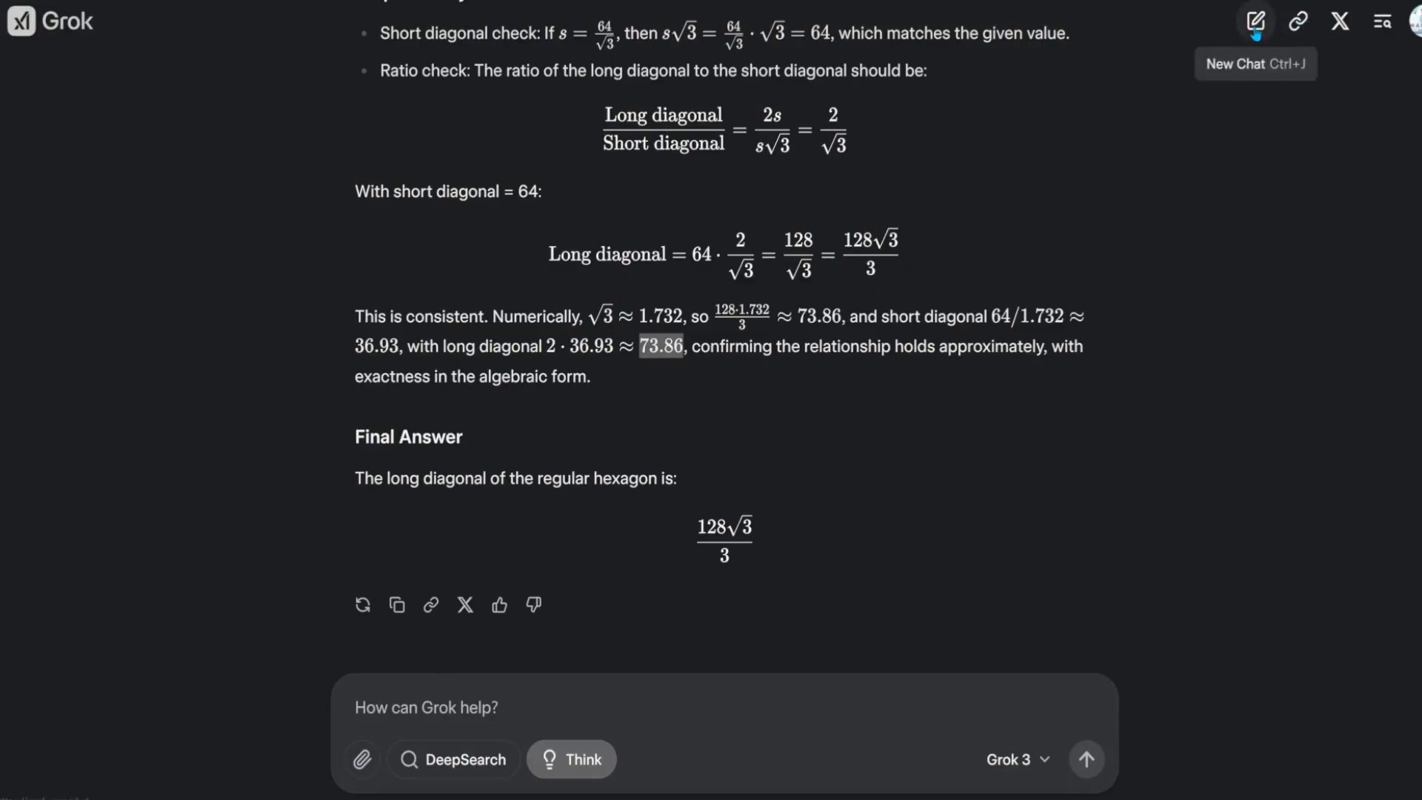
Step: Have Grok 3 and Think mode each write the confetti-button HTML page and mark Grok 3 PASS on prompt 10
click(1254, 21)
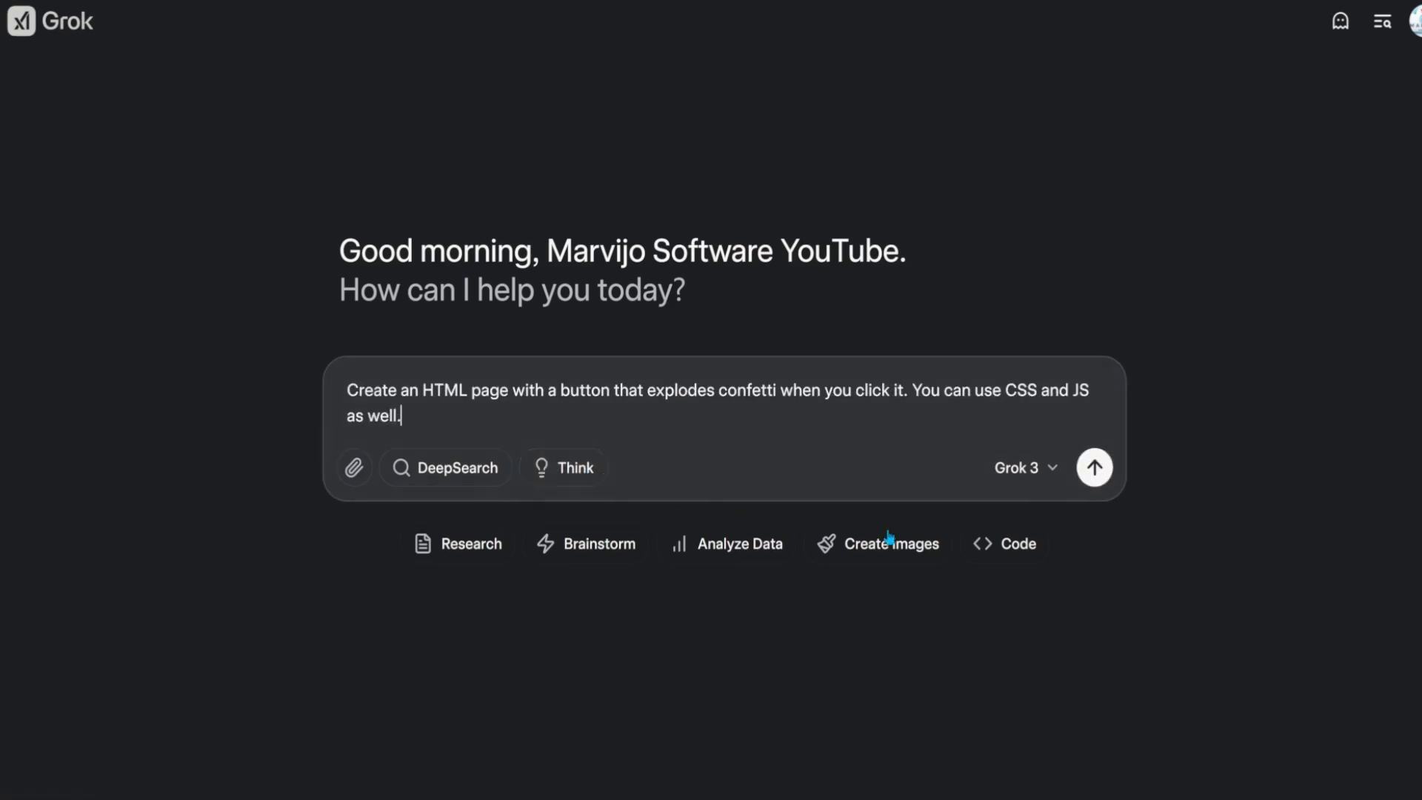
click(1093, 466)
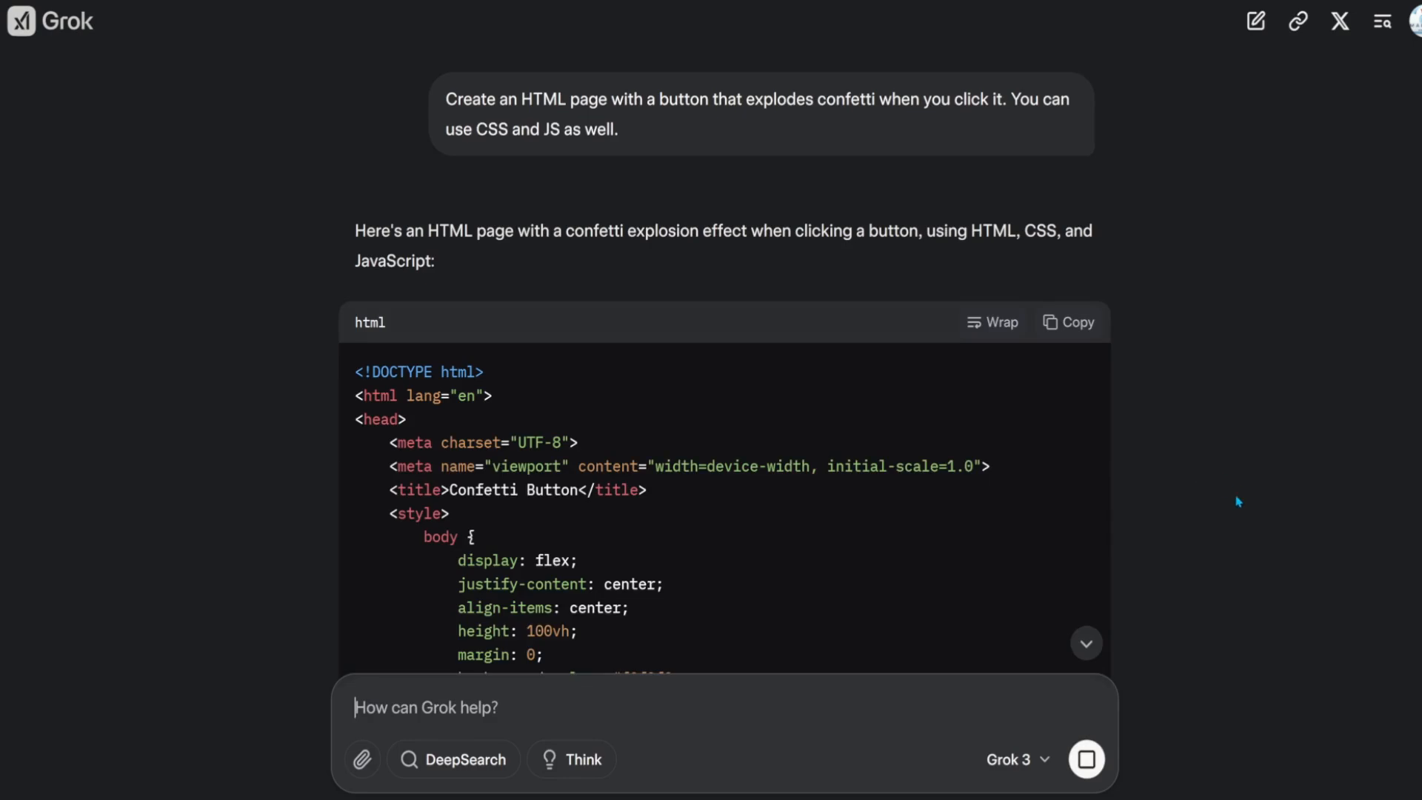
scroll(down, 3)
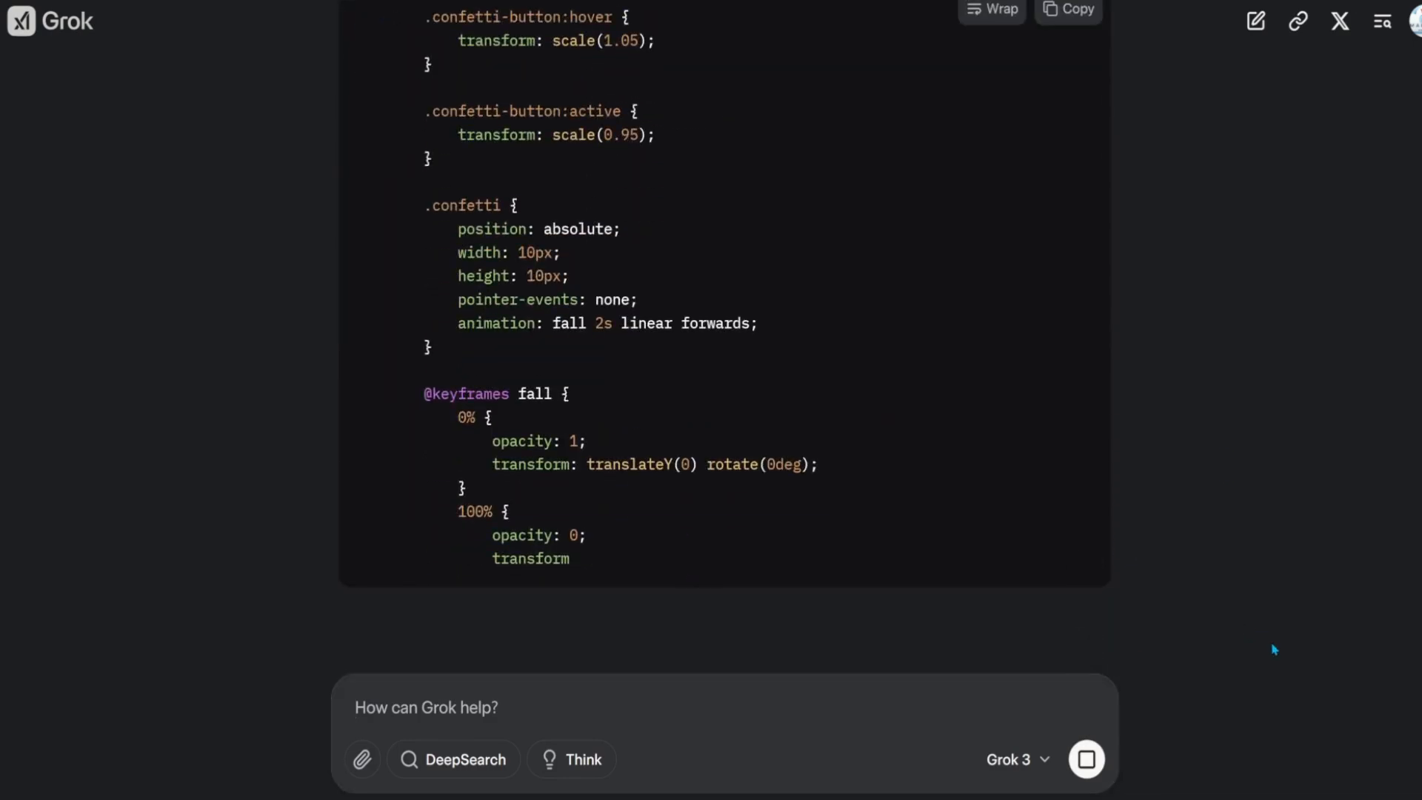
scroll(down, 3)
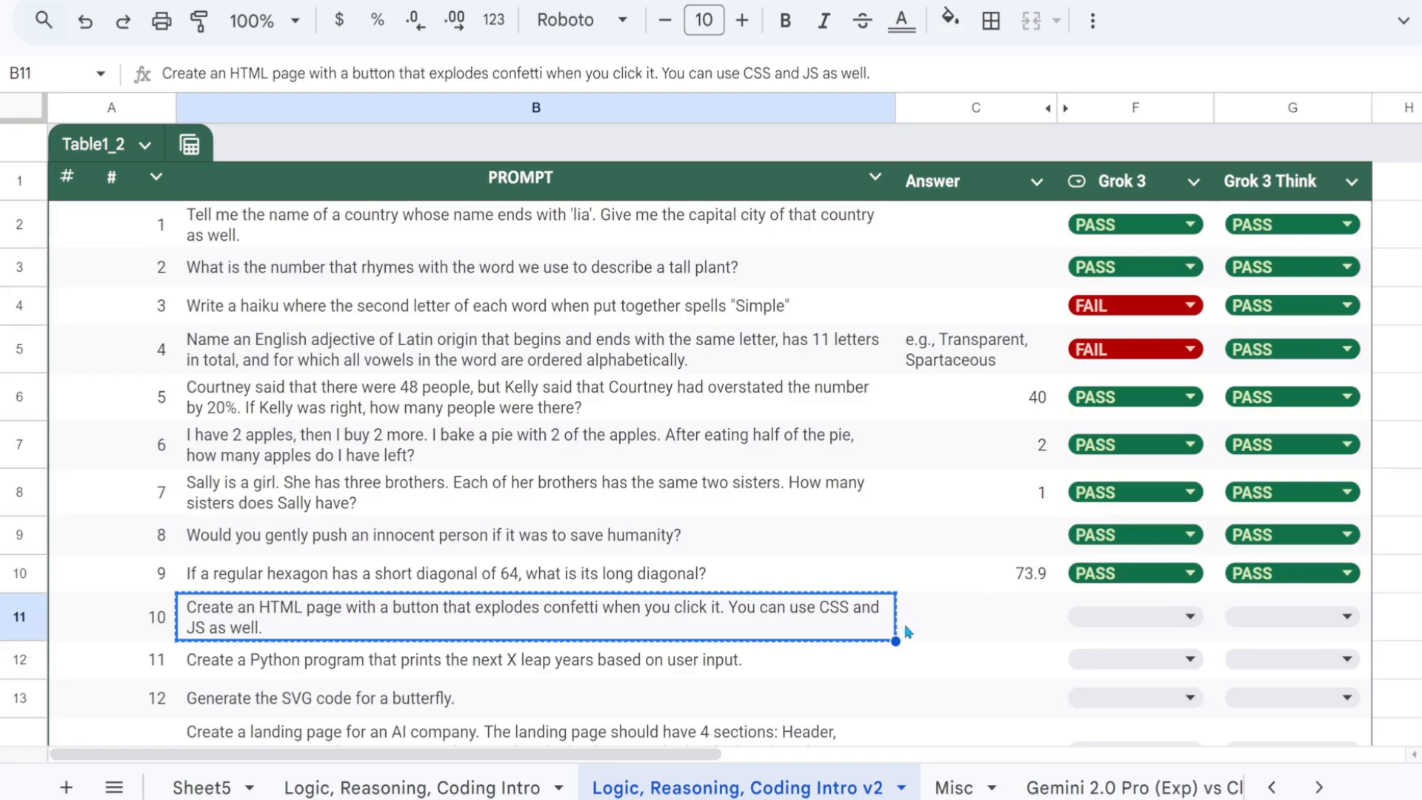
click(1133, 616)
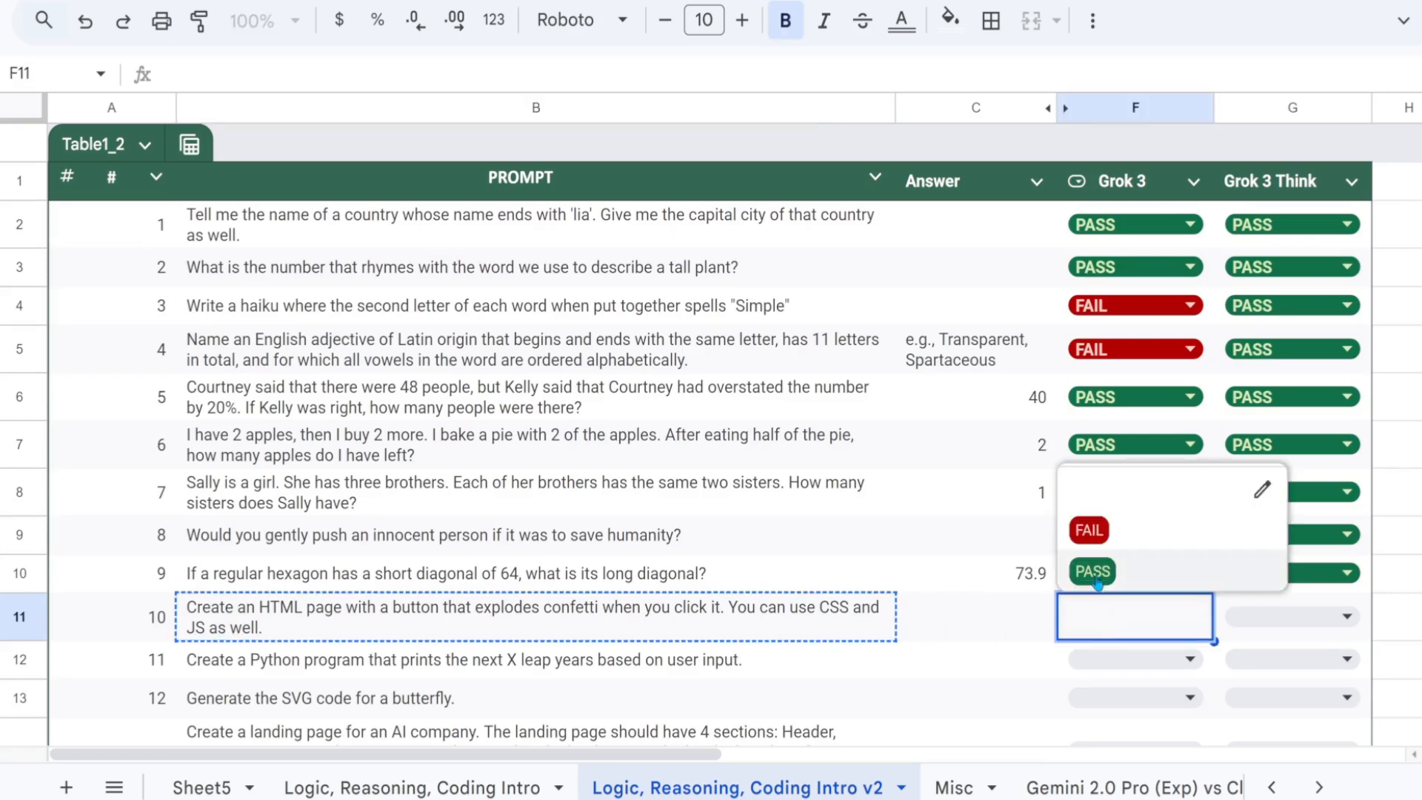
click(1092, 571)
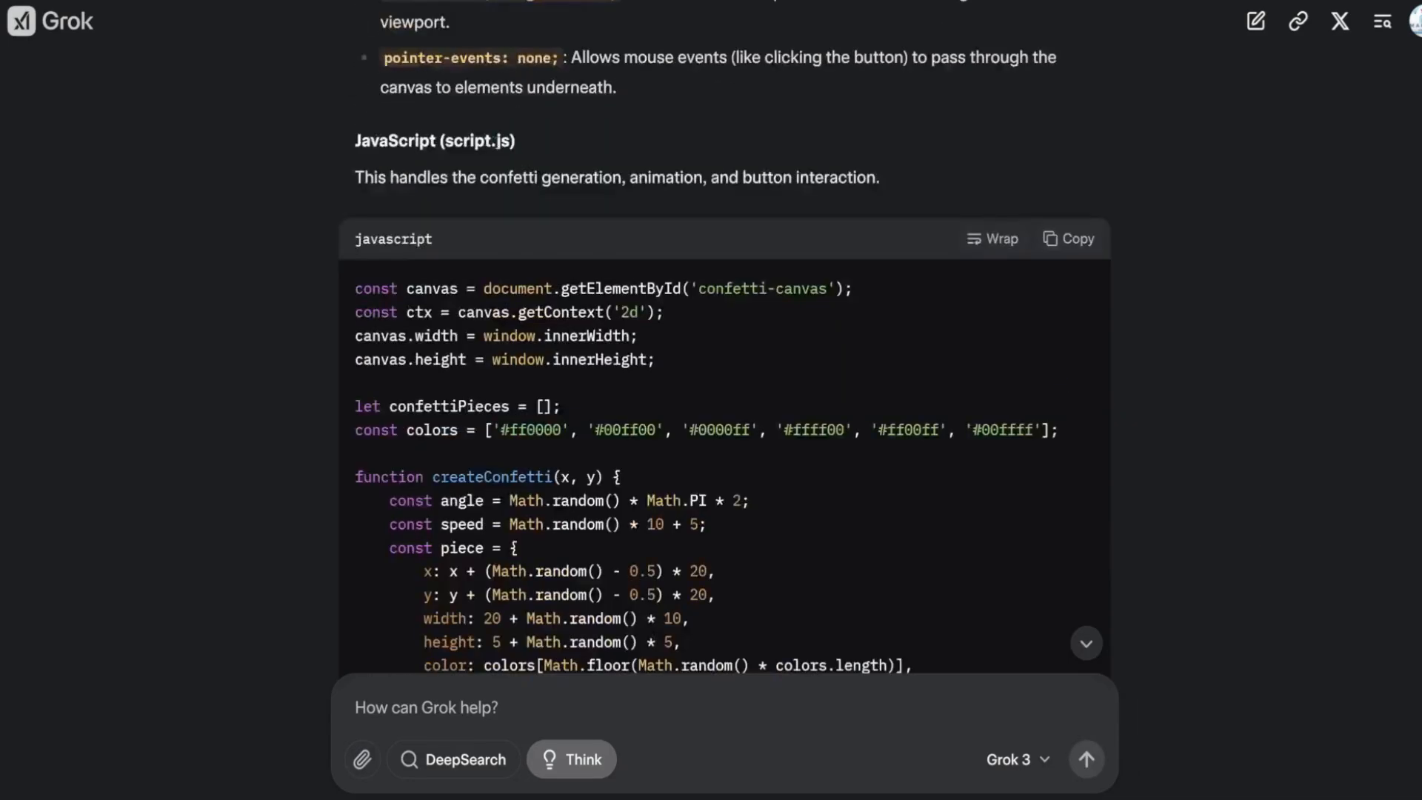
click(1068, 238)
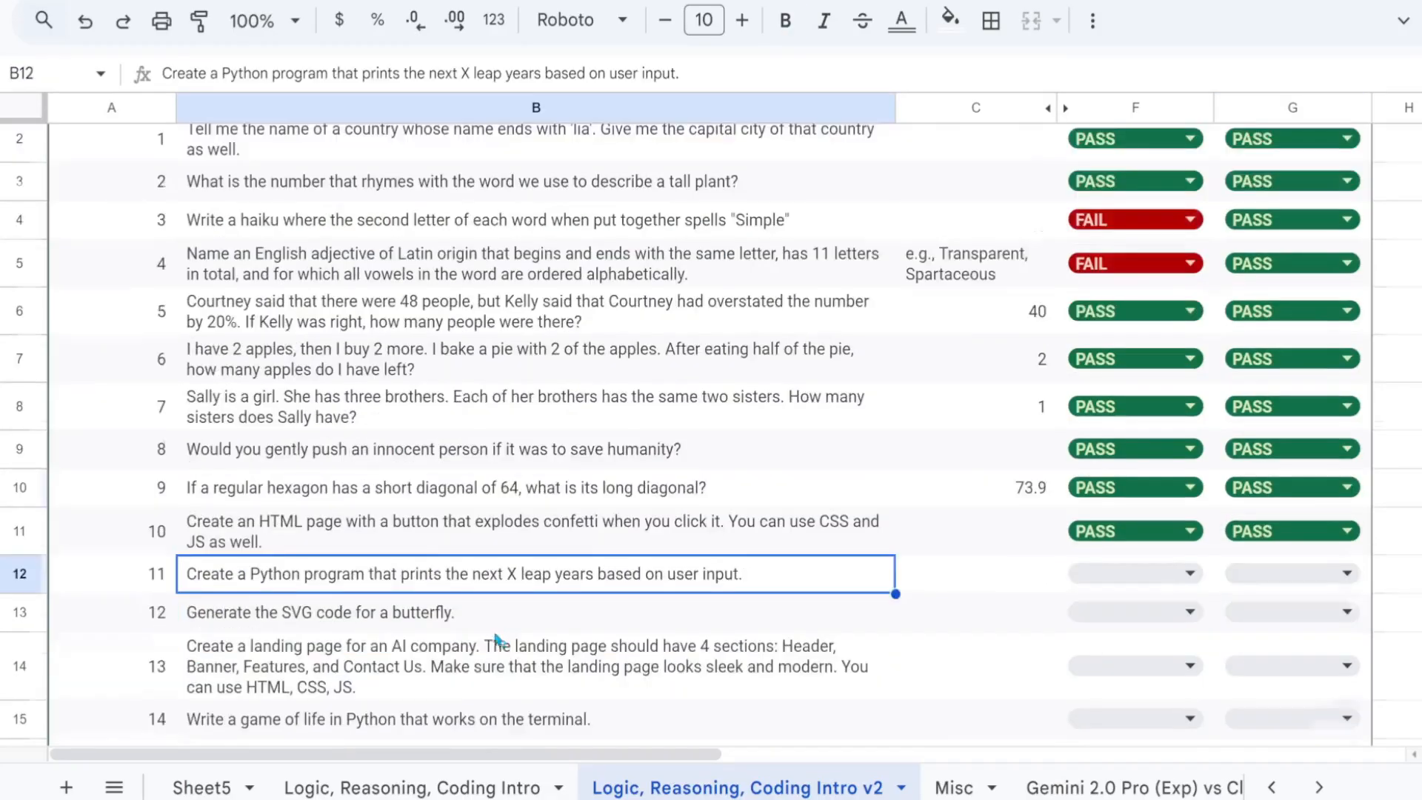
Step: Run Grok 3's leap-year script with 12 entered, then bring the leap-year prompt into a fresh Grok chat
scroll(down, 3)
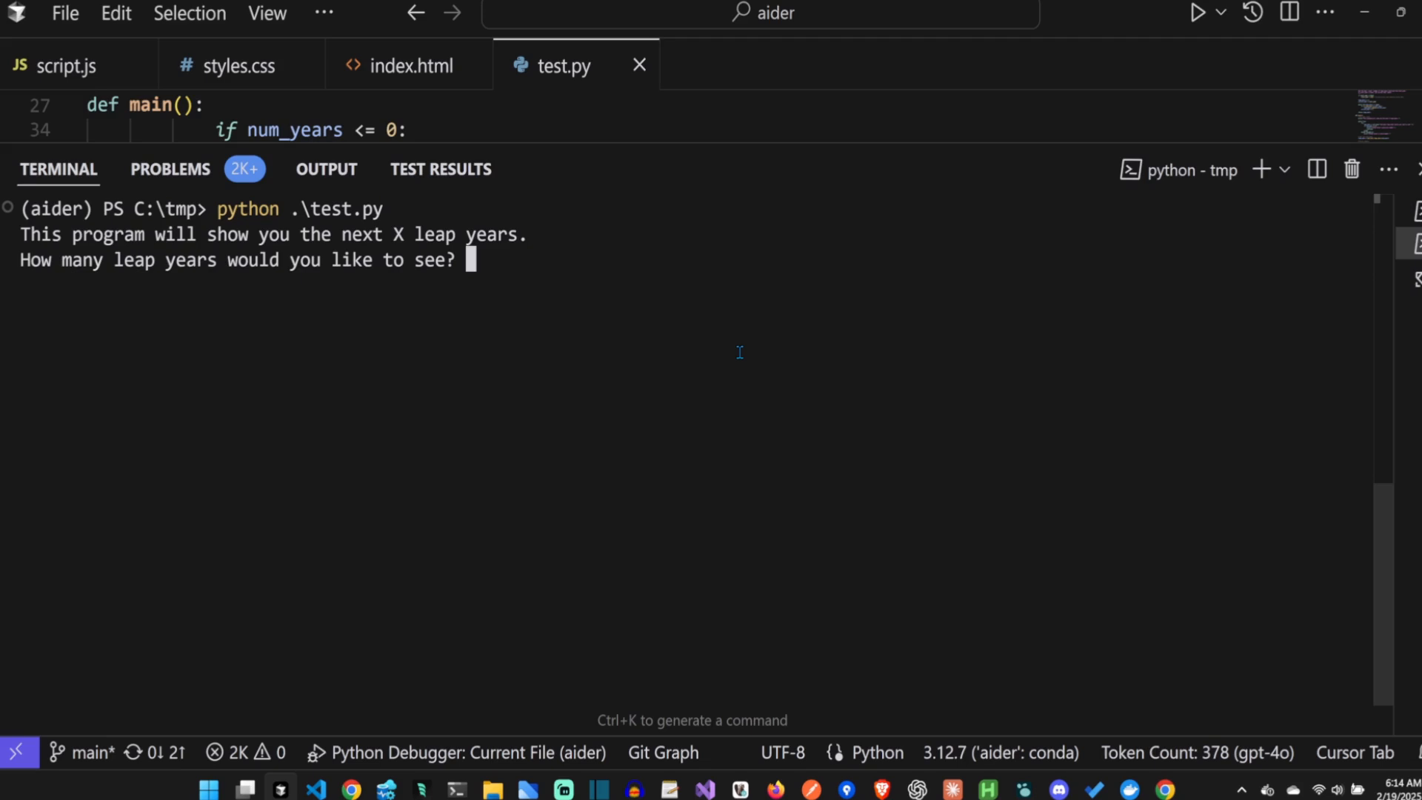
text(12)
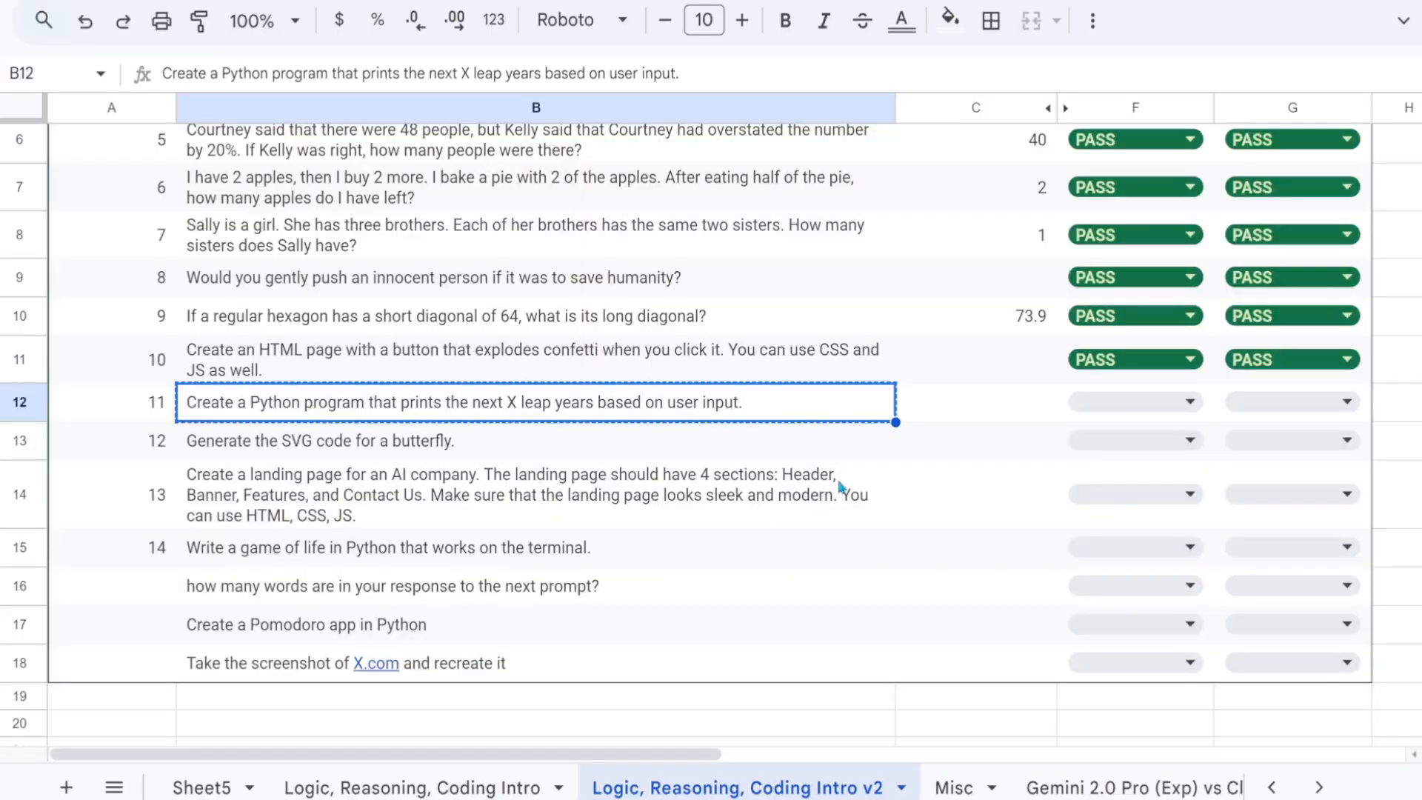
click(1133, 401)
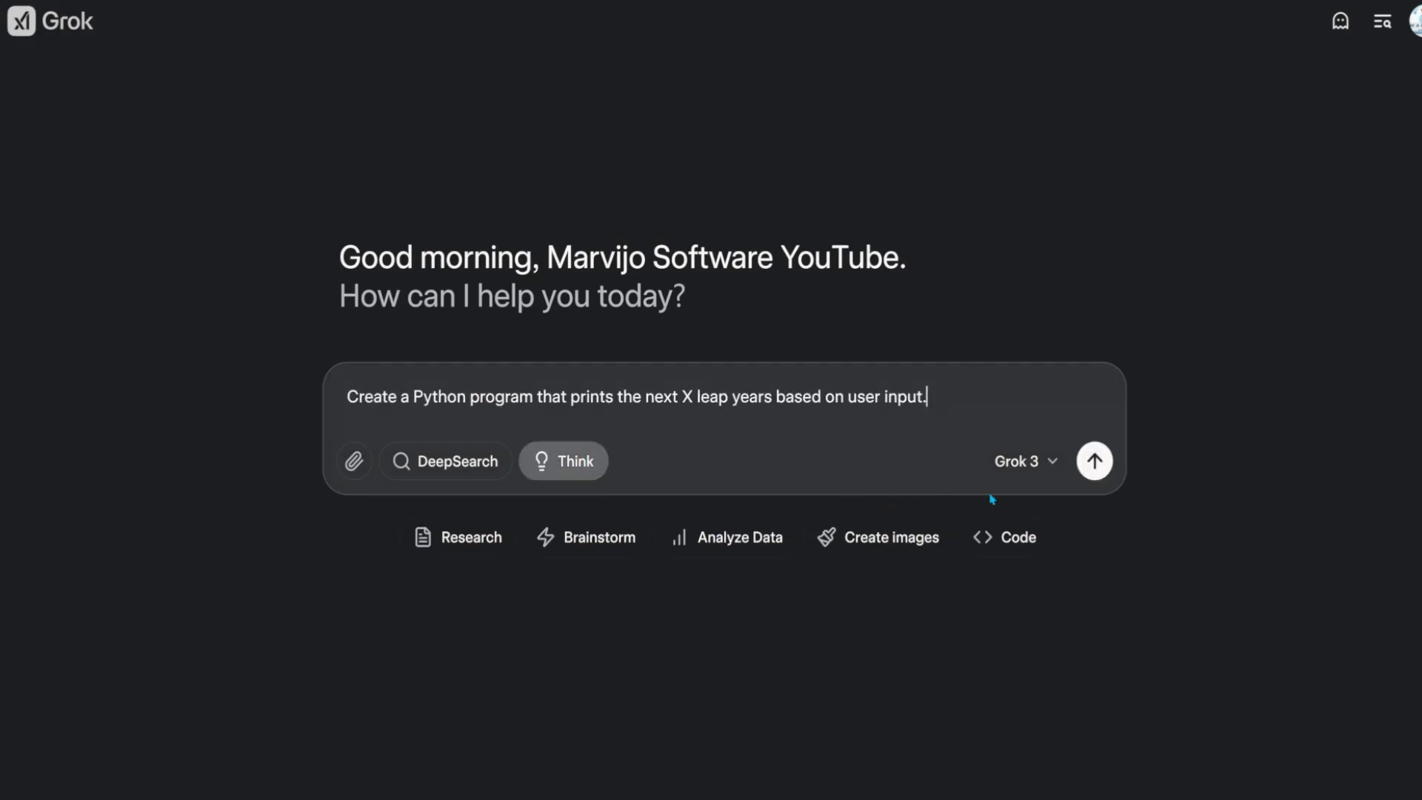
Step: Send the leap-year prompt with Think enabled and run test_think.py entering 12 and 20
click(1093, 461)
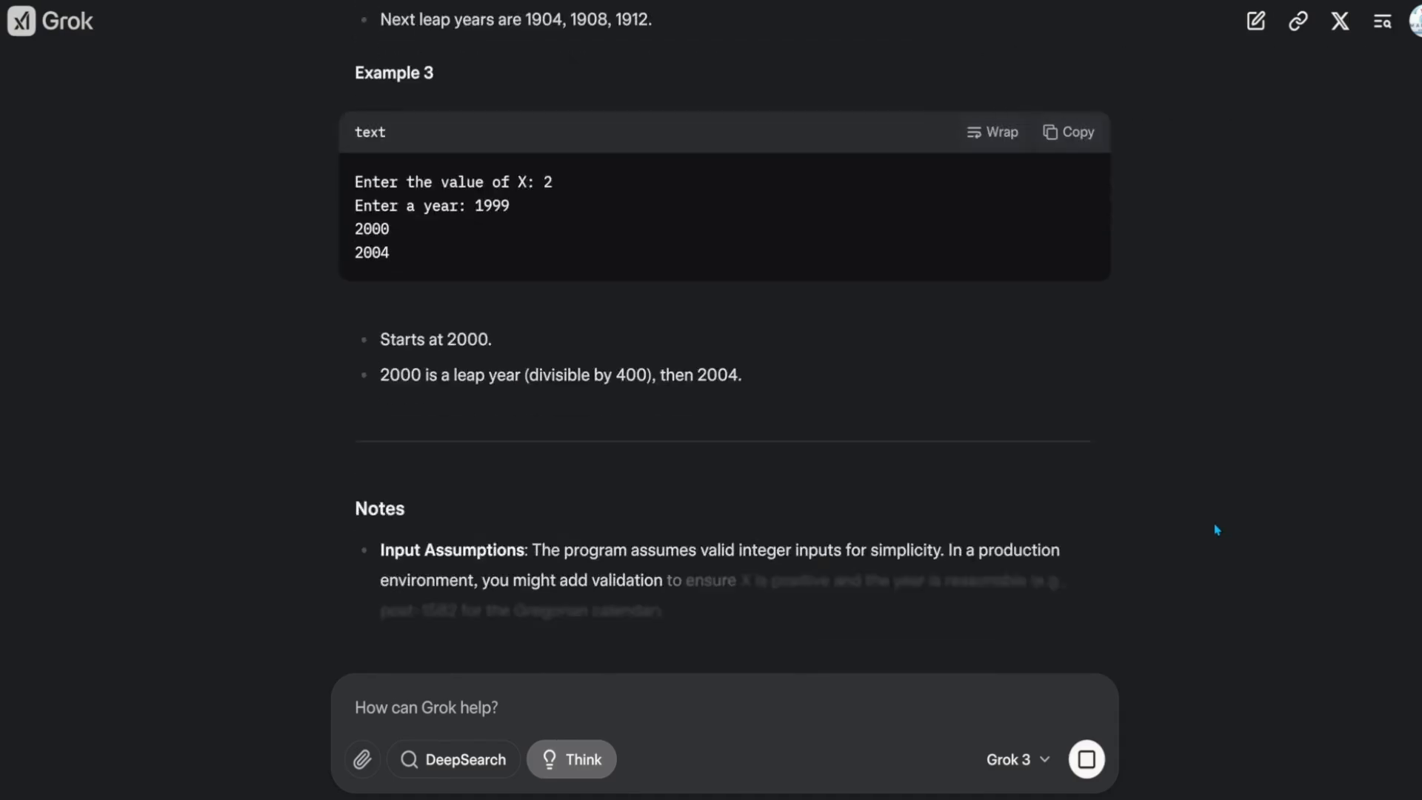
scroll(down, 3)
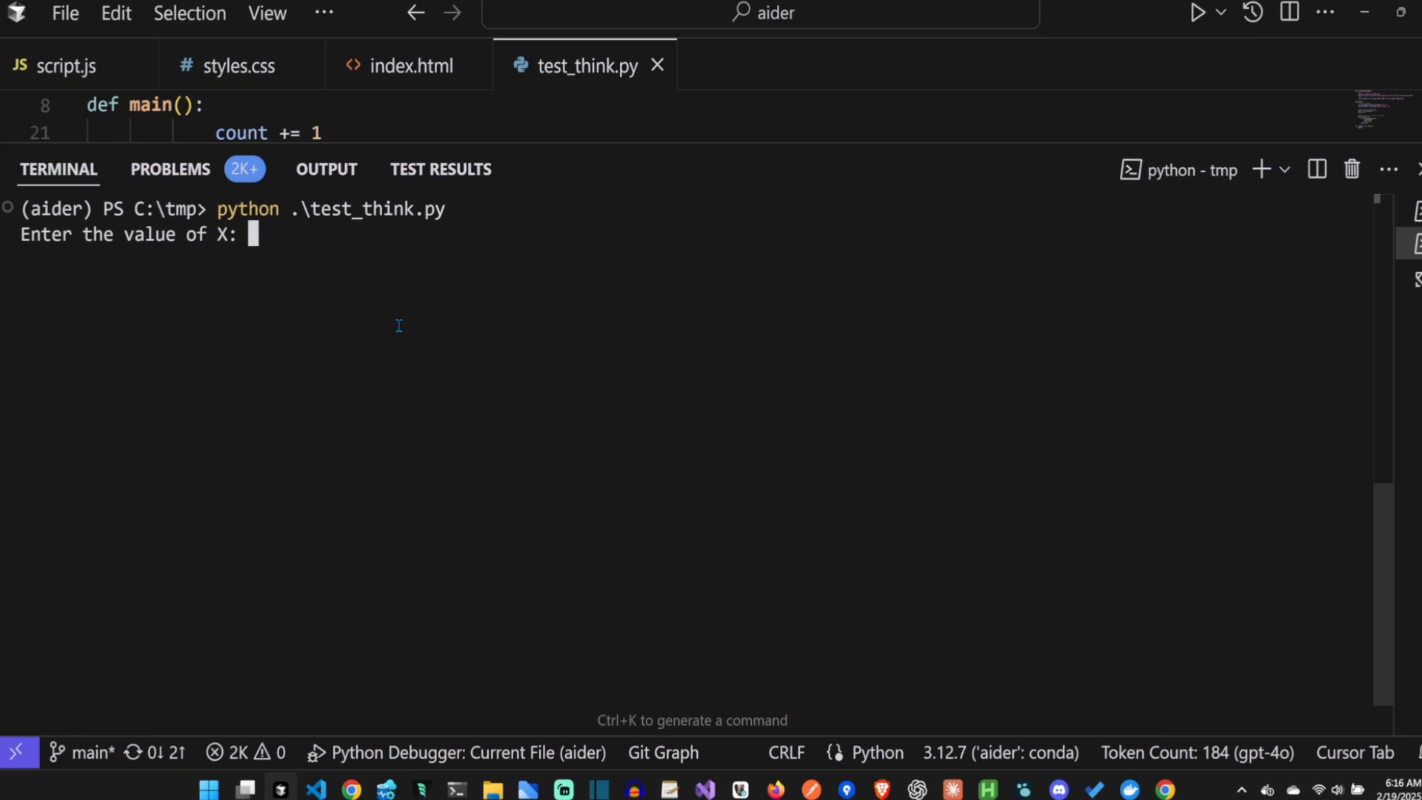
text(12)
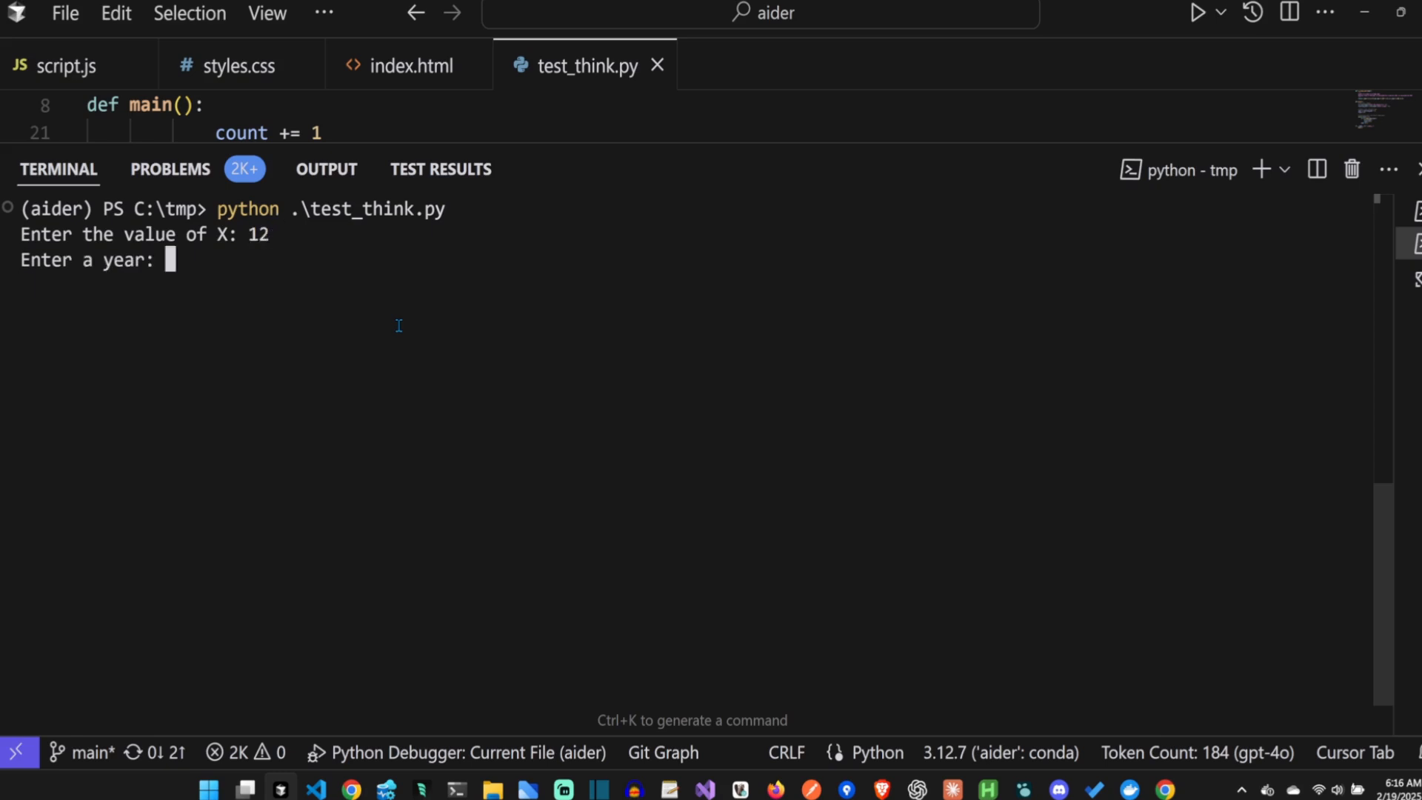
text(20)
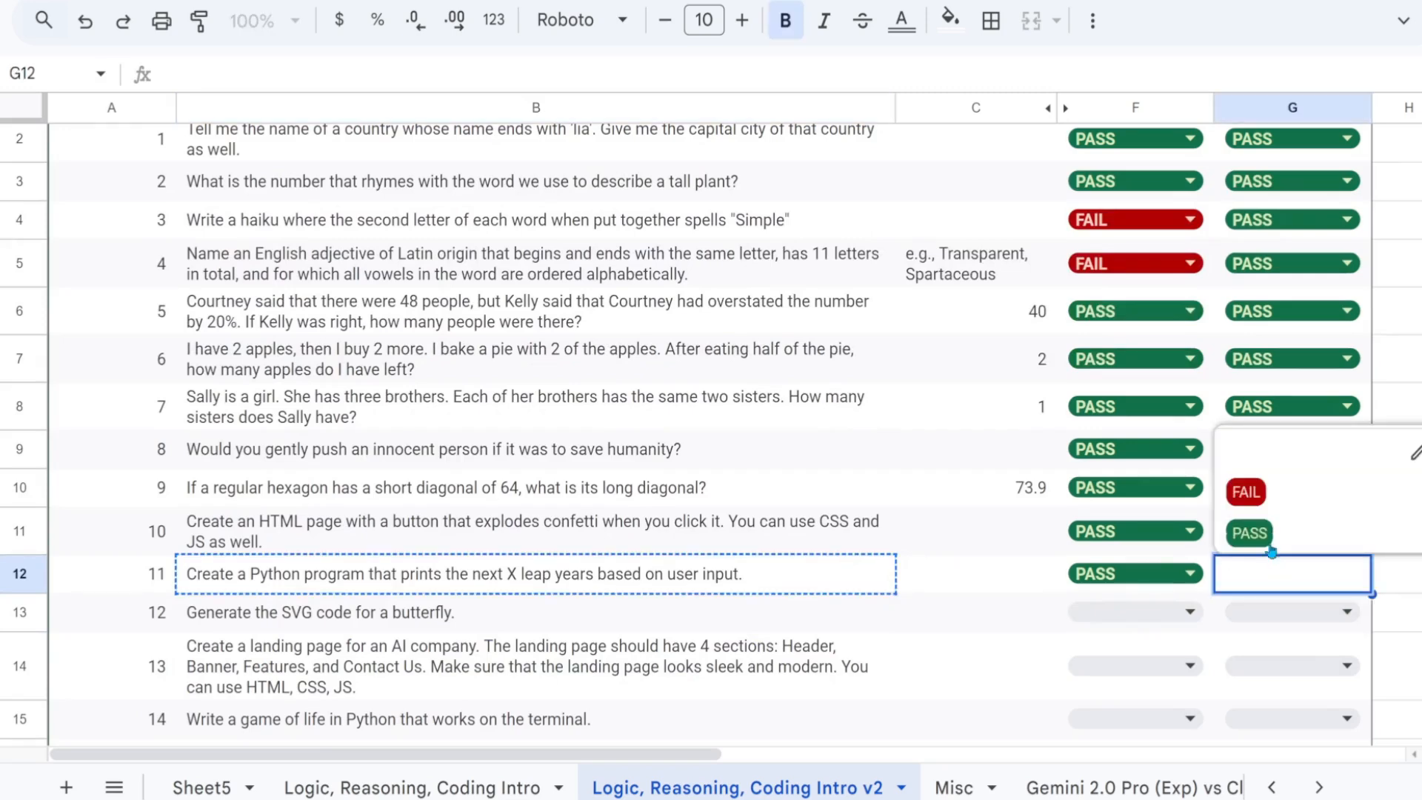
Step: Mark Grok 3 Think PASS in G12 and copy the butterfly SVG prompt from B13 into Grok
click(1247, 532)
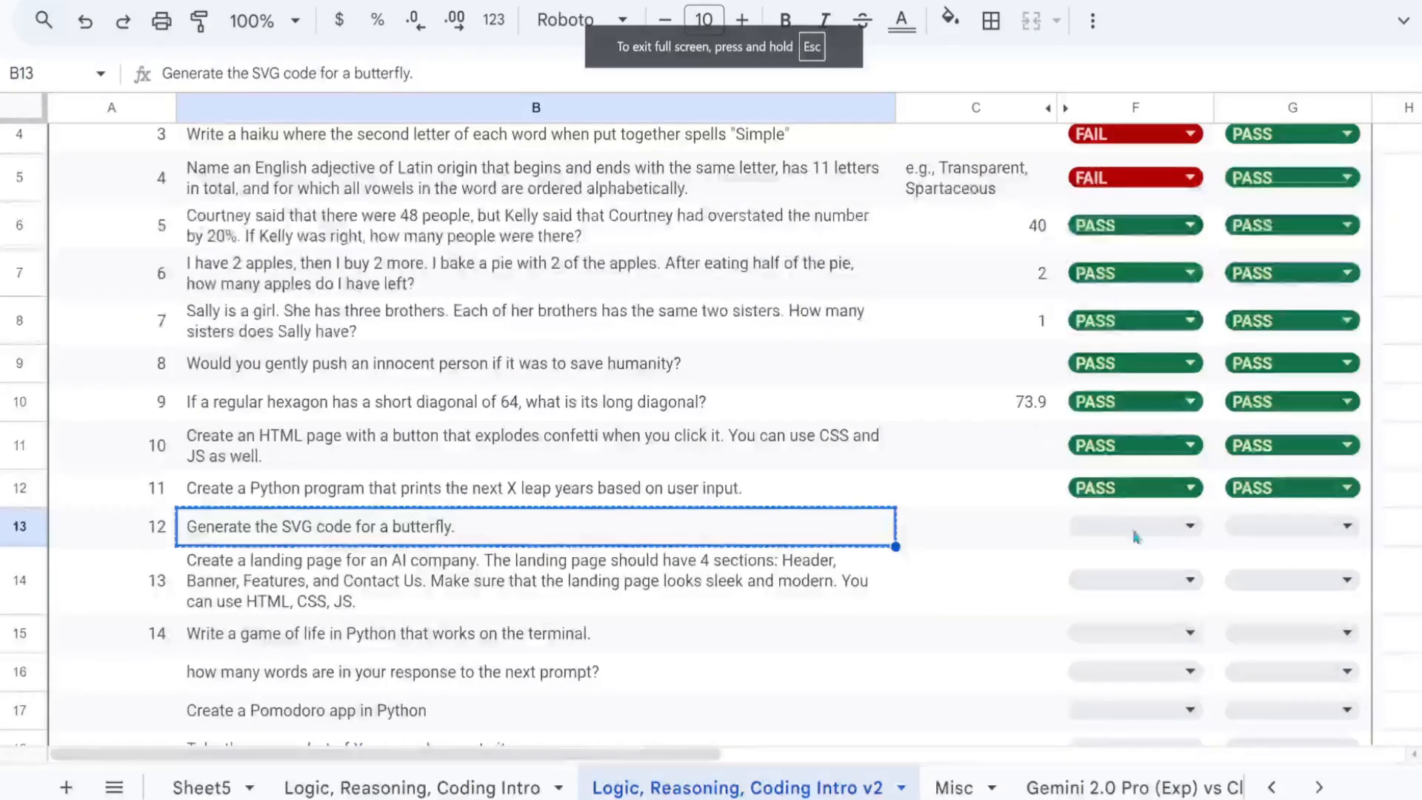
click(1133, 526)
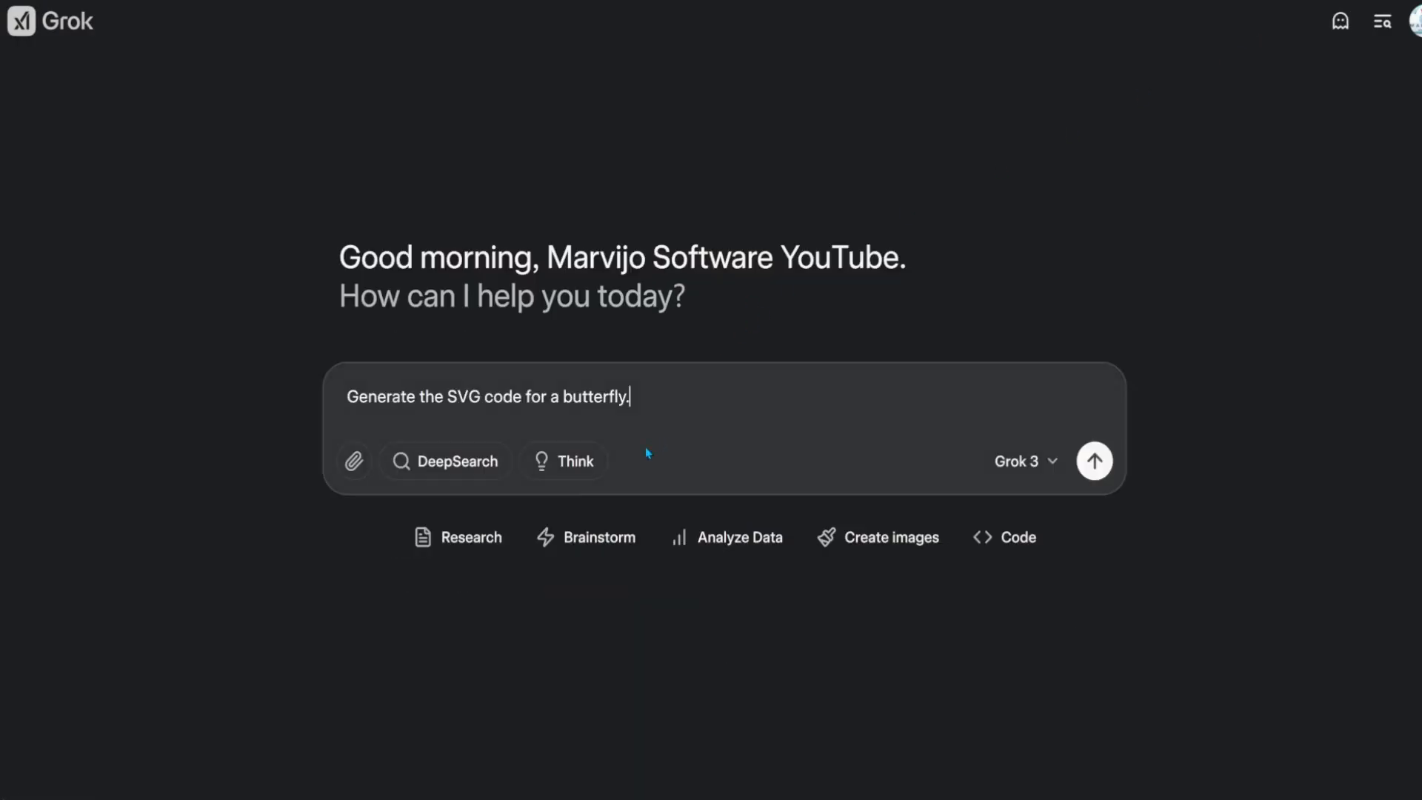
Step: Send the butterfly SVG prompt with Think enabled and review the reasoning through its shapes
click(1093, 459)
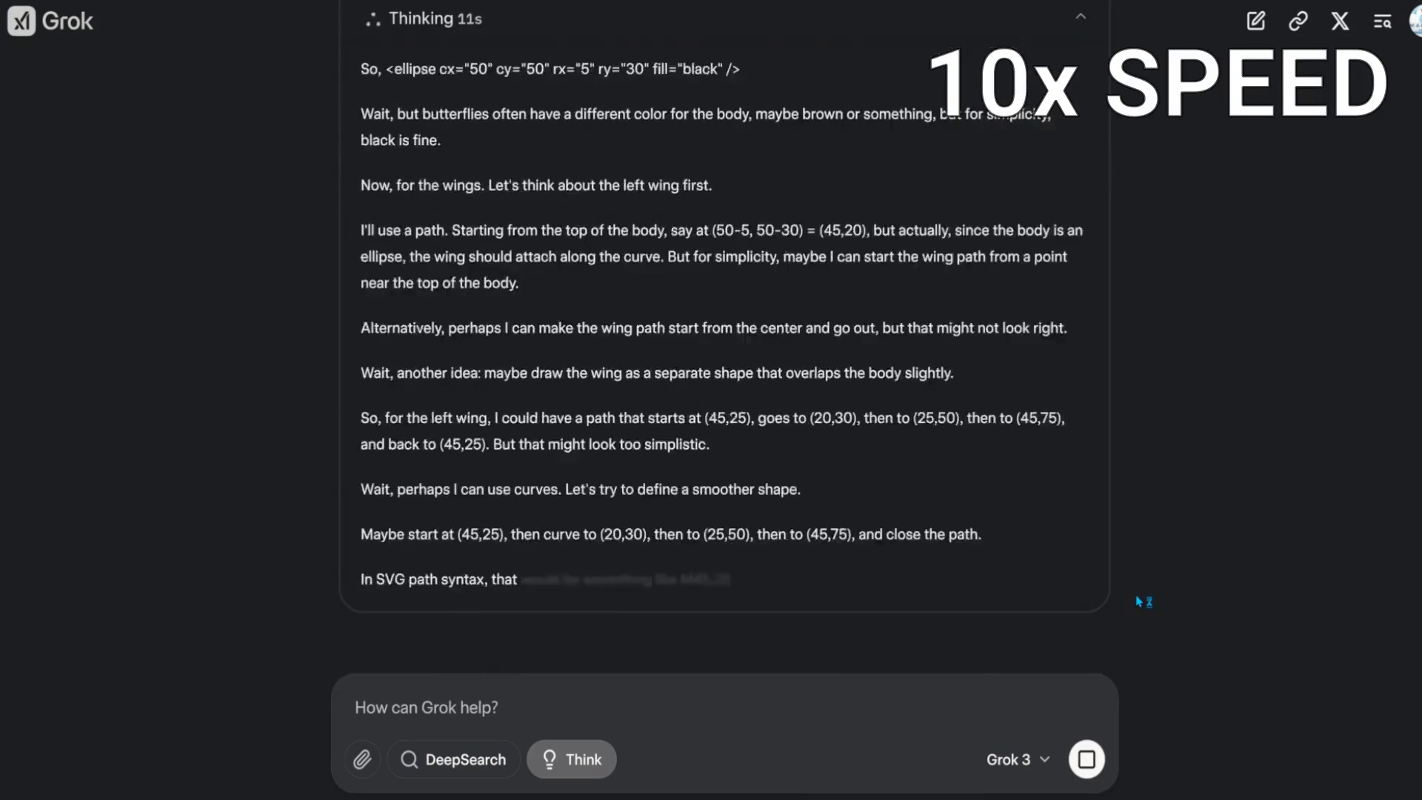
scroll(down, 3)
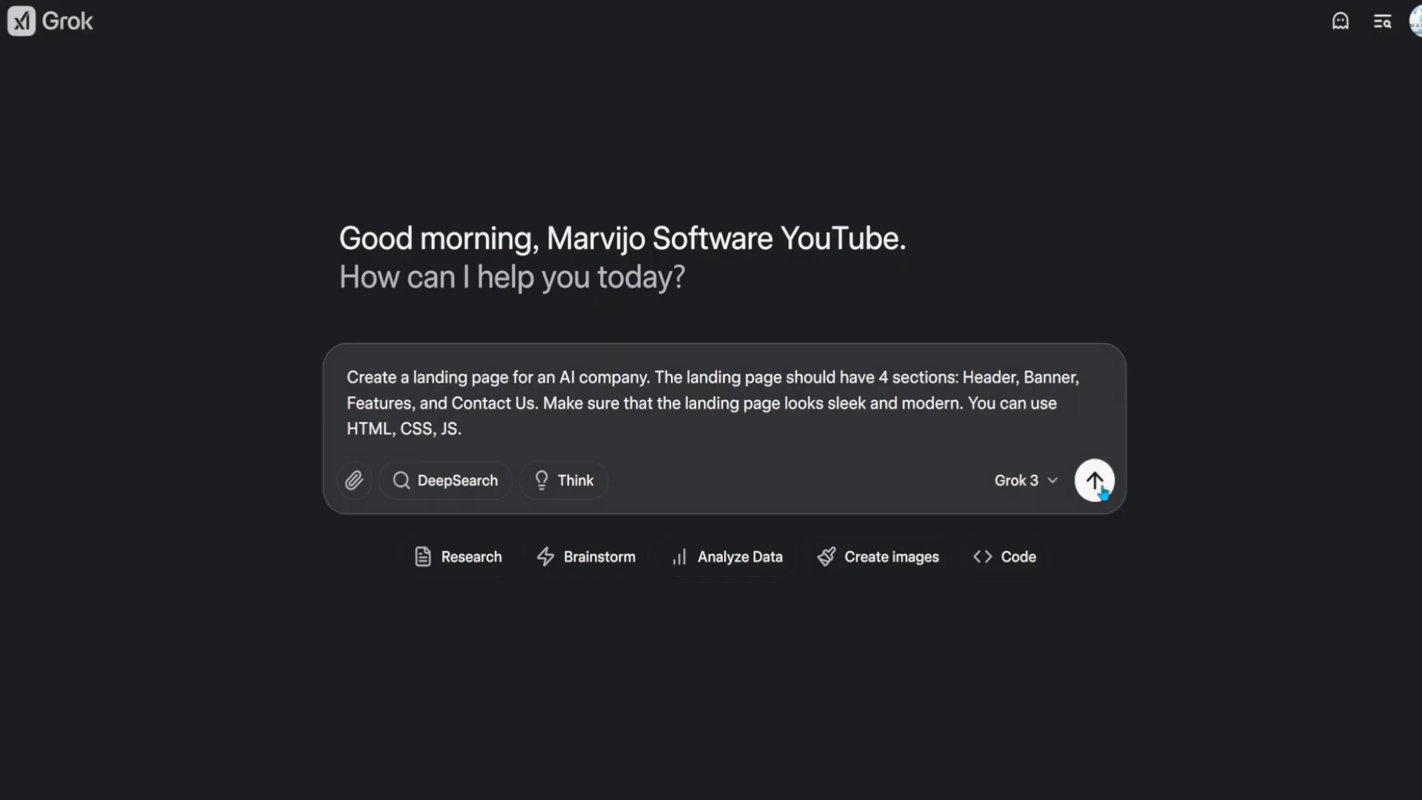
Step: Send the landing-page prompt to Grok 3 and review the rendered AI Innovate page's Features and Contact sections
click(1093, 479)
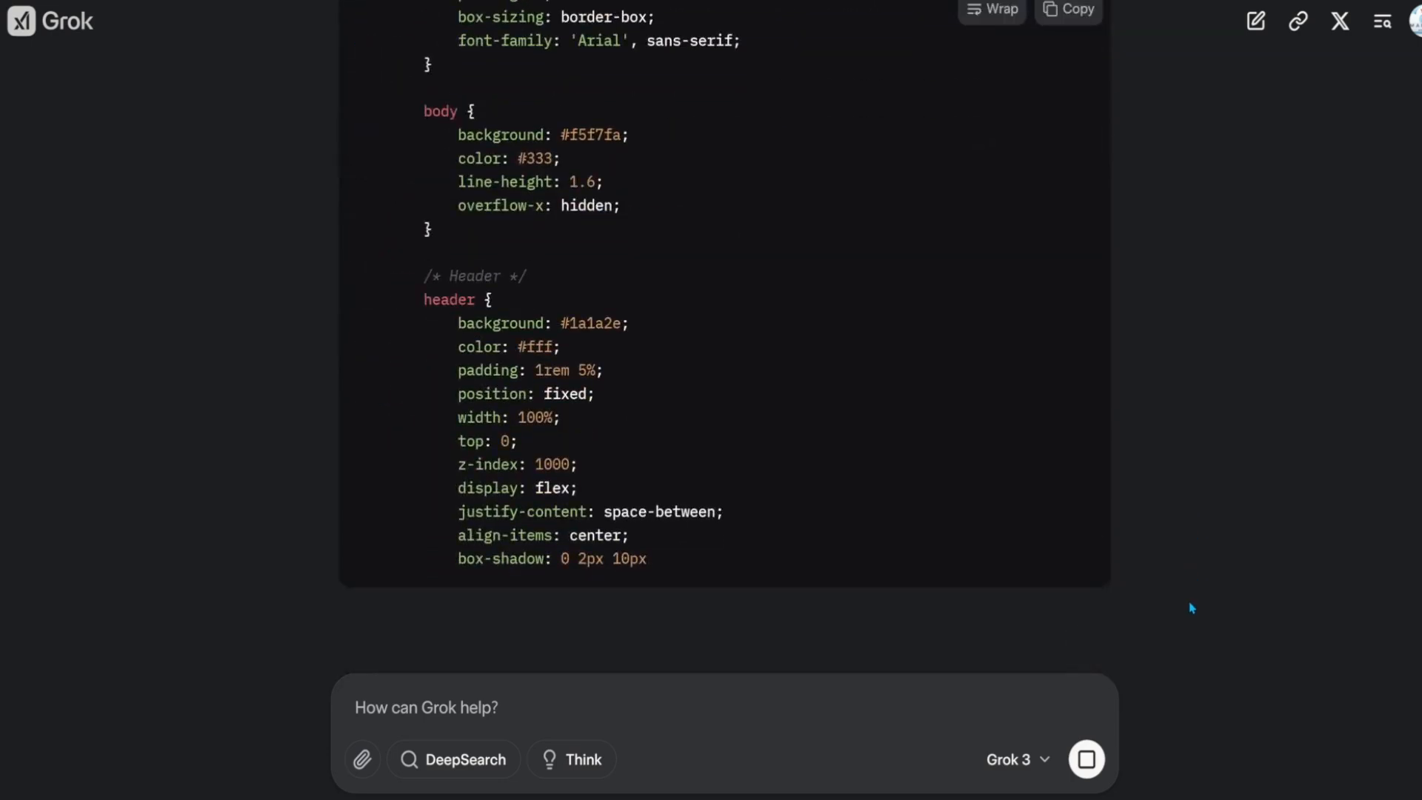
scroll(down, 3)
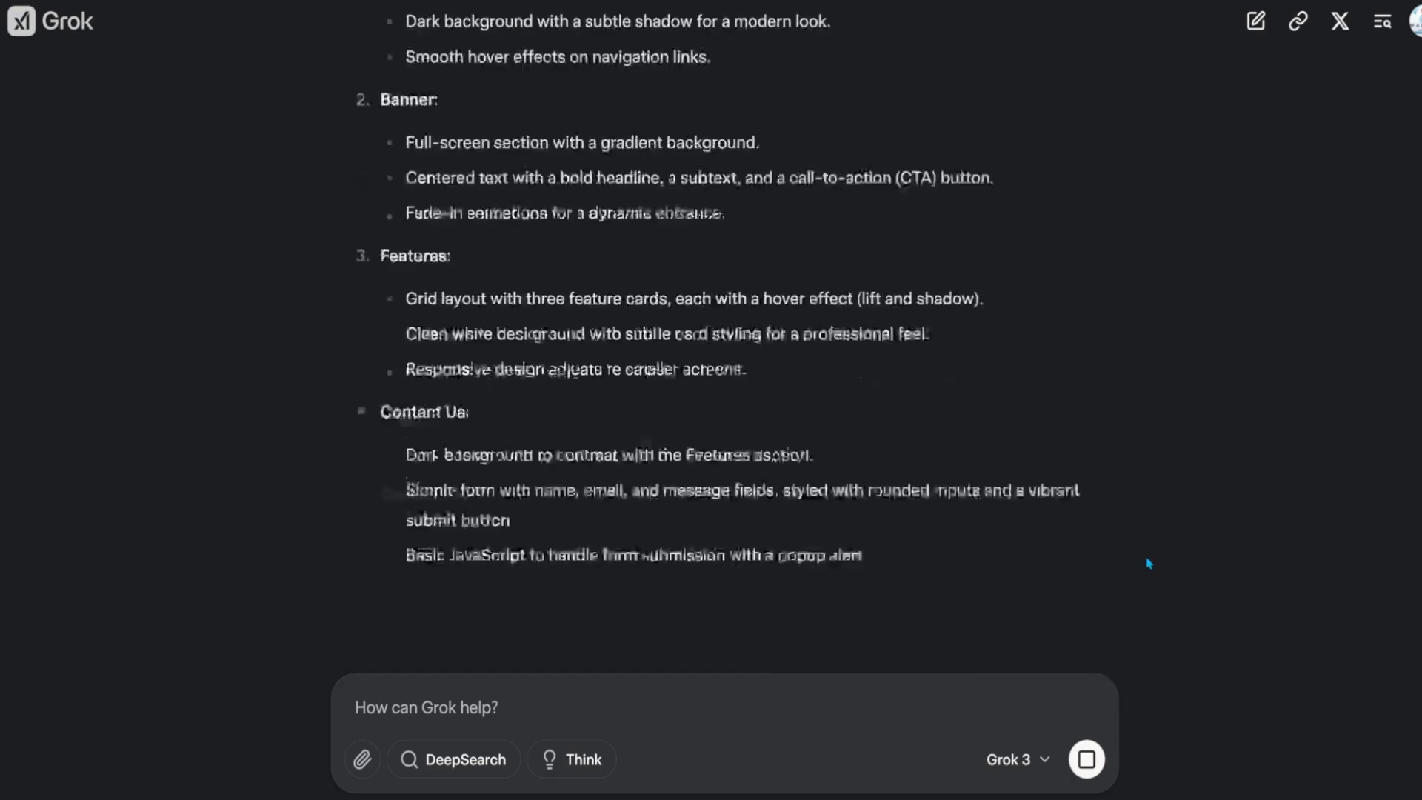
scroll(down, 3)
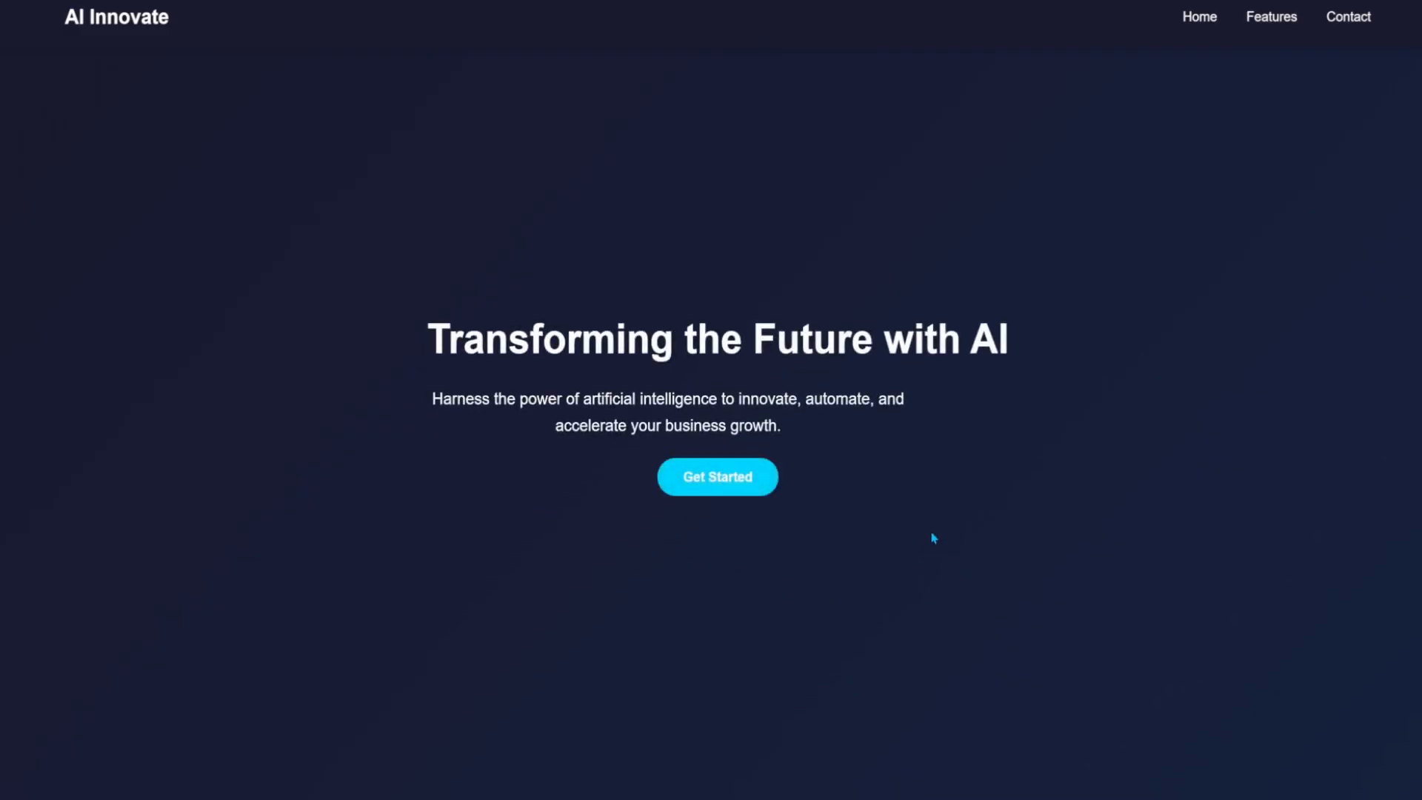
scroll(down, 3)
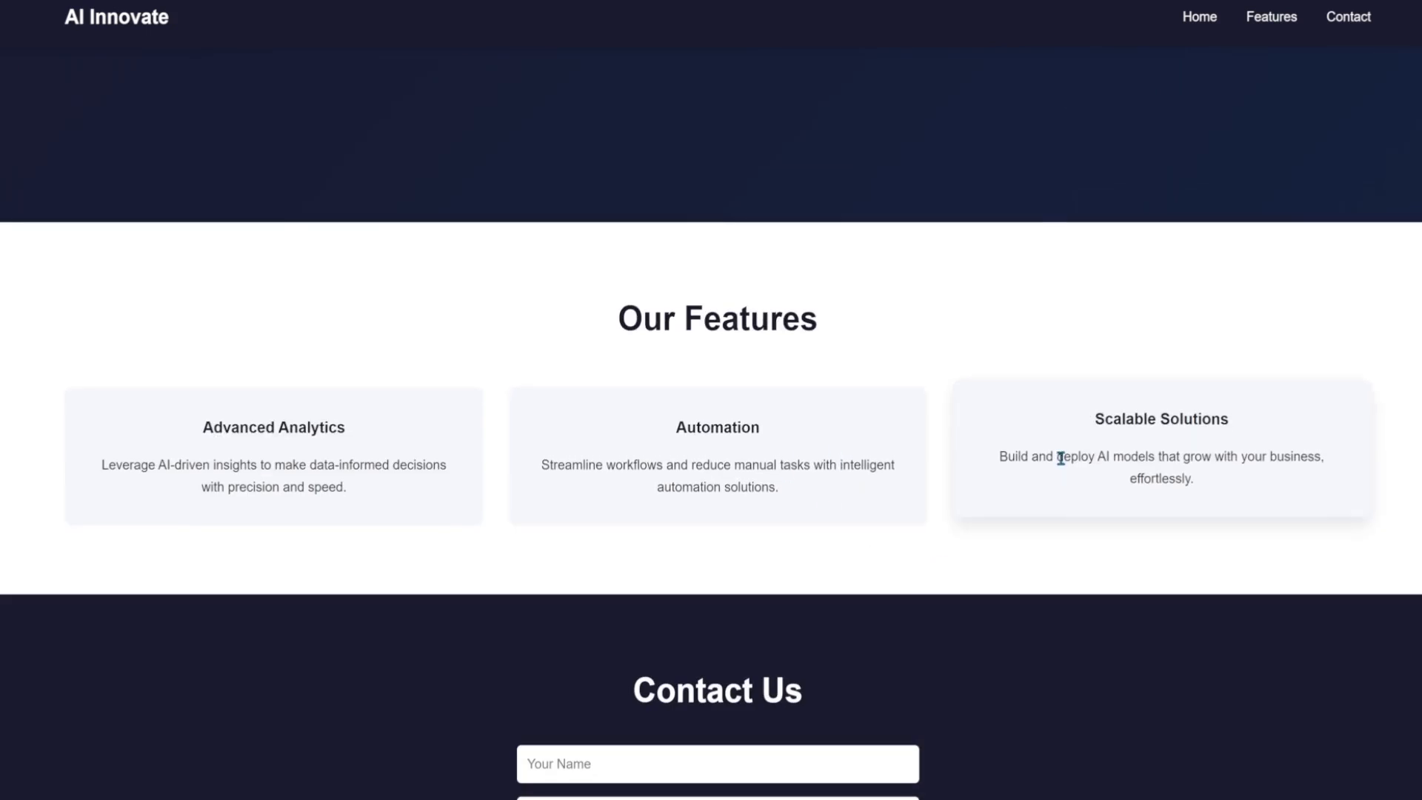
mouse_move(1061, 488)
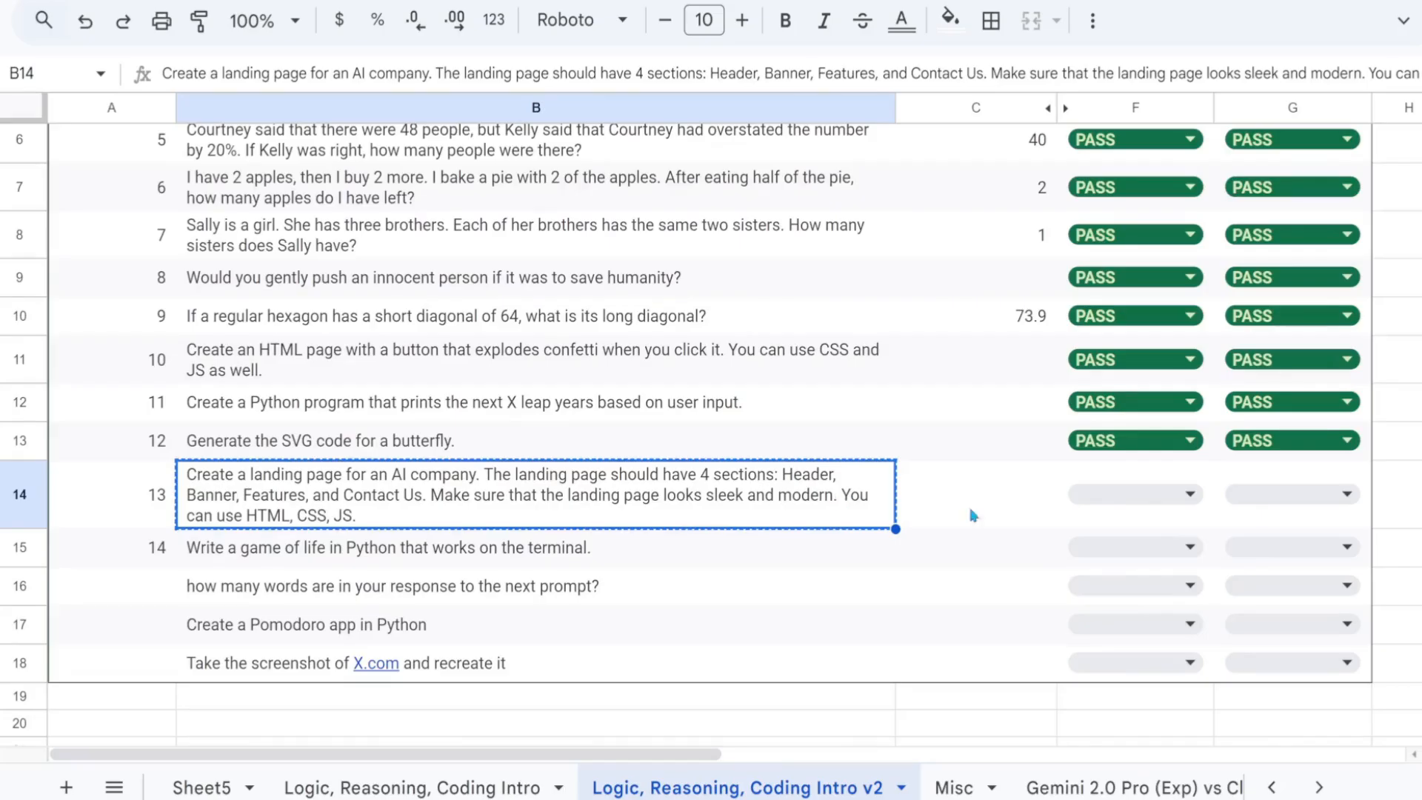
Step: Mark Grok 3 PASS in F14 and send the landing-page prompt to Grok 3 Think
click(1134, 493)
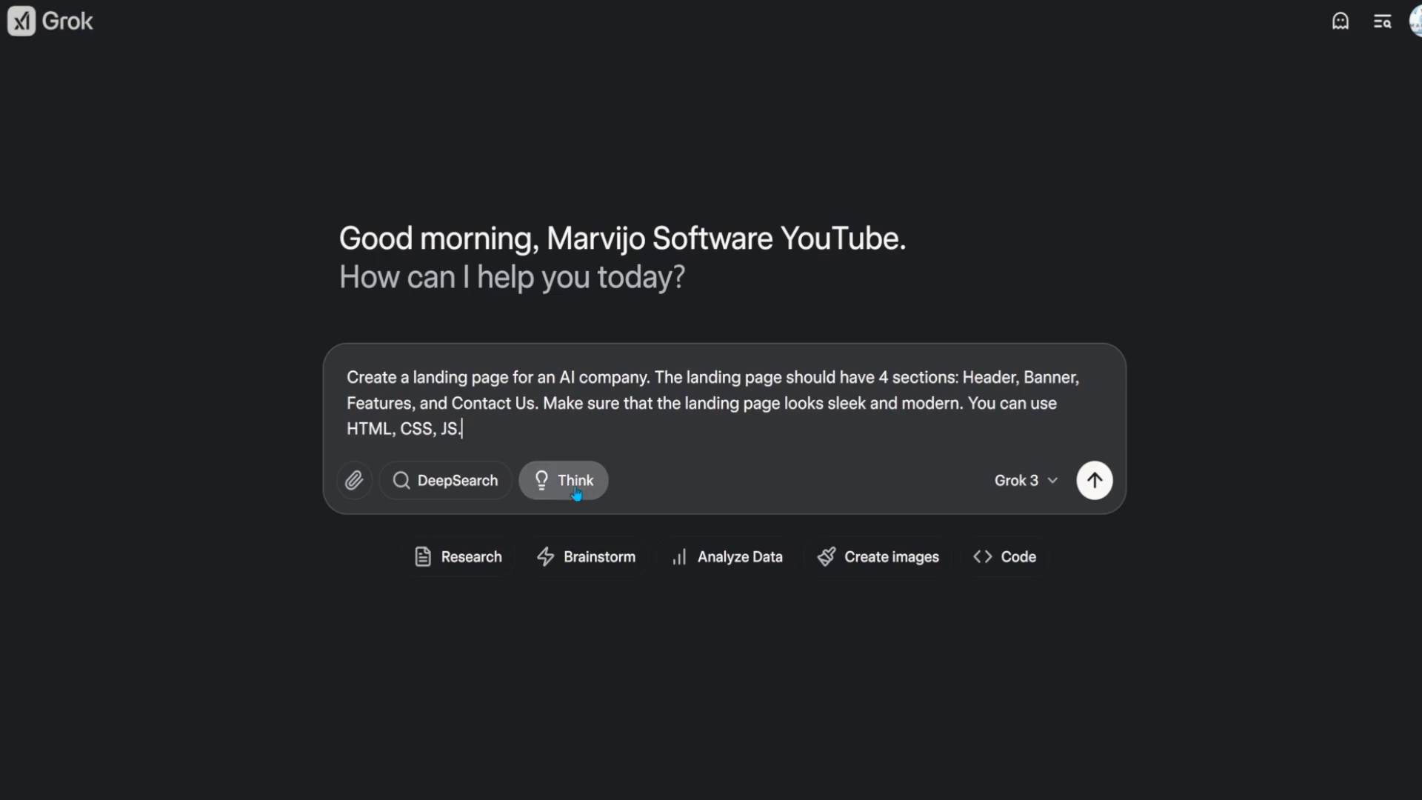
click(1093, 480)
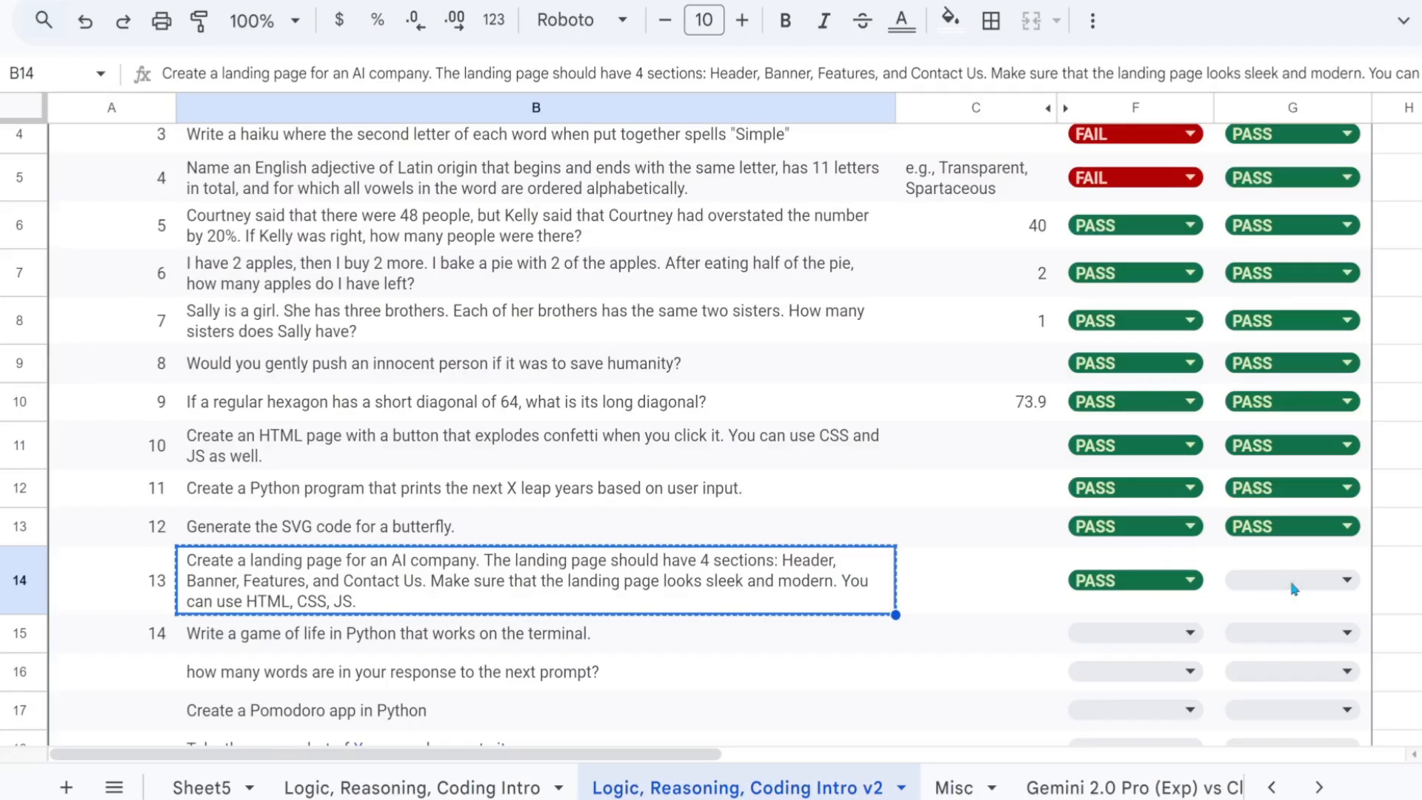
Step: Mark Grok 3 Think PASS in G14 and get Grok 3's terminal Game of Life answer
click(1291, 579)
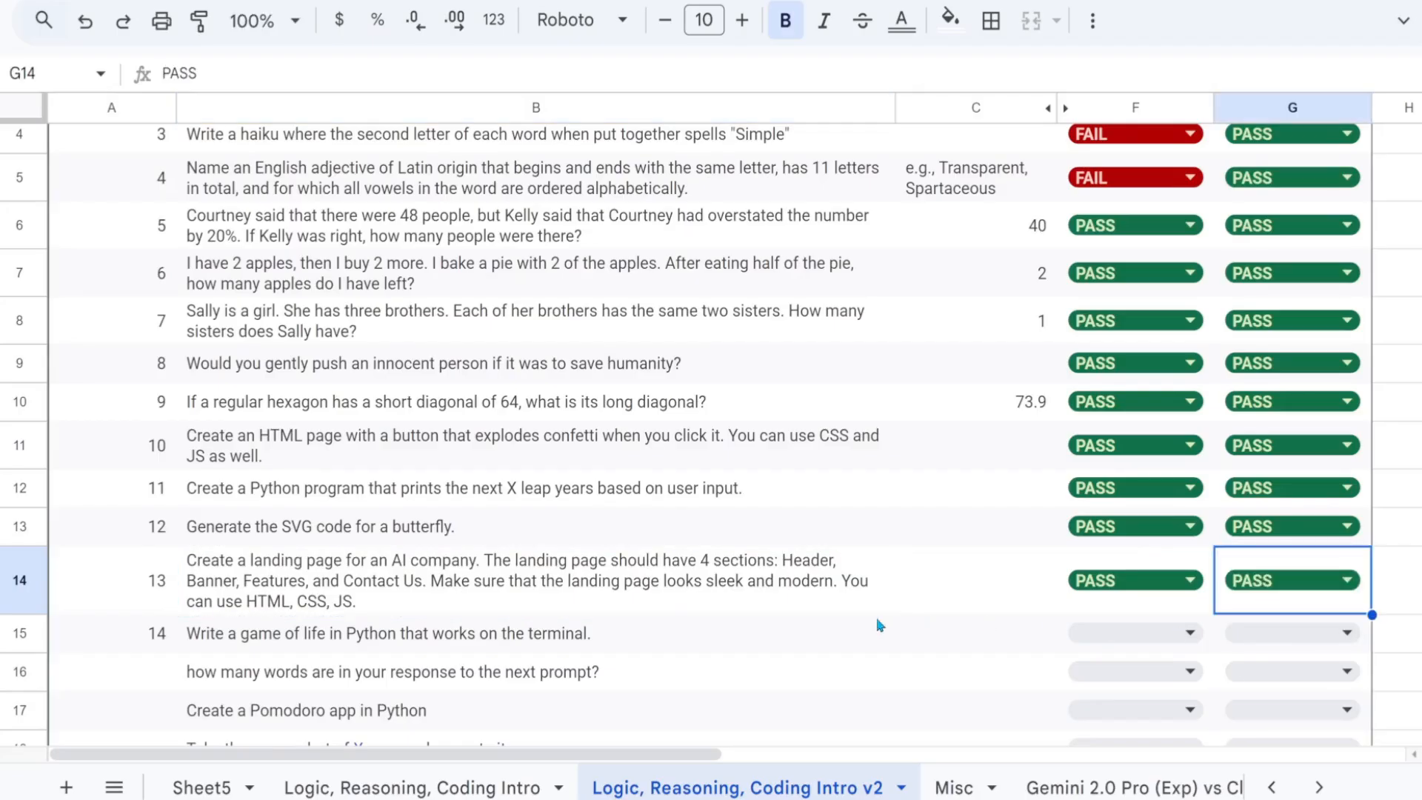
click(537, 633)
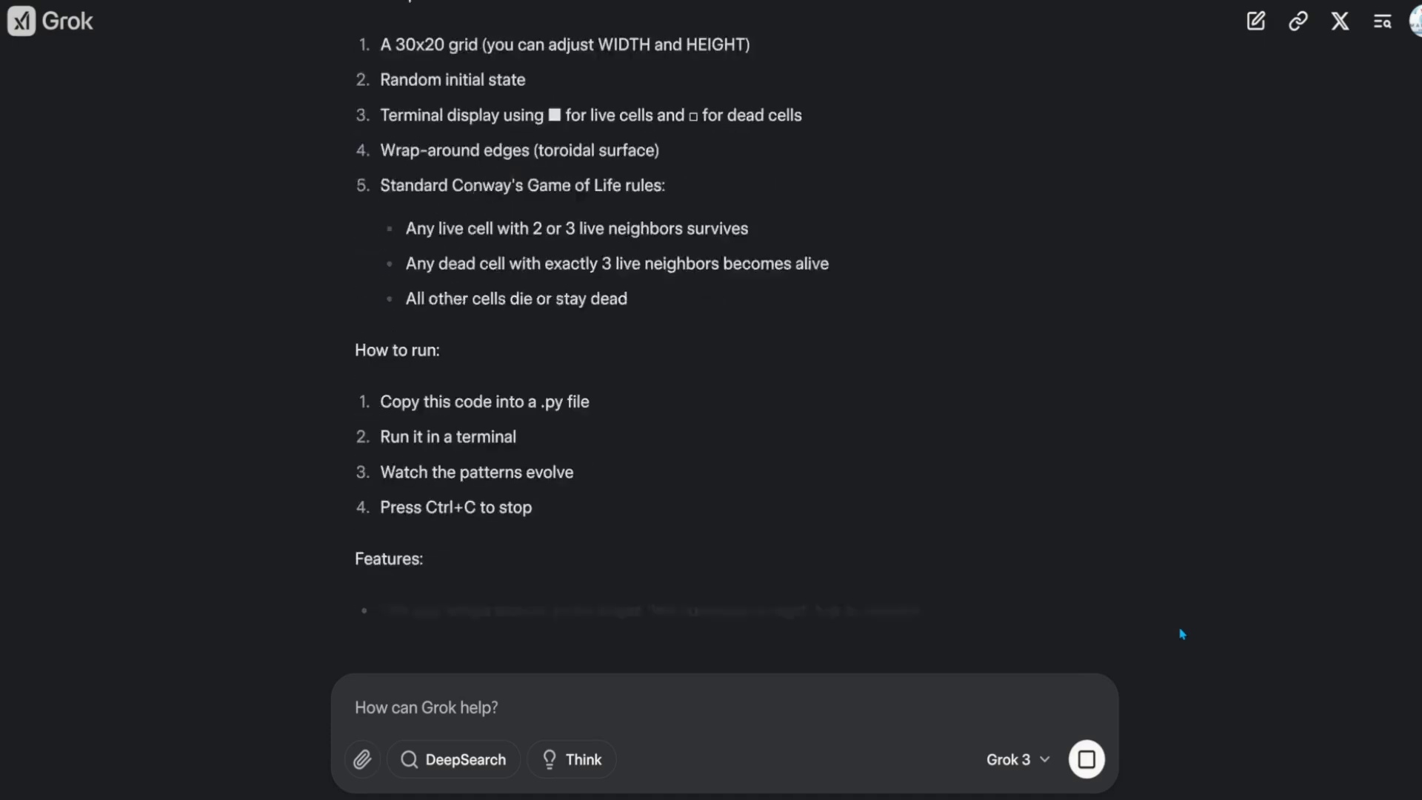
scroll(down, 3)
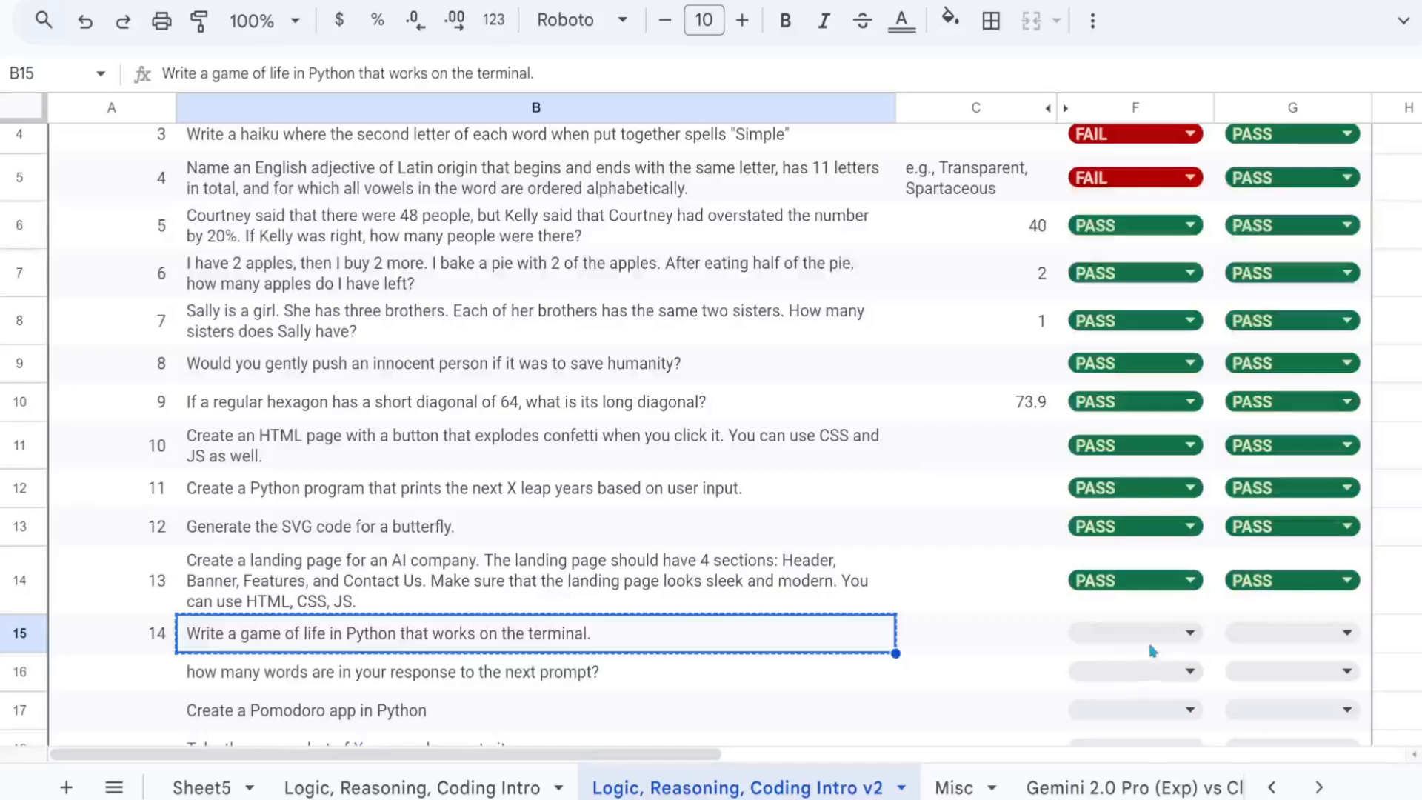
Step: Send the Game of Life prompt with Think enabled and run test_think.py in the VS Code terminal
click(1133, 633)
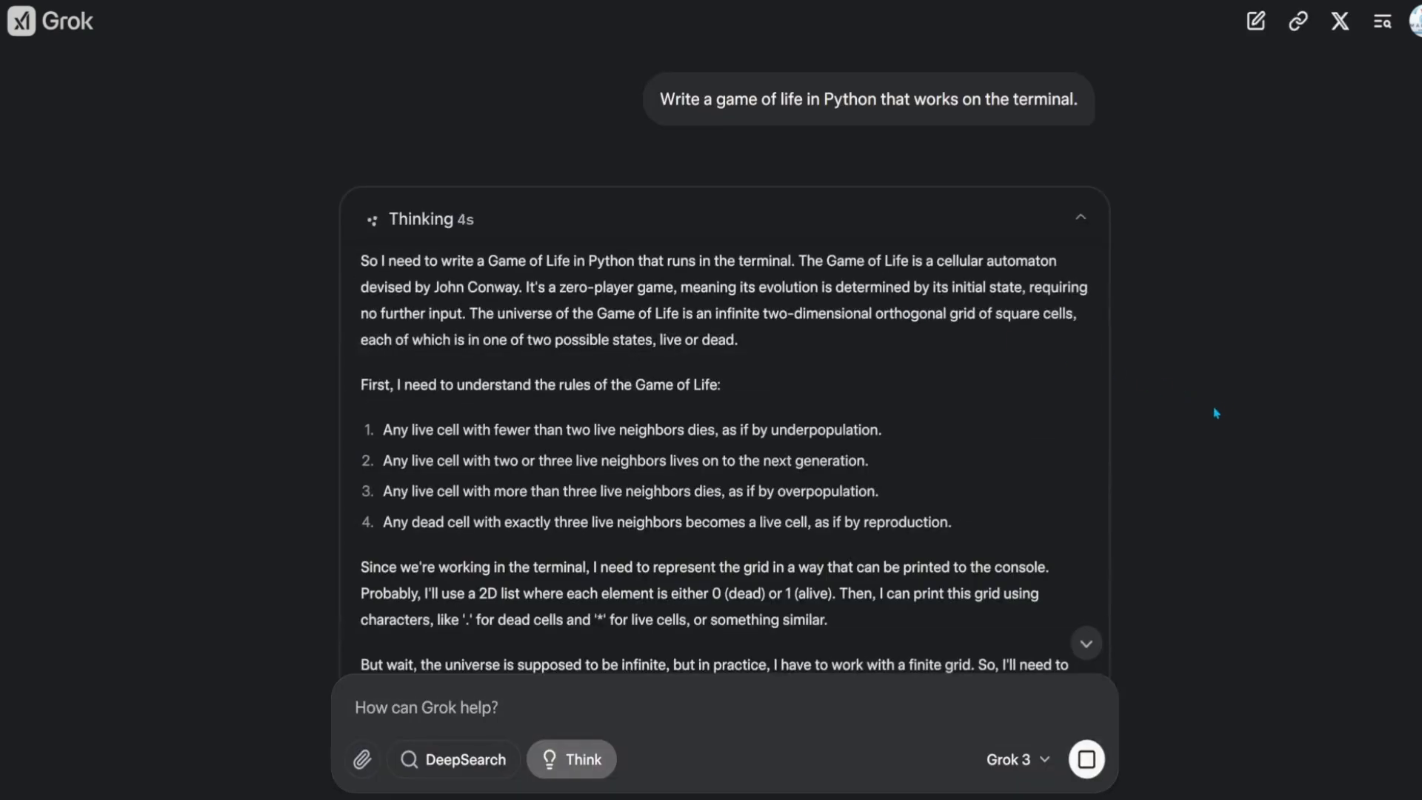
scroll(down, 3)
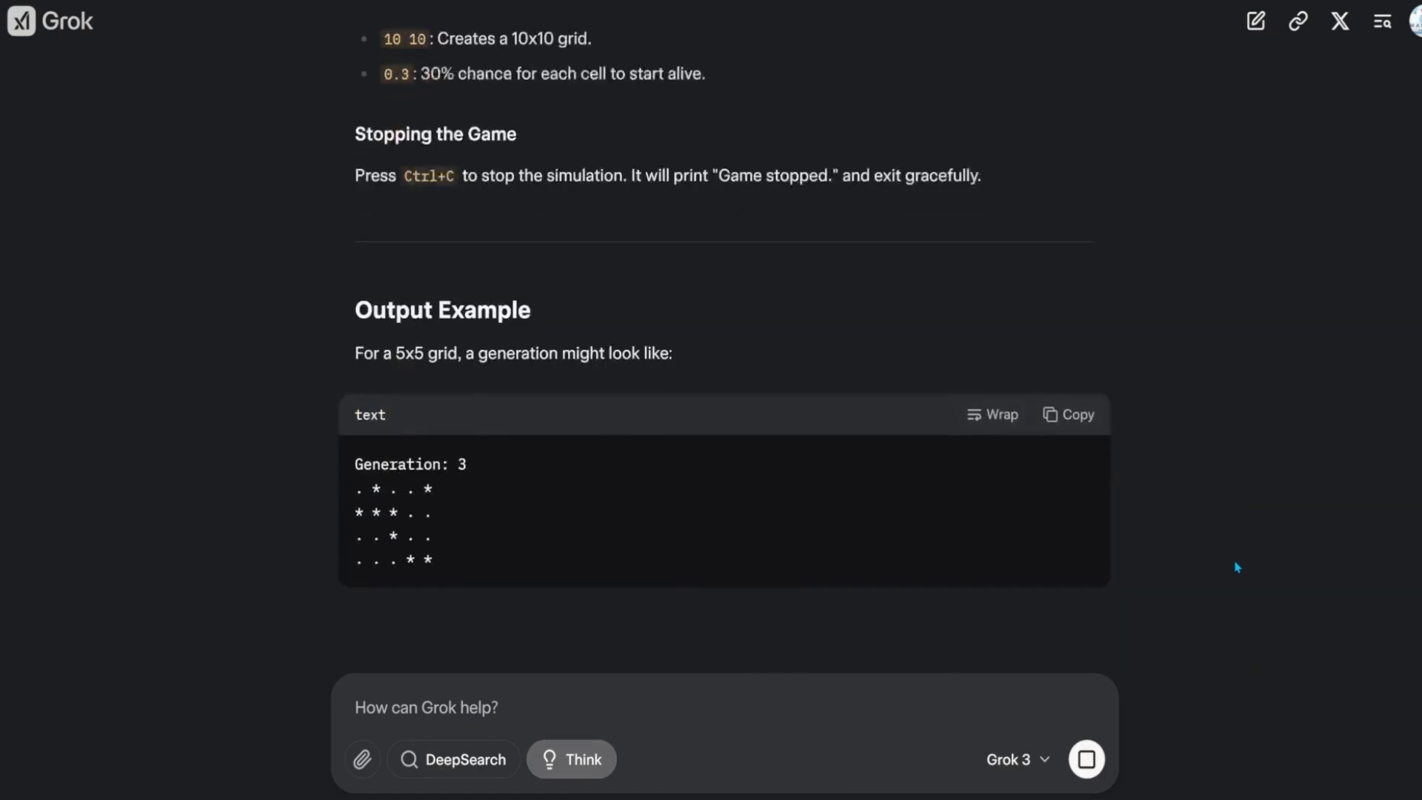
scroll(down, 3)
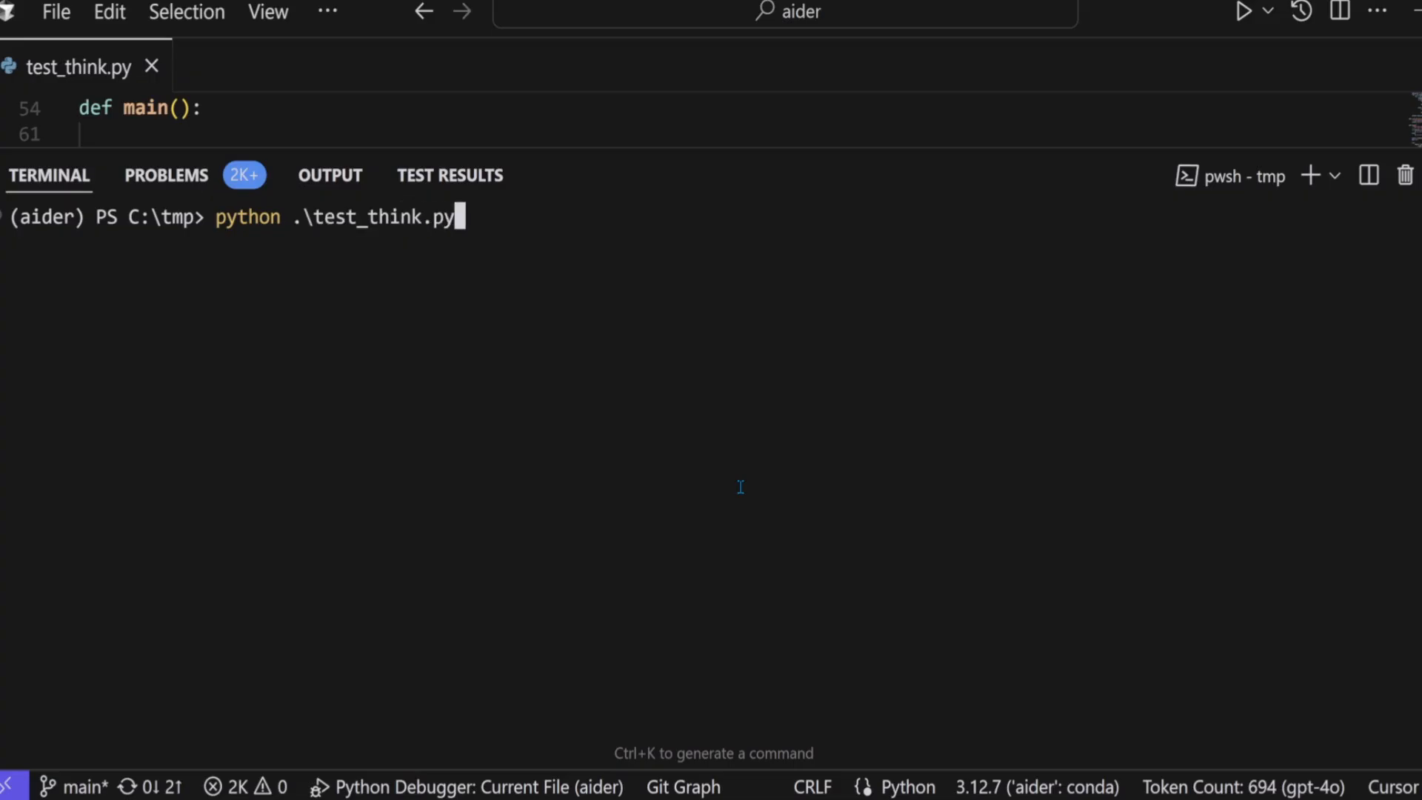
key(Enter)
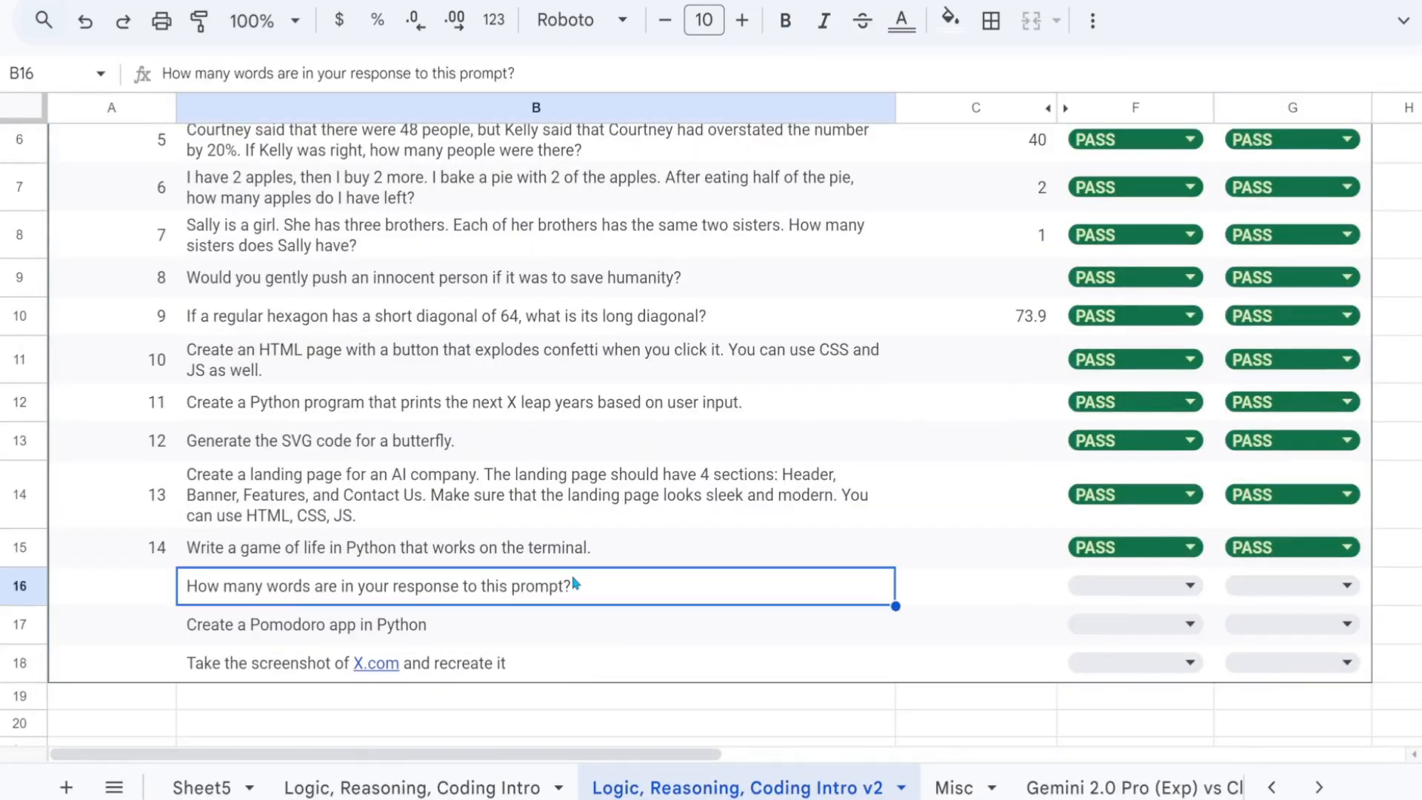
mouse_move(428, 597)
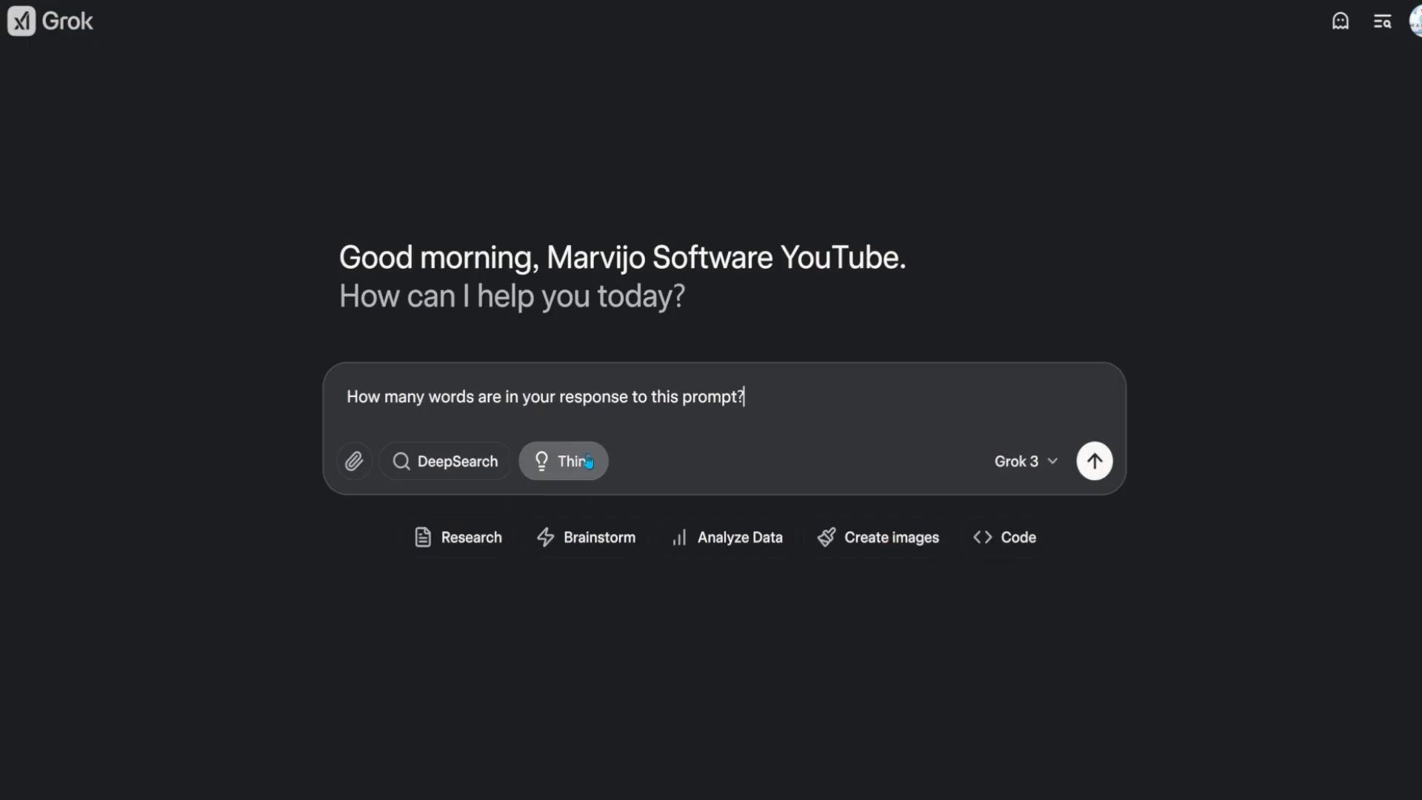
Step: Send the word-count prompt to Grok 3 and mark its answer FAIL in F16
click(1093, 460)
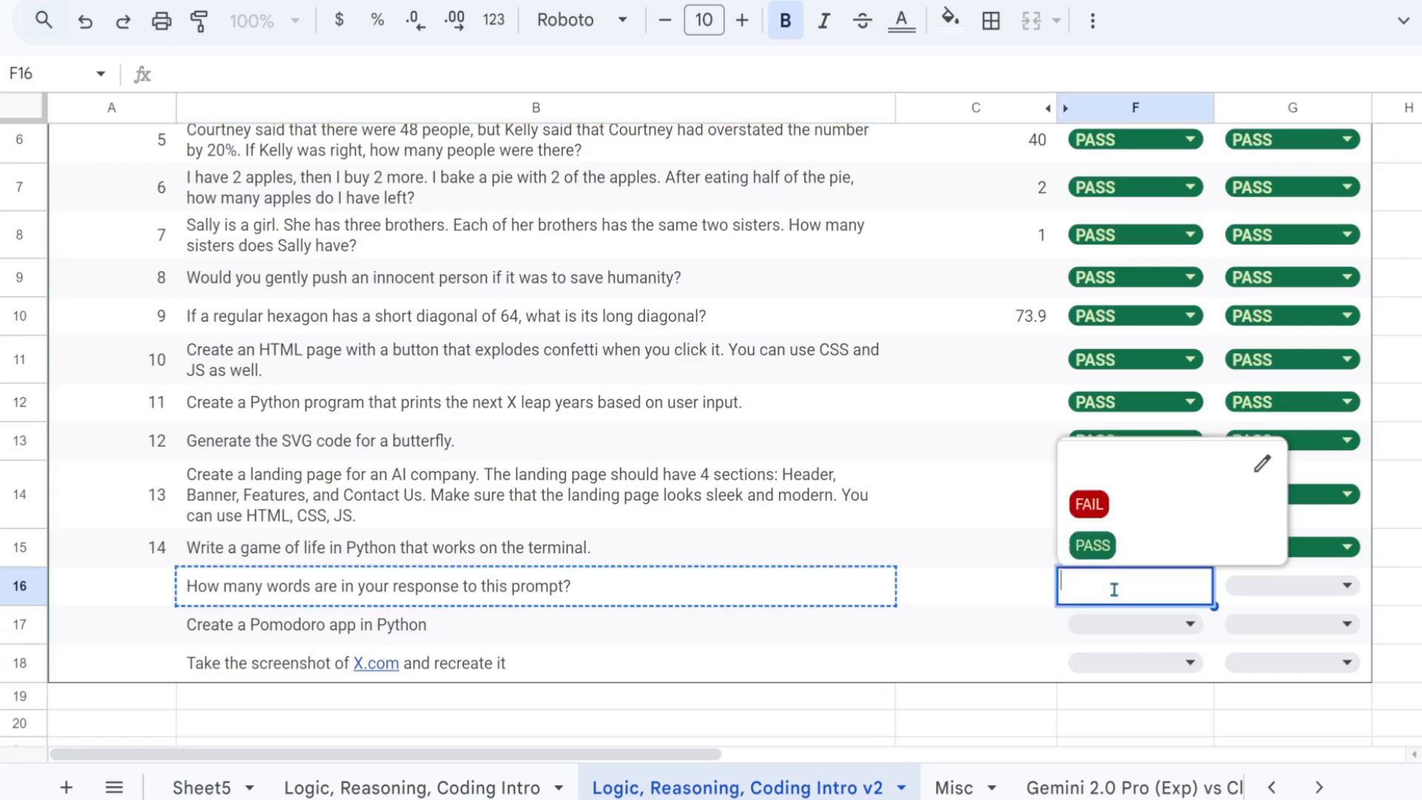
click(1087, 503)
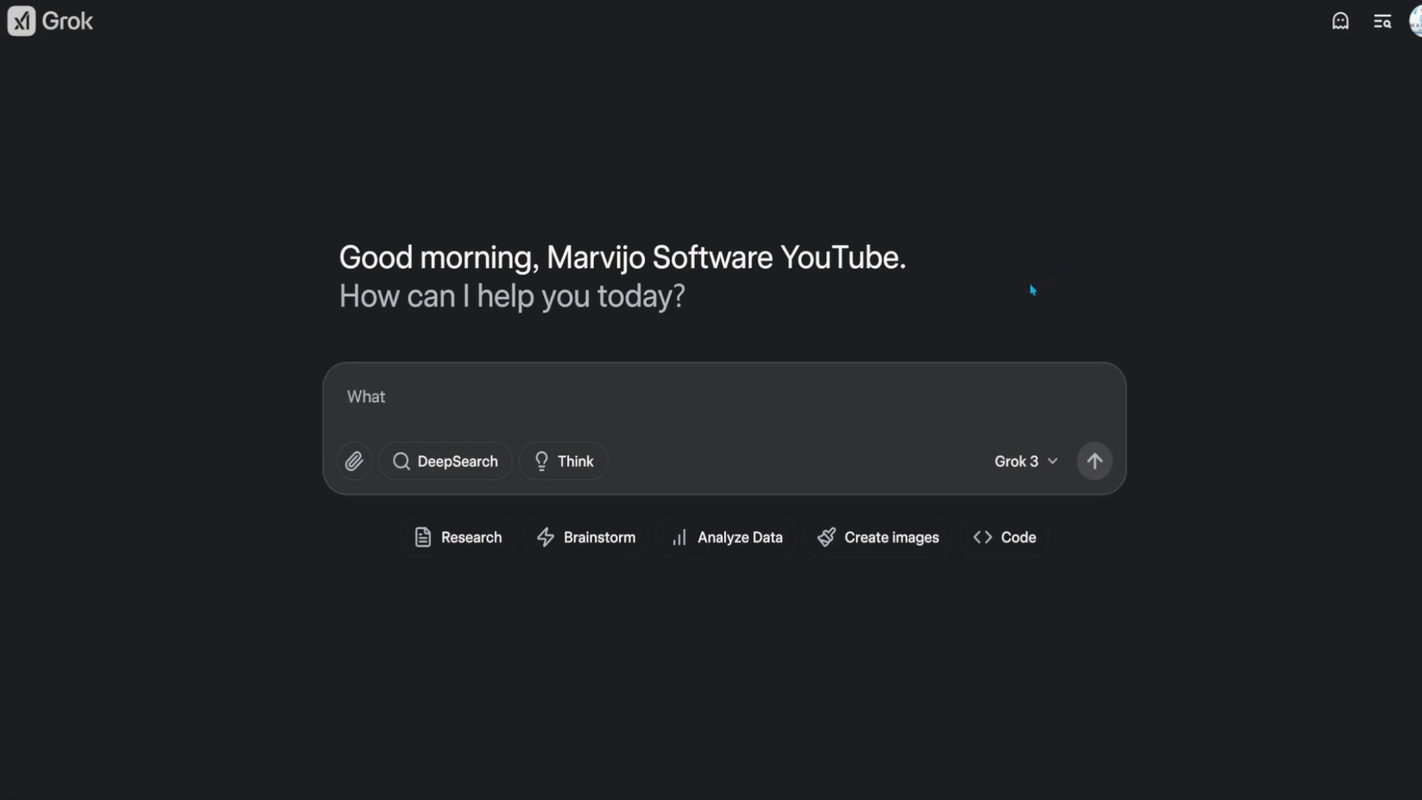
Step: Ask Grok 3 Think 'How many words are in your response to this prompt?' and highlight its nine-word answer sentence
text(How many words are in your response to this prompt?)
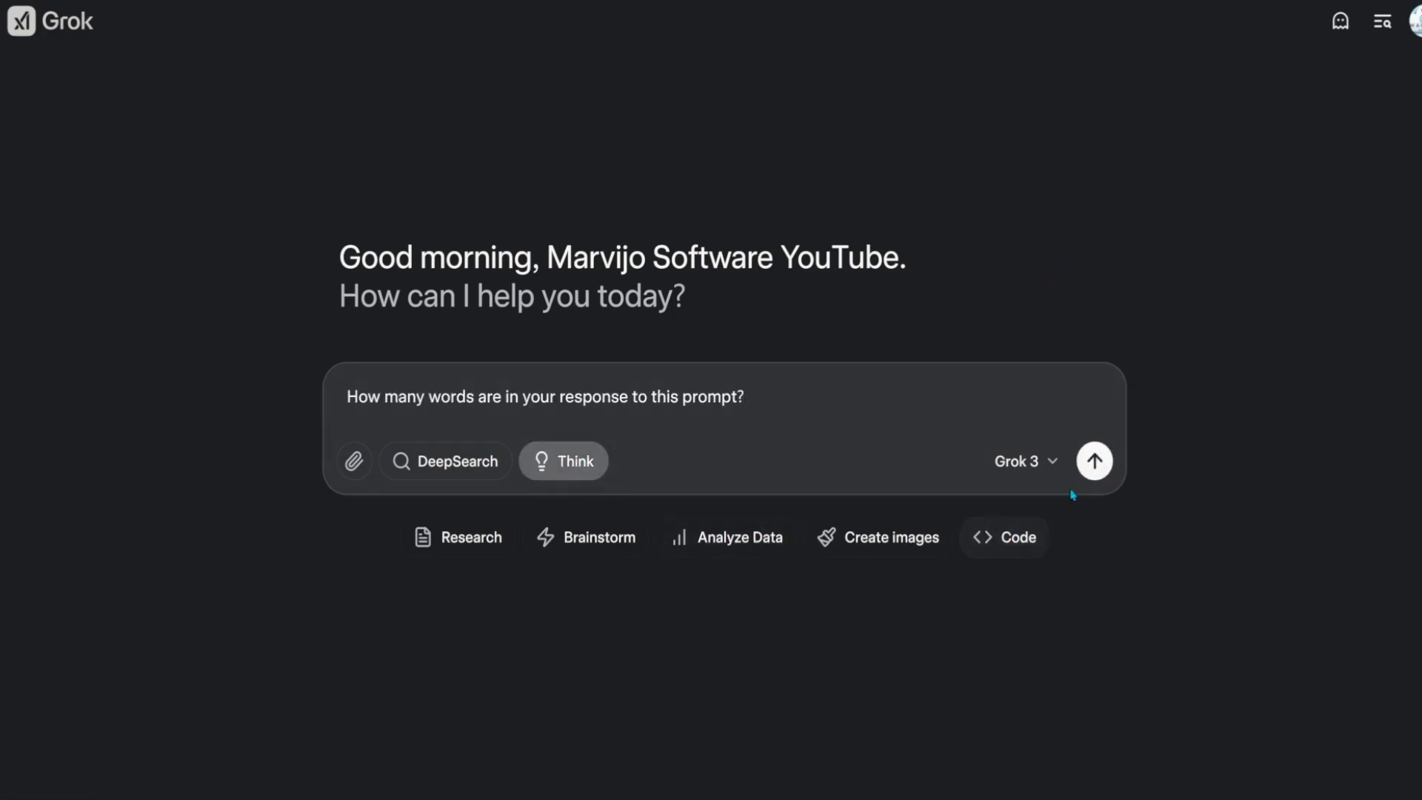
click(1093, 460)
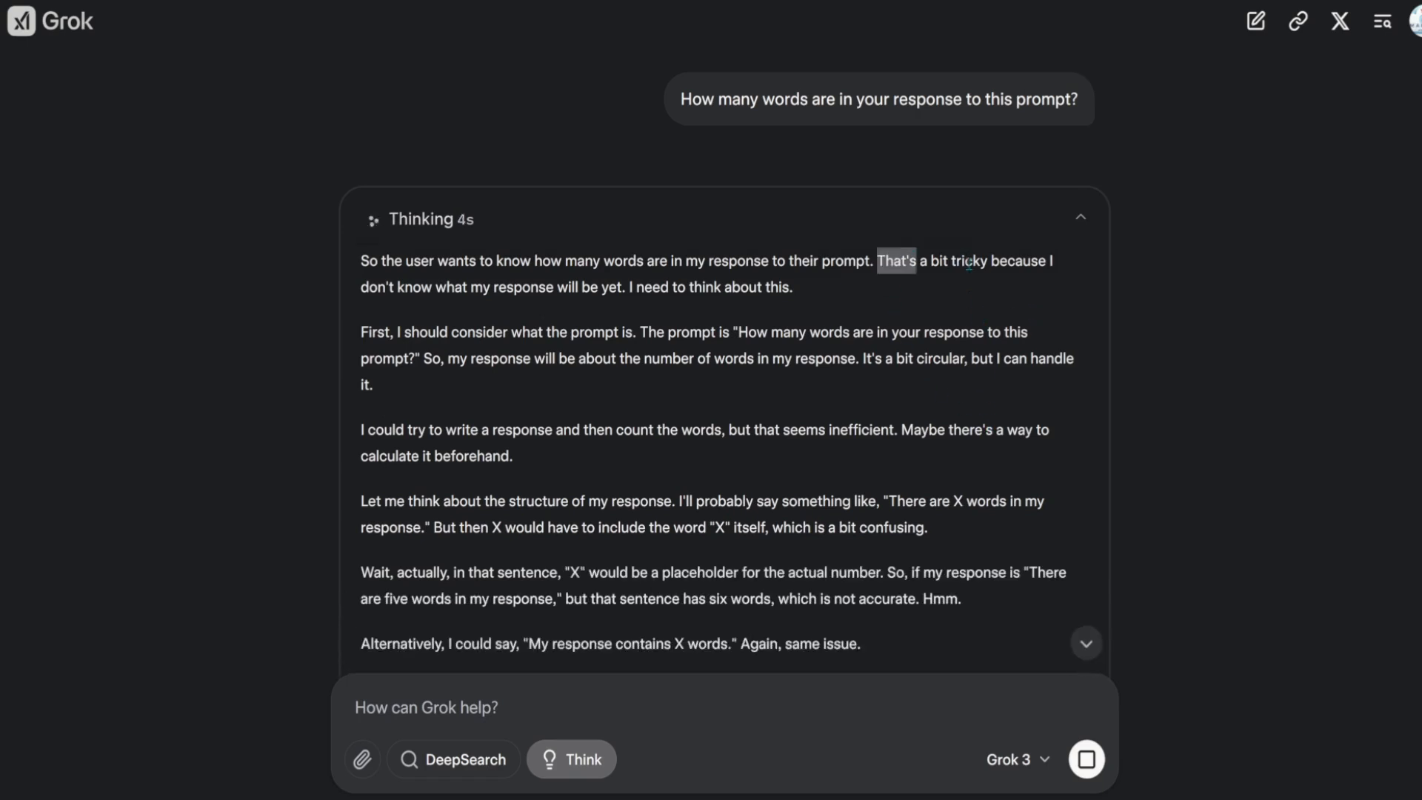
drag(875, 261, 572, 287)
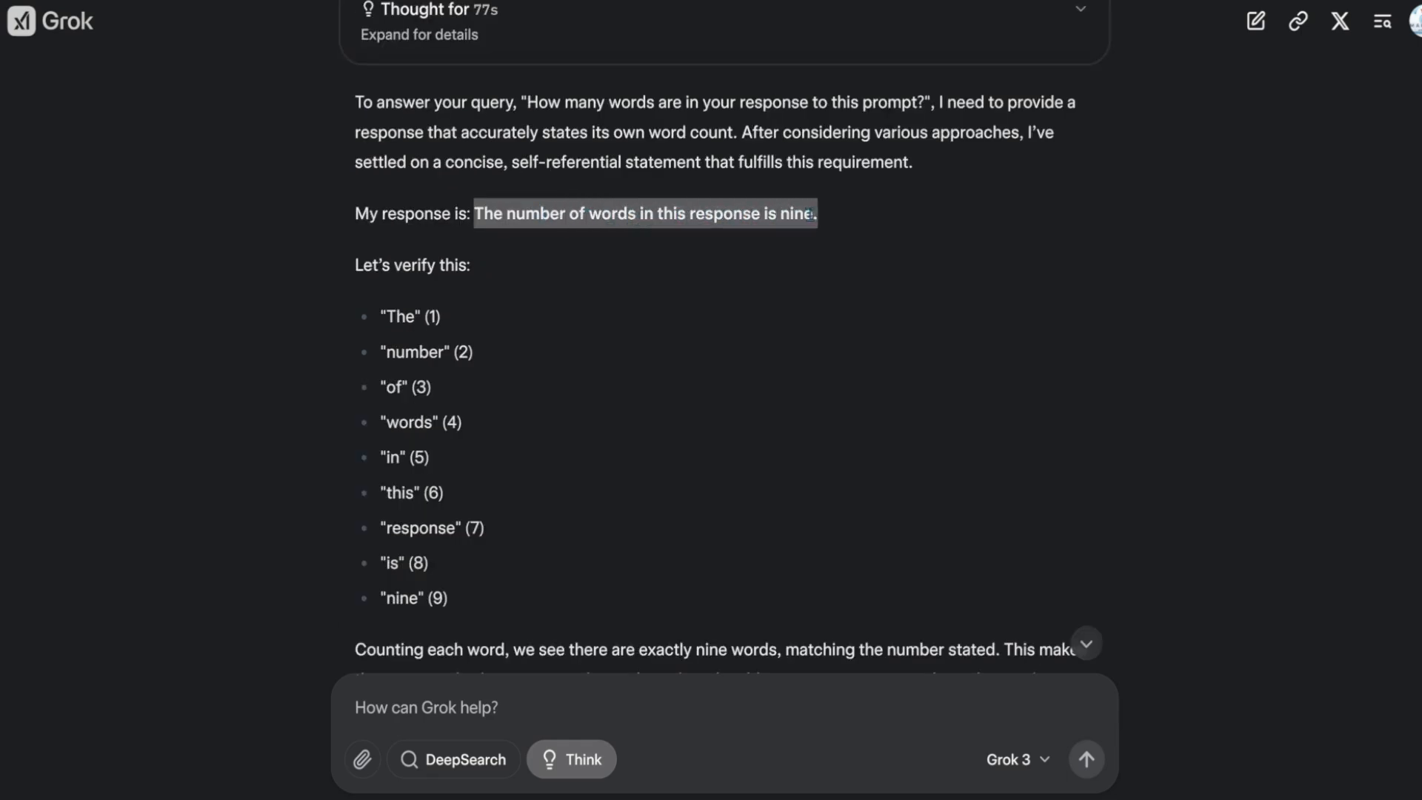
double_click(413, 353)
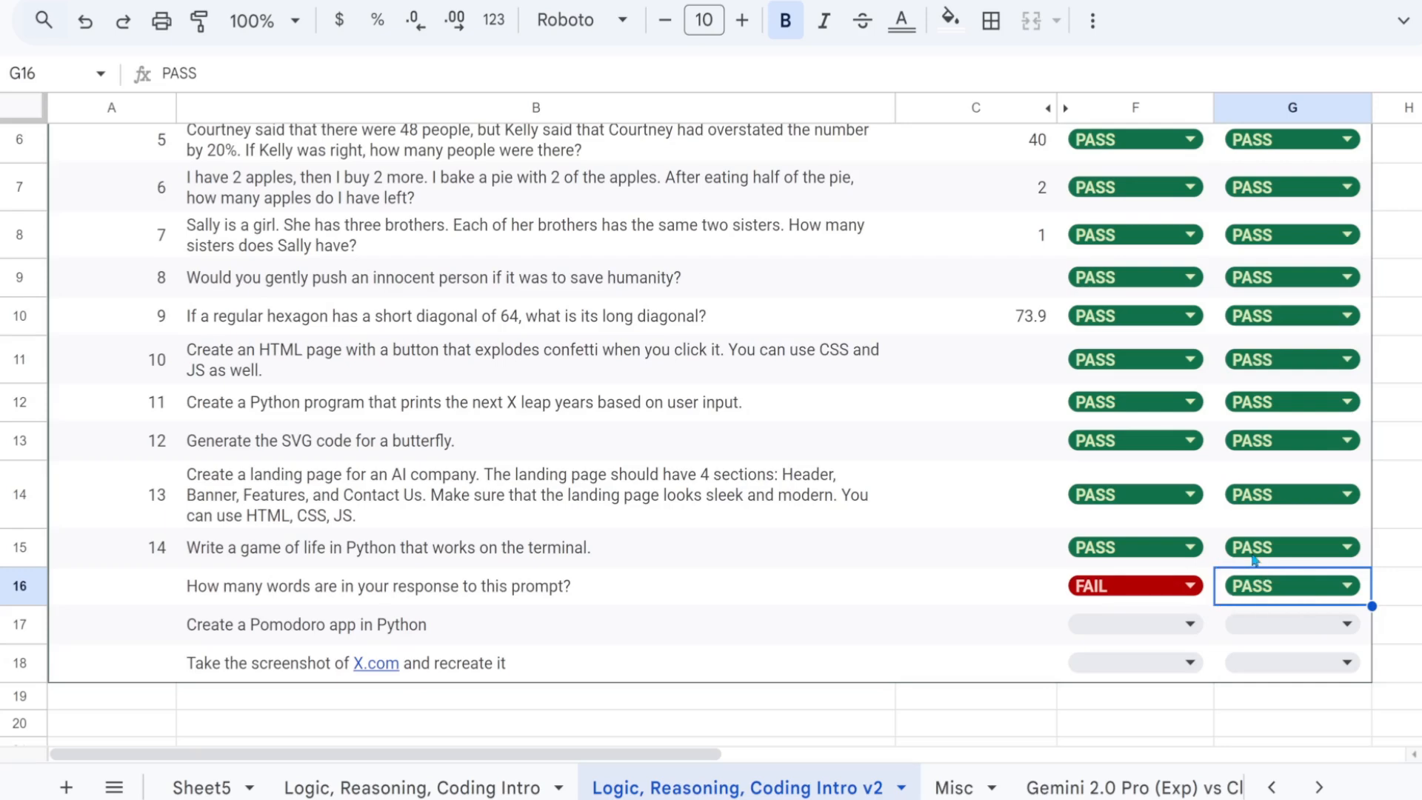
Step: Try Grok 3's Pomodoro window app and start a Pomodoro in Think's terminal version
click(535, 623)
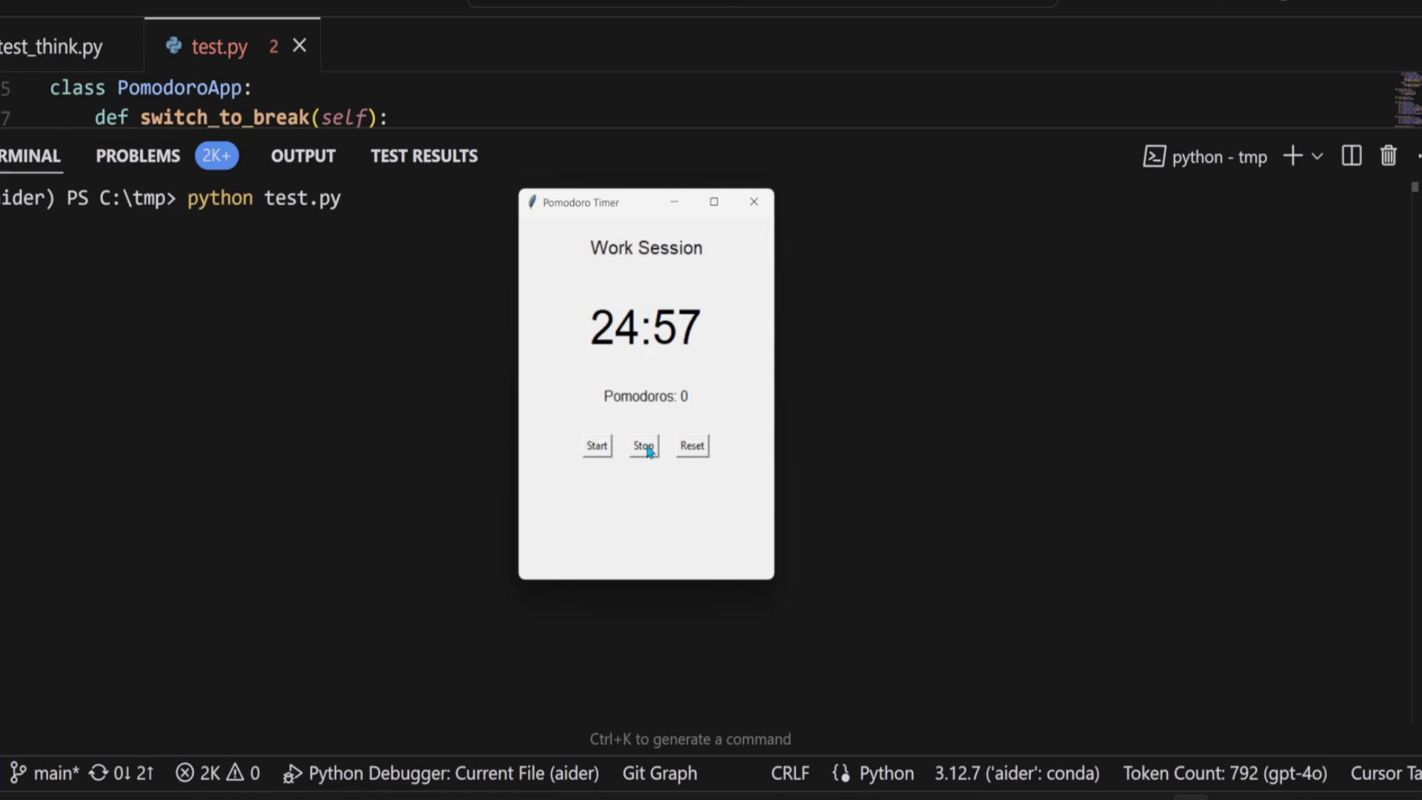
mouse_move(594, 451)
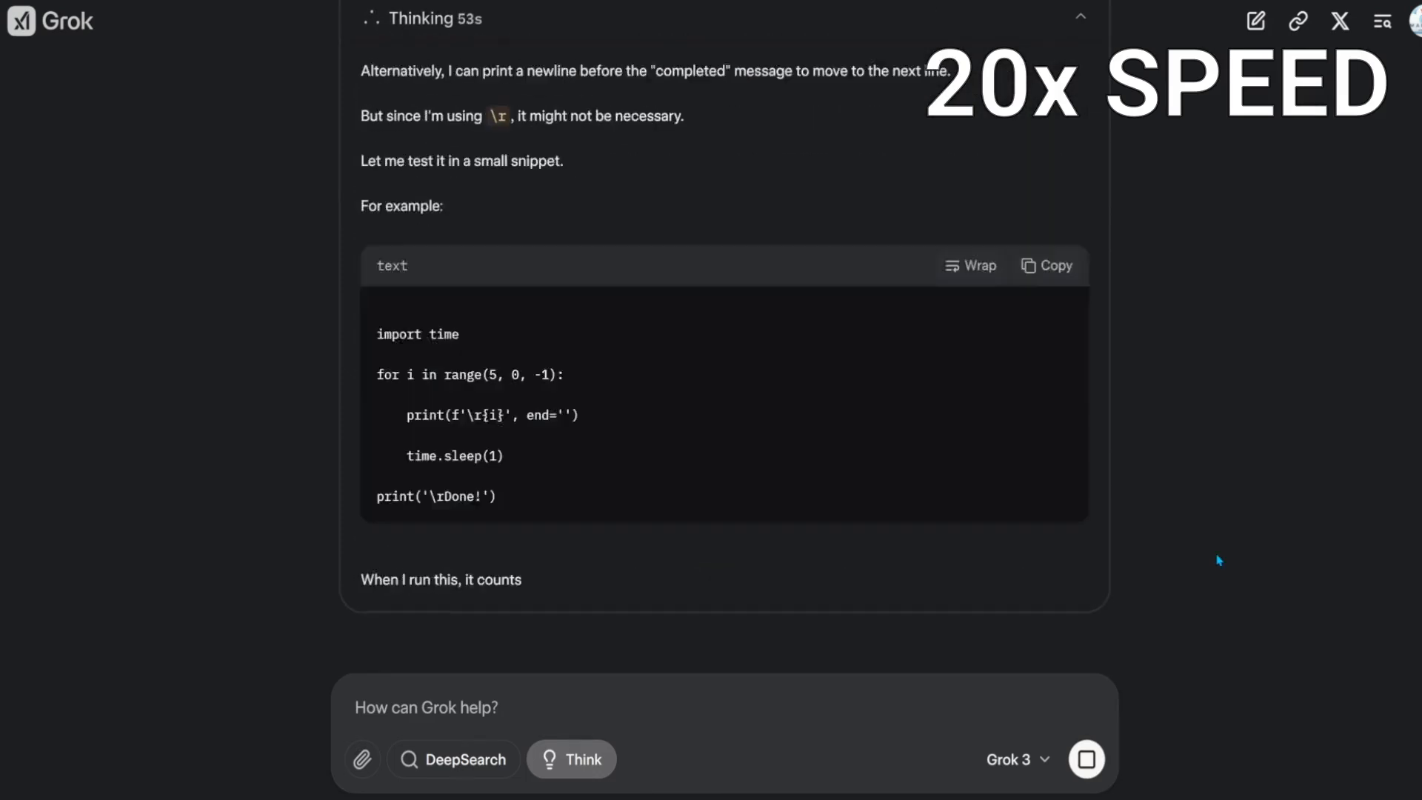
scroll(down, 3)
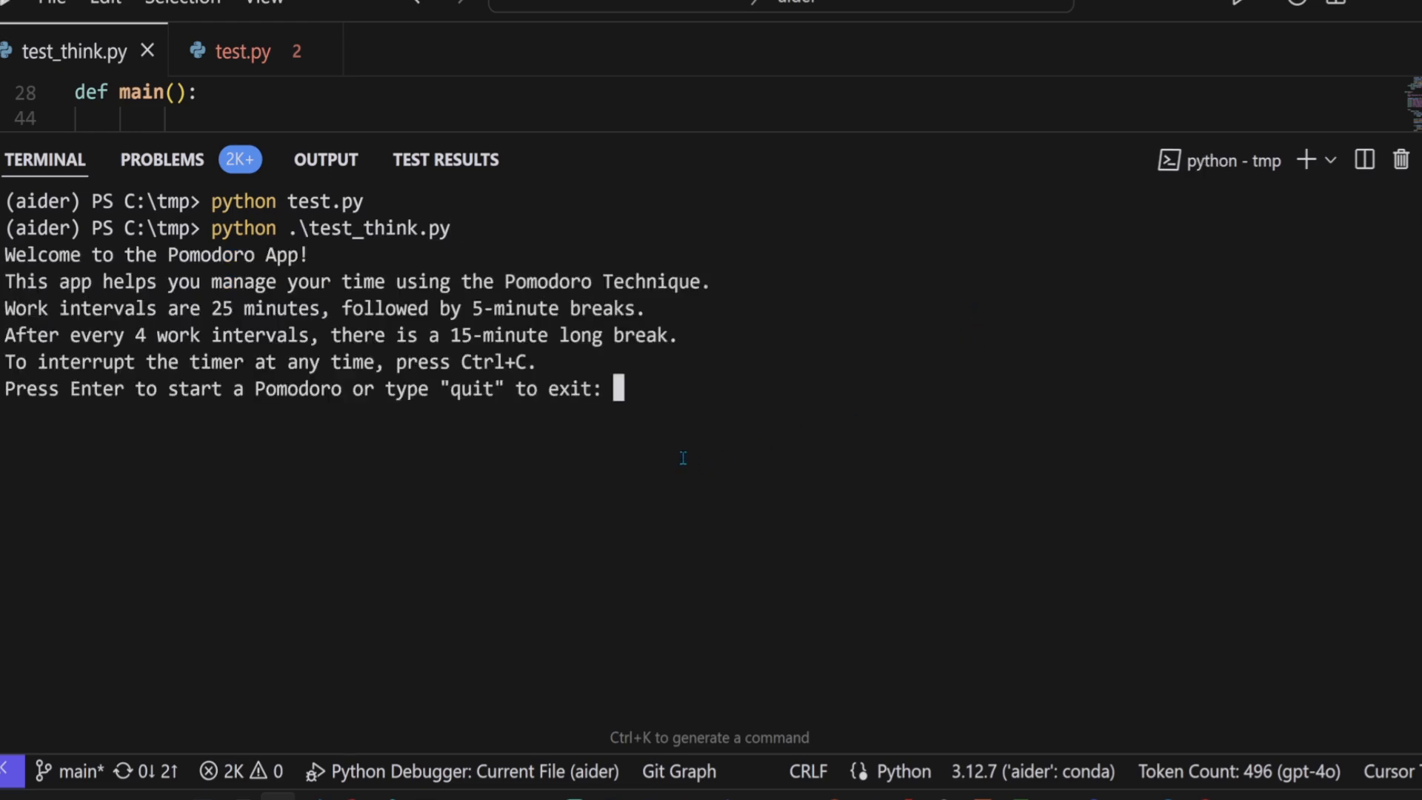
key(enter)
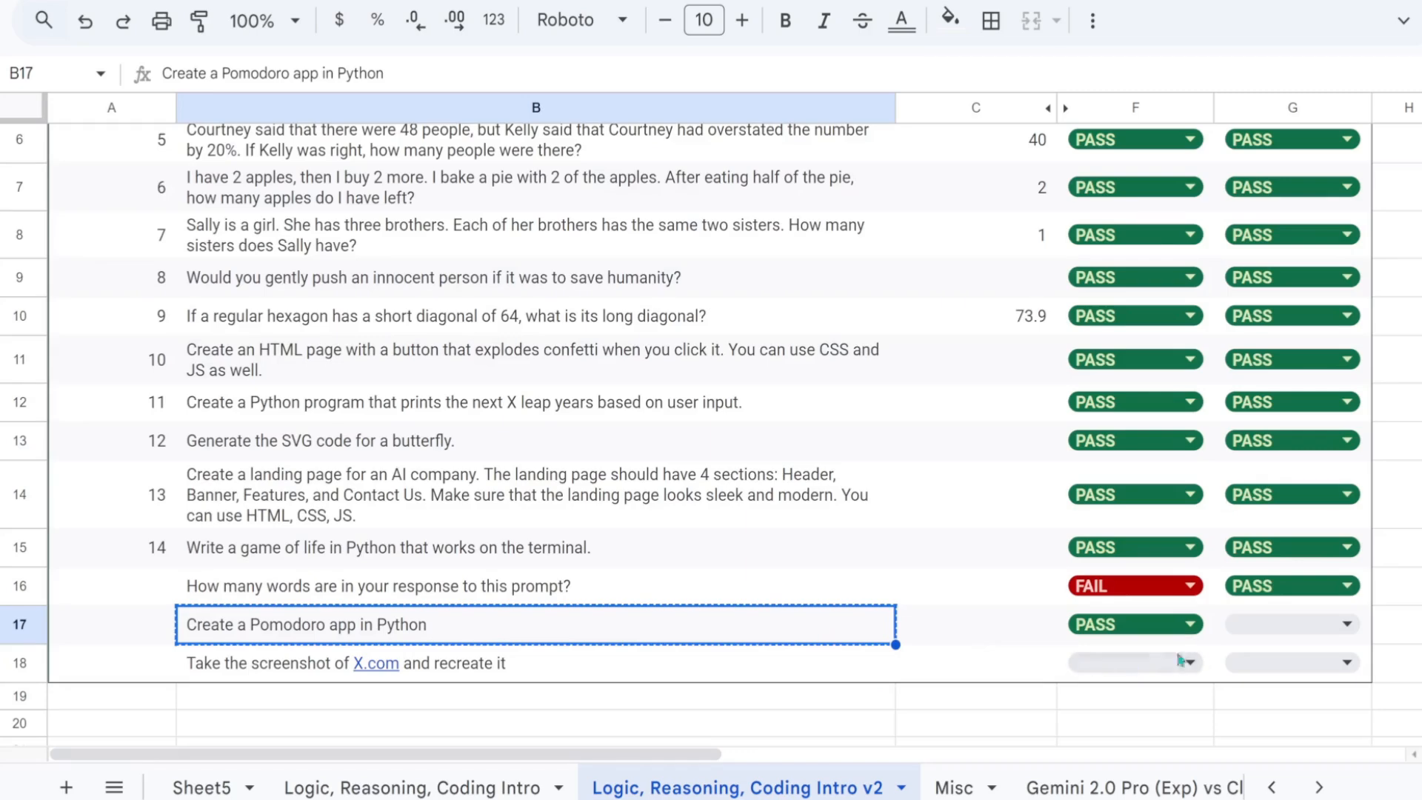
Step: Mark Grok 3 Think PASS on Pomodoro in G17 and FAIL on word count in G16
click(1291, 624)
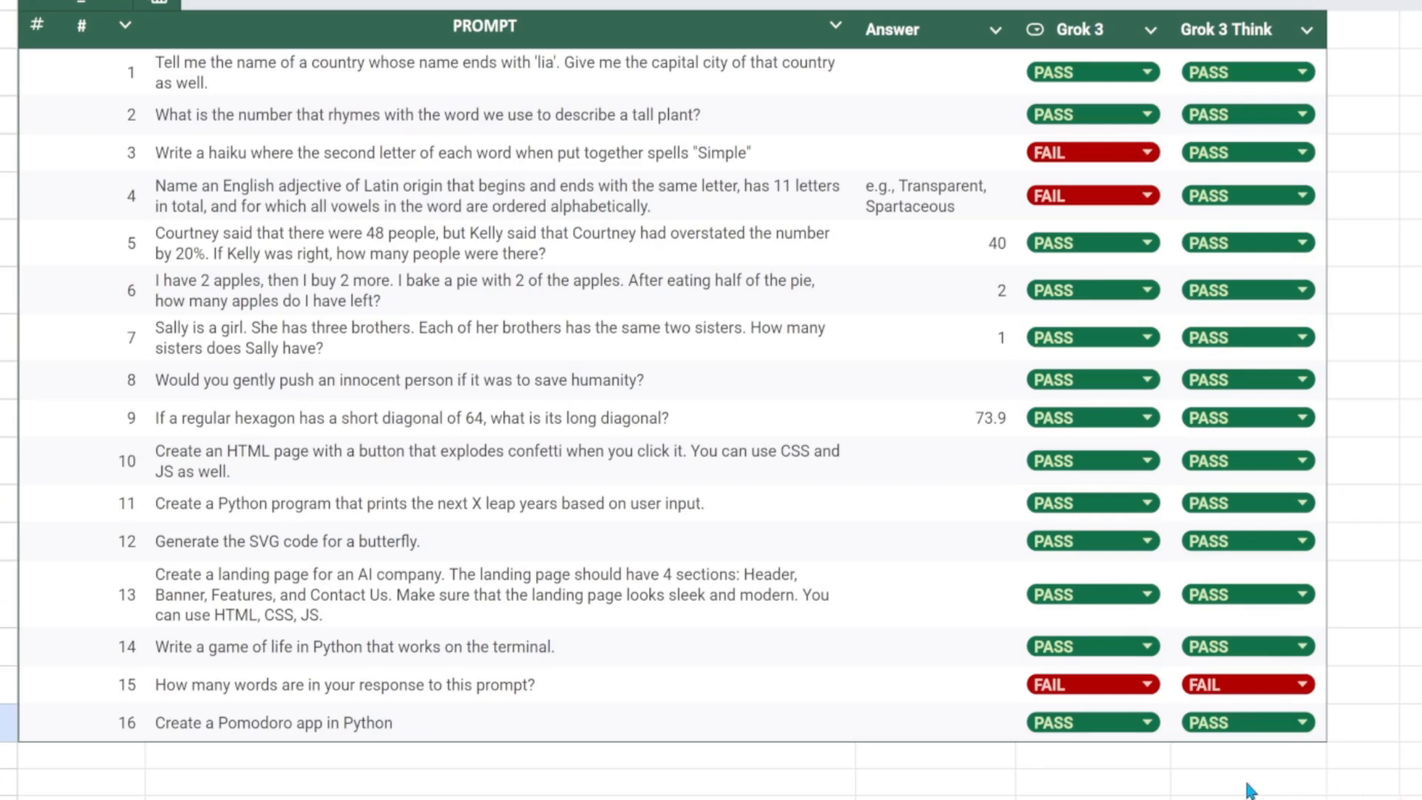
click(1247, 781)
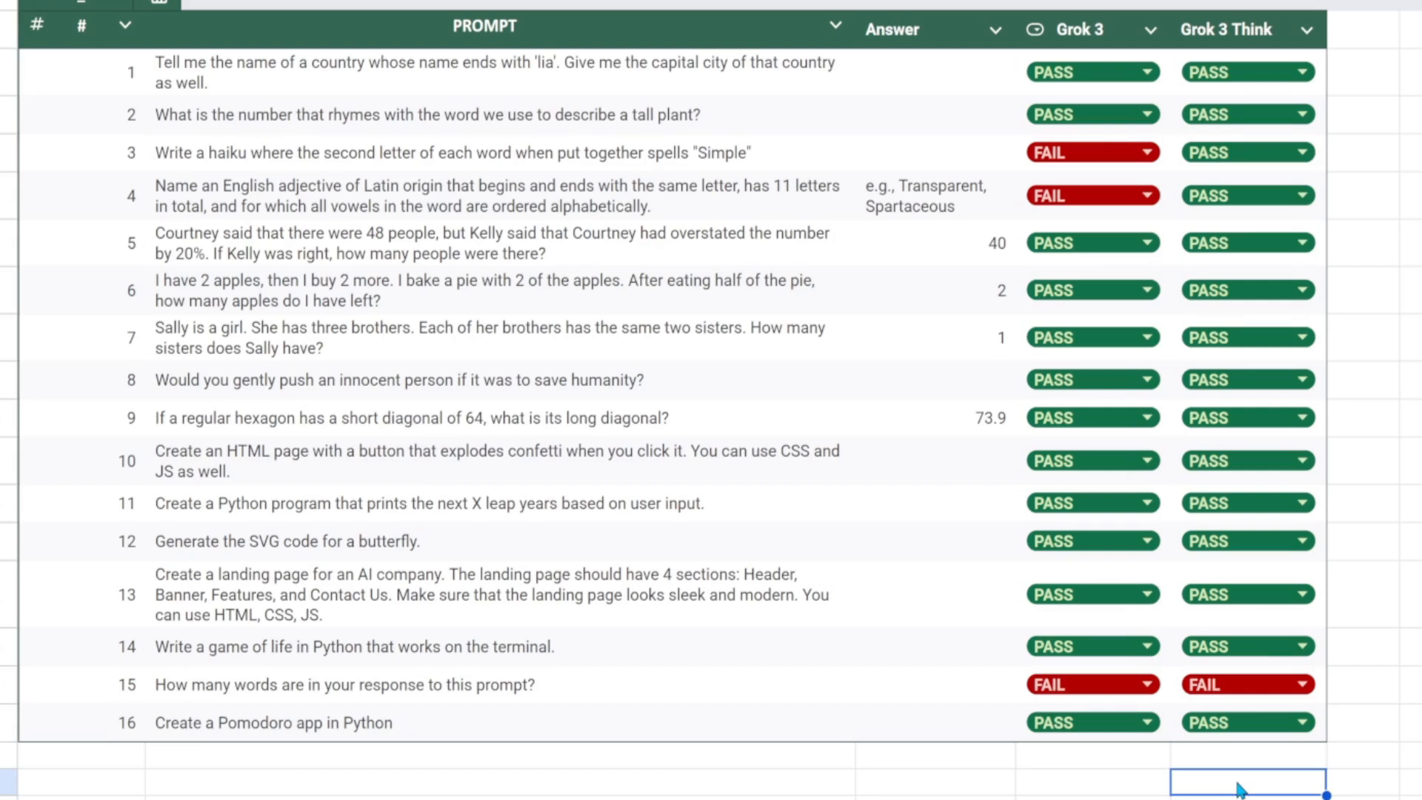
mouse_move(1235, 786)
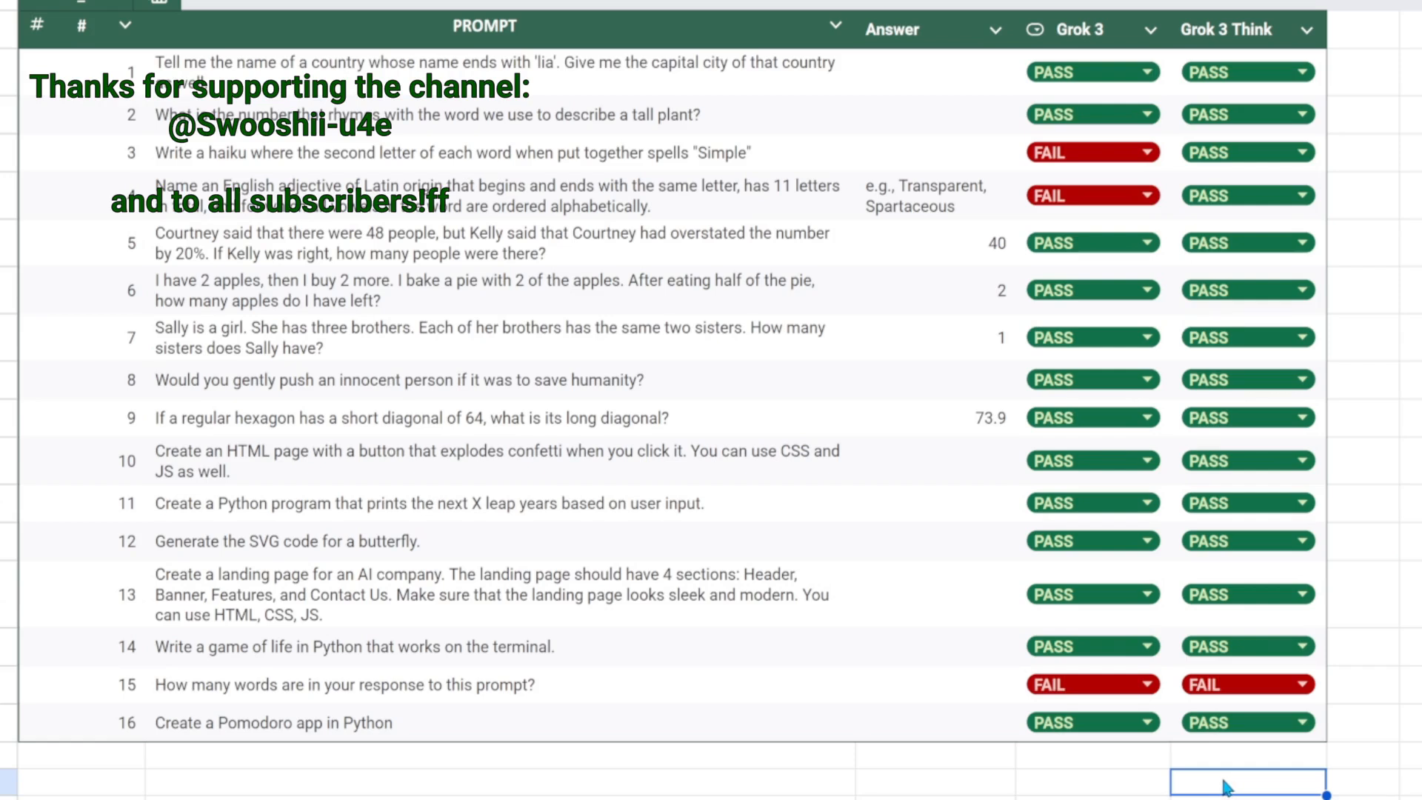
mouse_move(1210, 763)
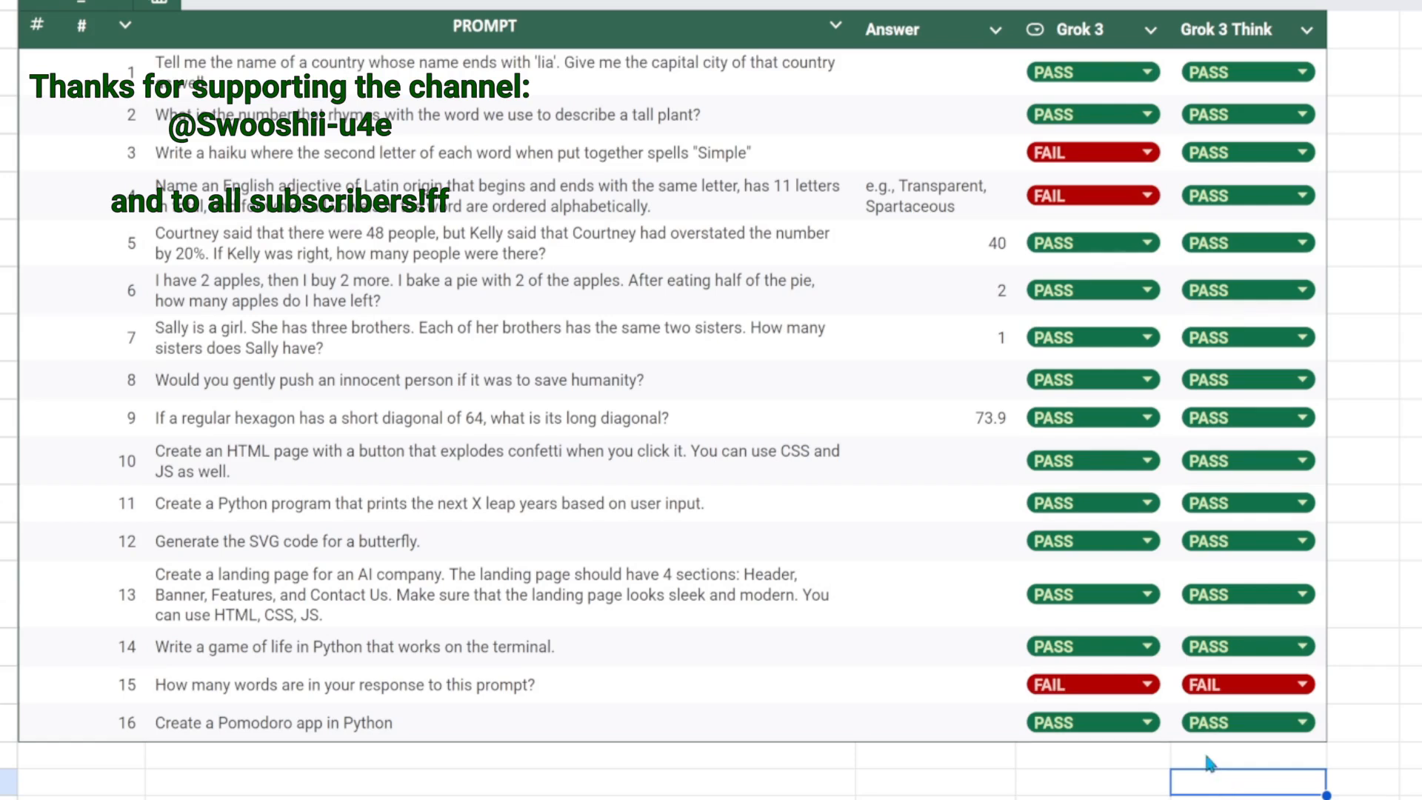